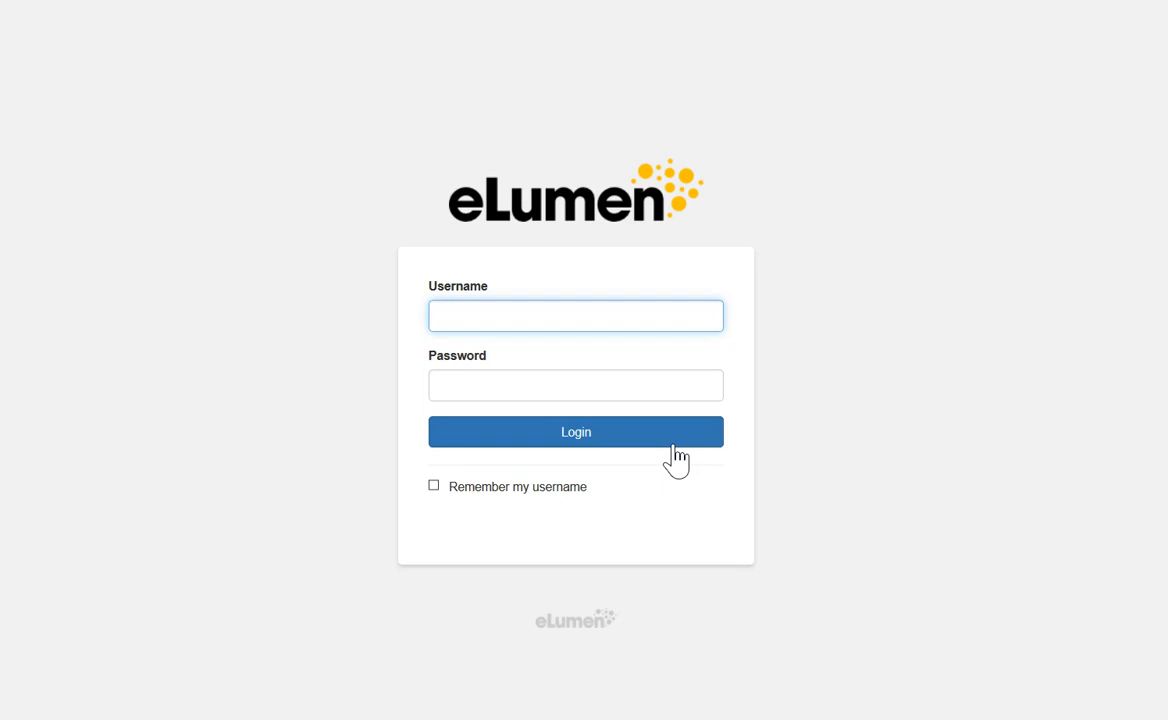
left_click(575, 315)
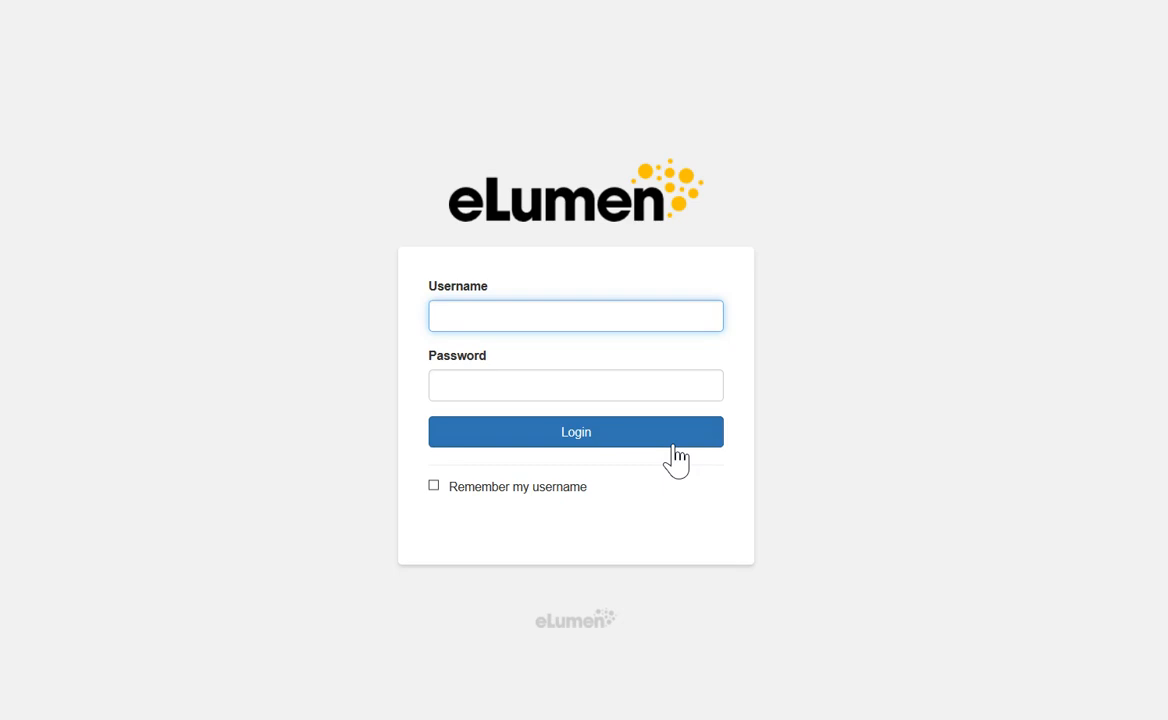
type("arkadyhanjiev")
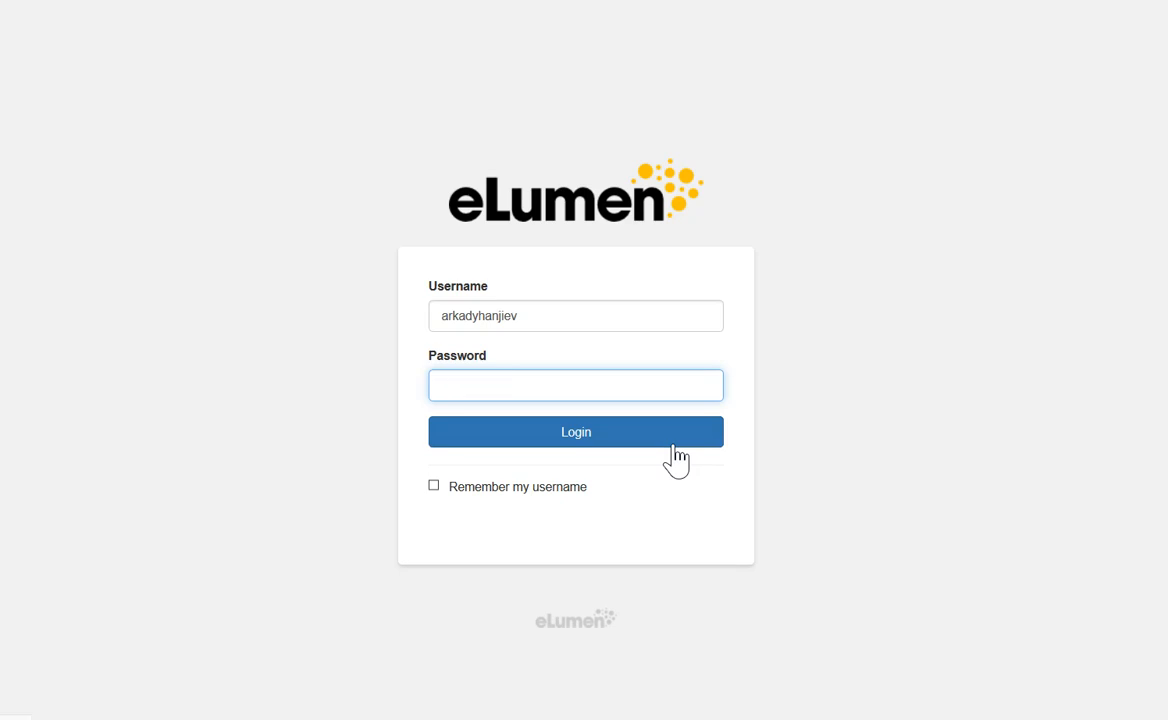
Log in and view the Strategic Planning dashboard for West Hills College Coalinga.
left_click(575, 432)
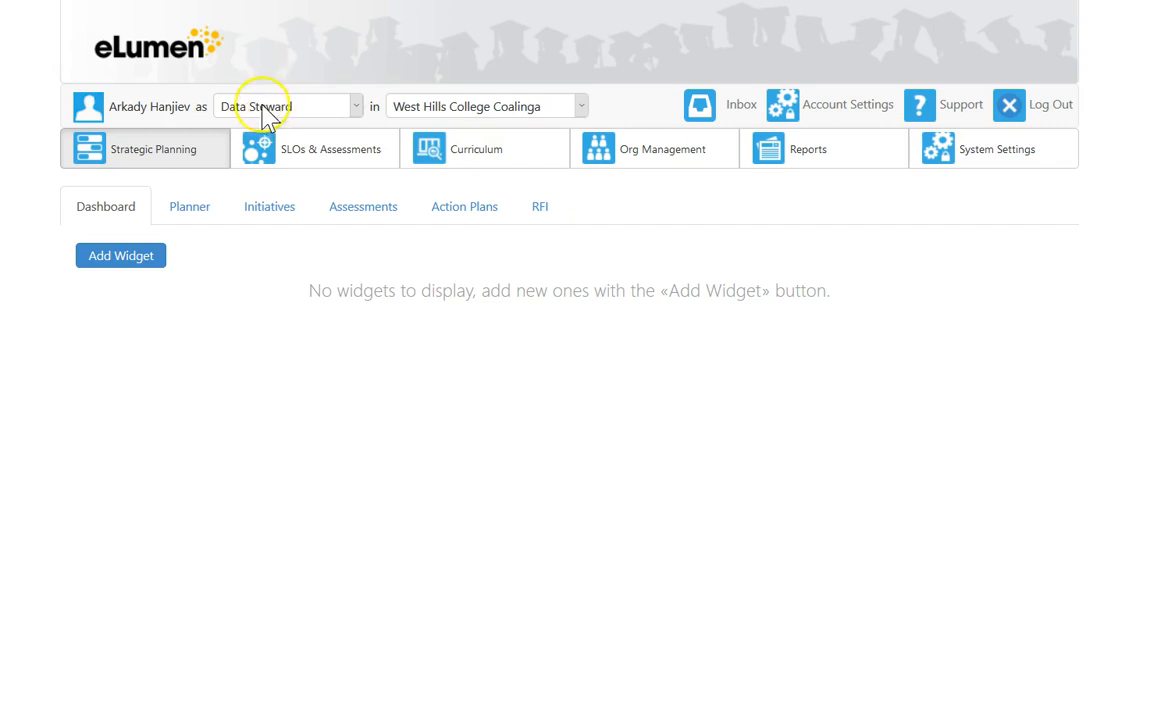
mouse_move(485, 133)
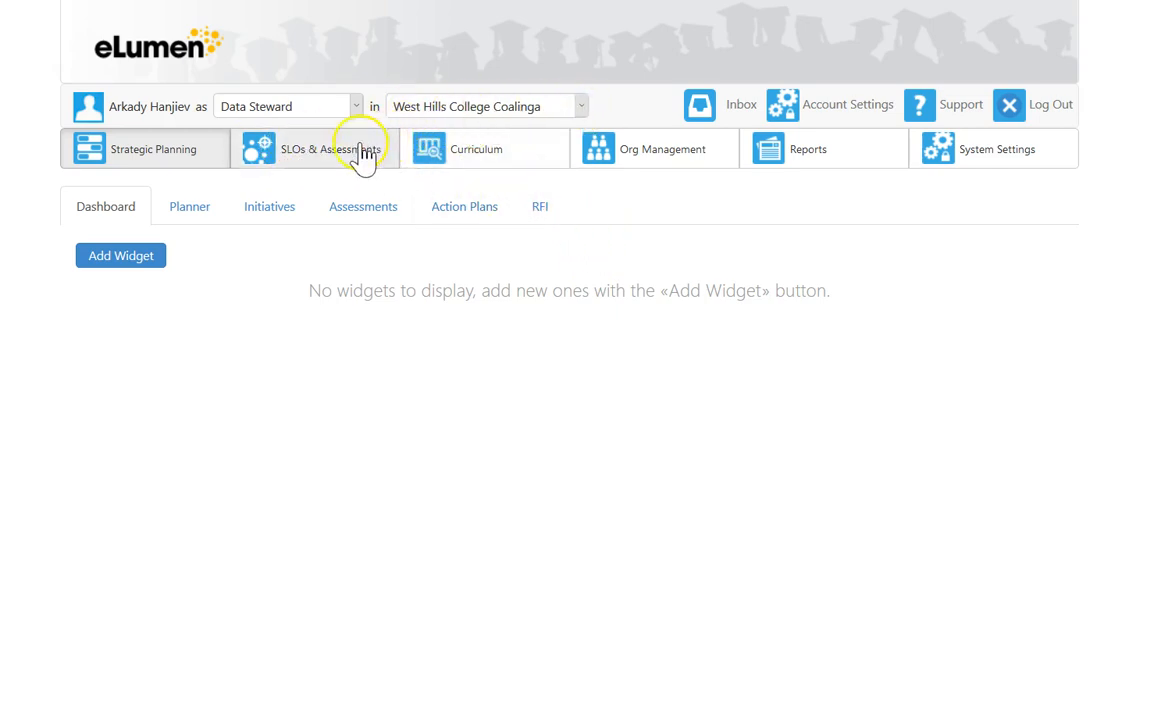
mouse_move(347, 155)
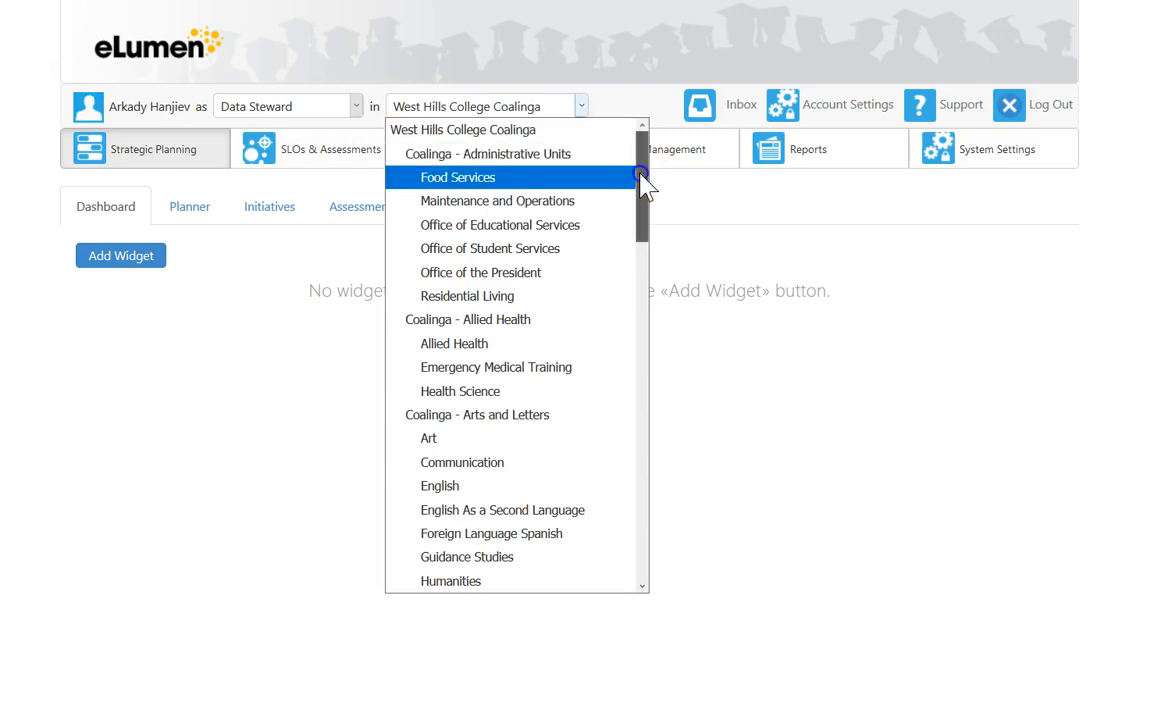
scroll("down", 3)
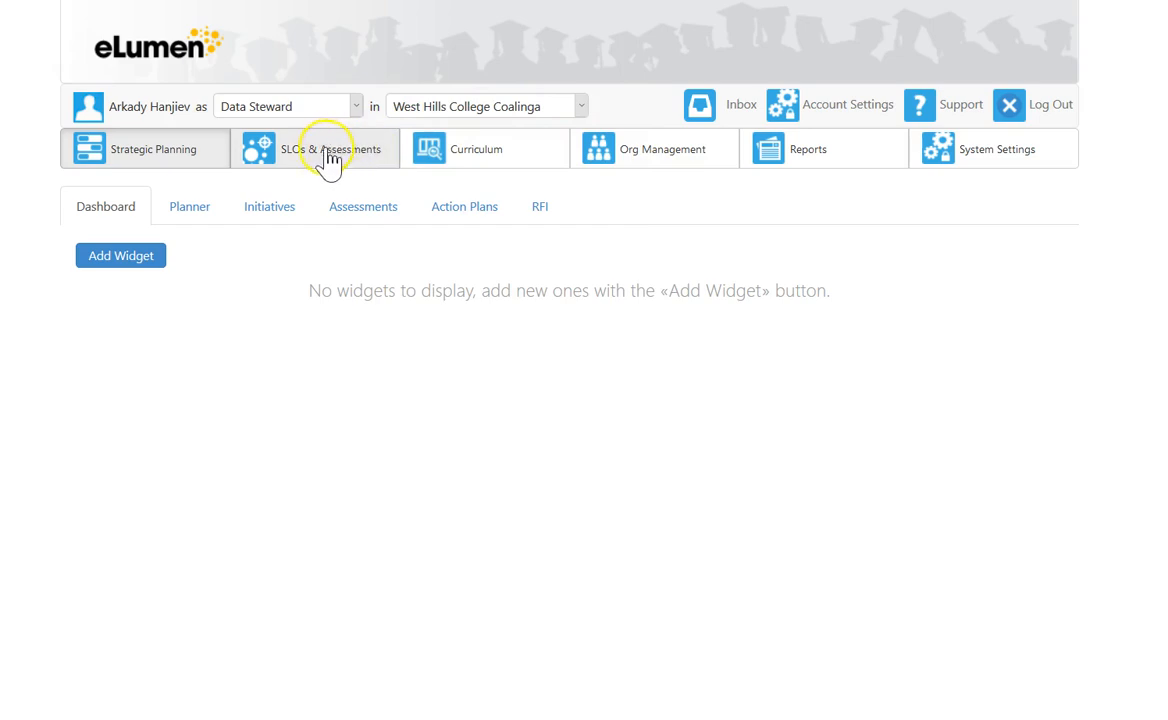
Open the SLOs & Assessments module to see the Spring 2018 CSLO listing.
left_click(330, 149)
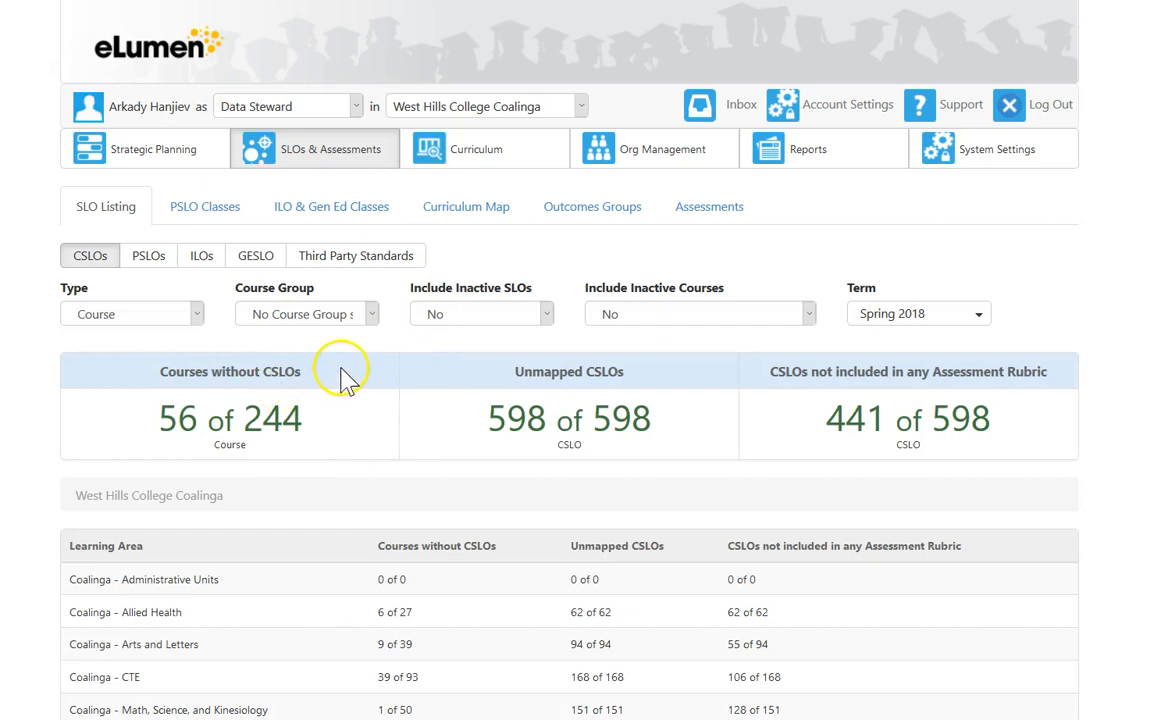
mouse_move(278, 410)
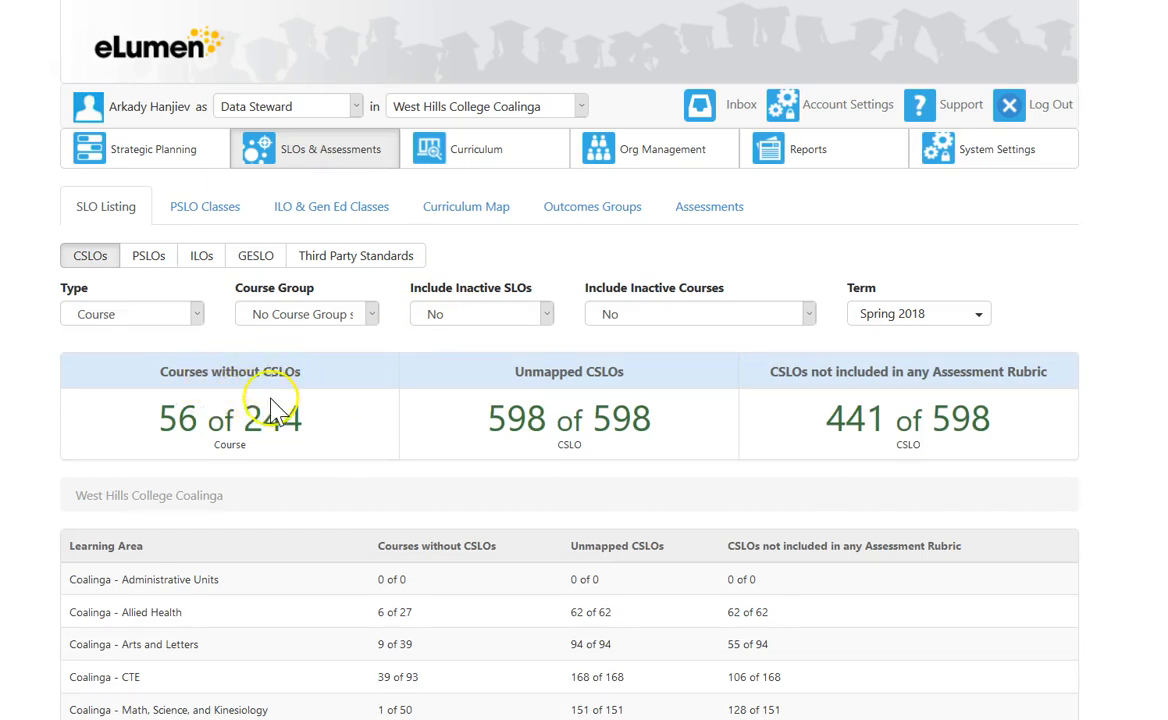
mouse_move(265, 440)
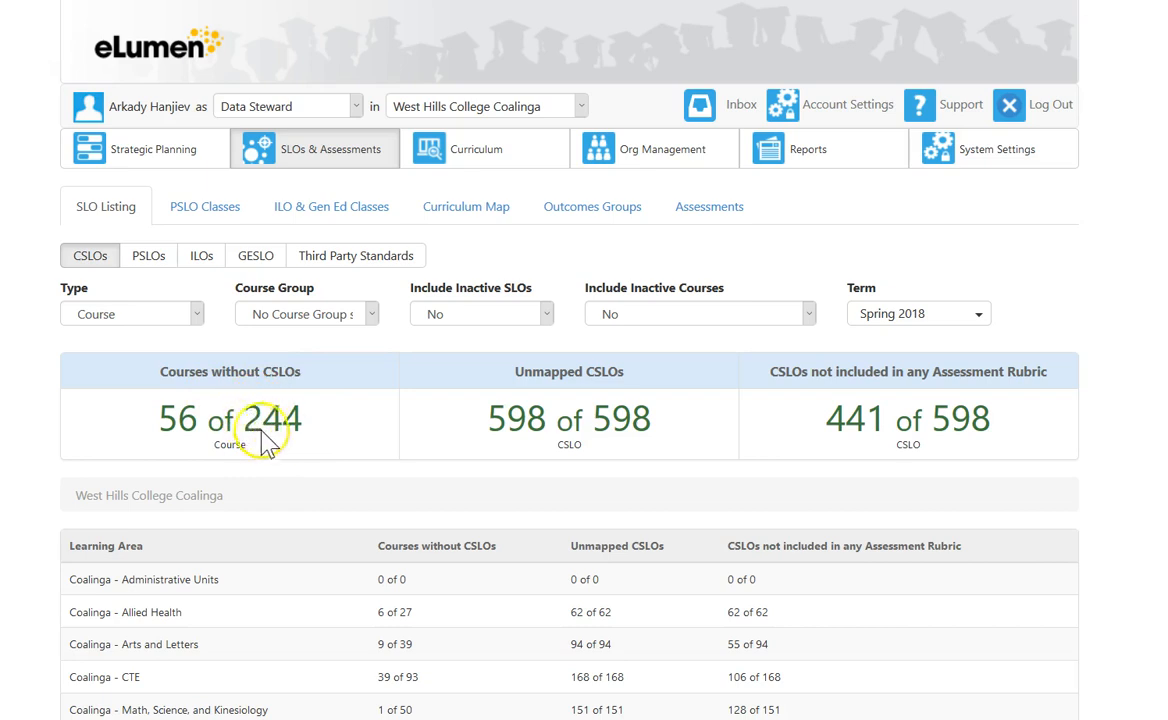
mouse_move(310, 440)
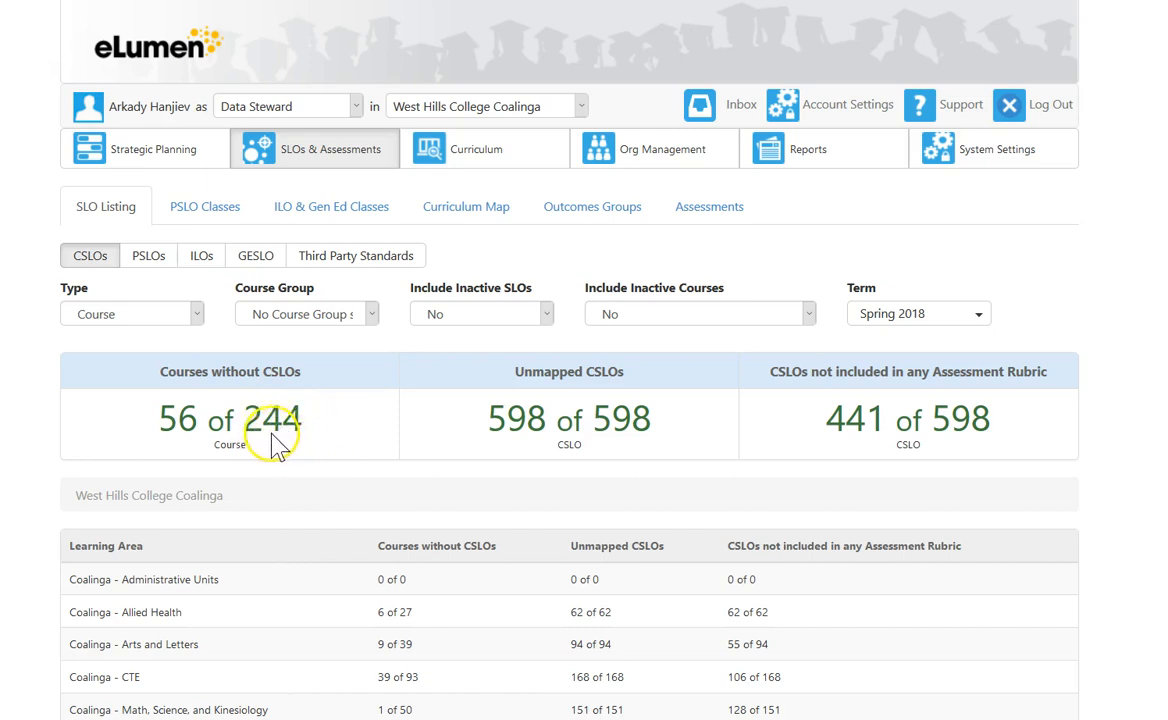
mouse_move(265, 418)
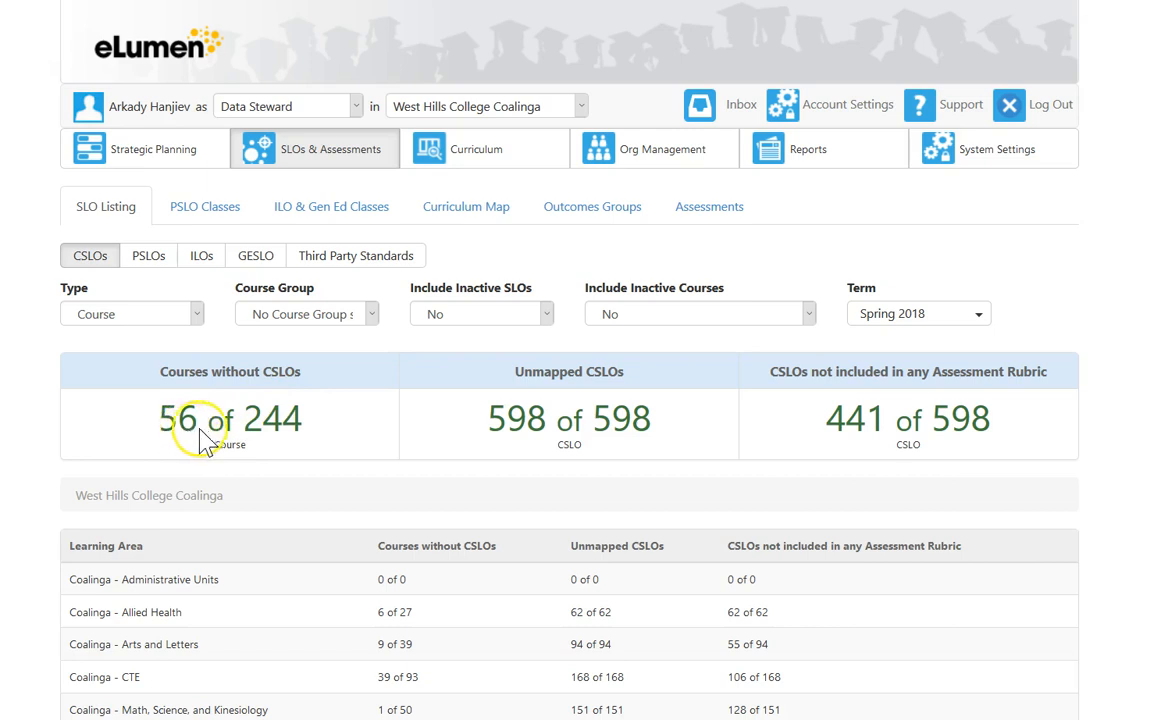
mouse_move(168, 430)
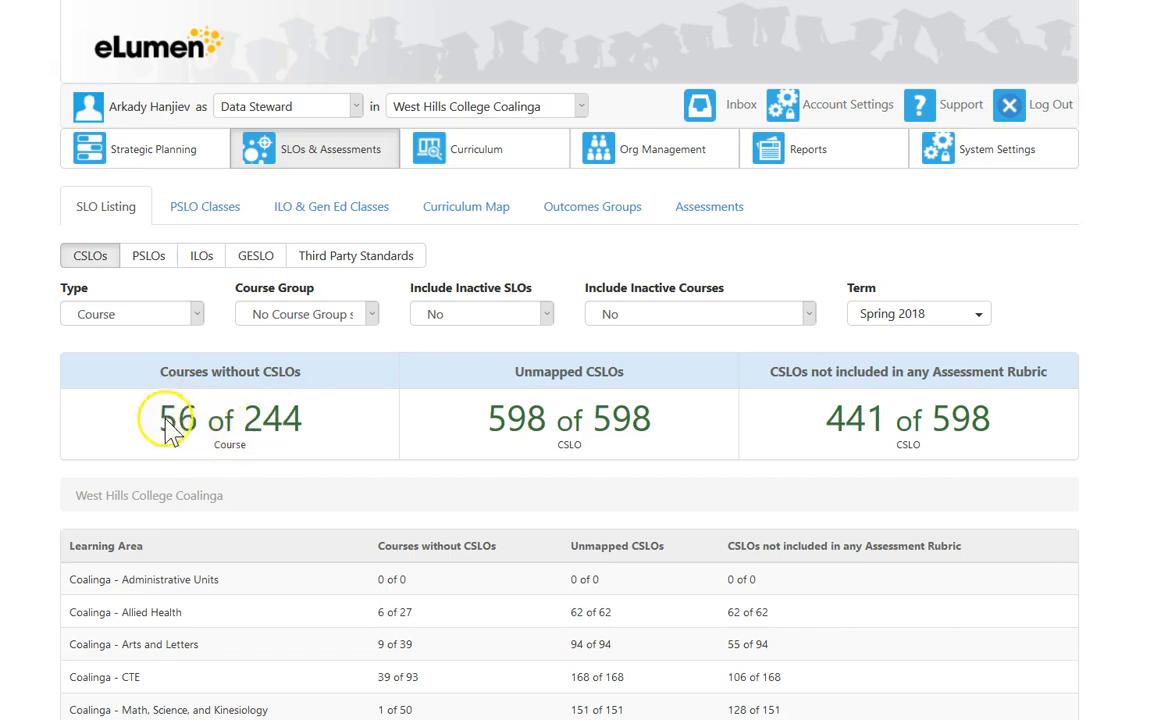
mouse_move(288, 445)
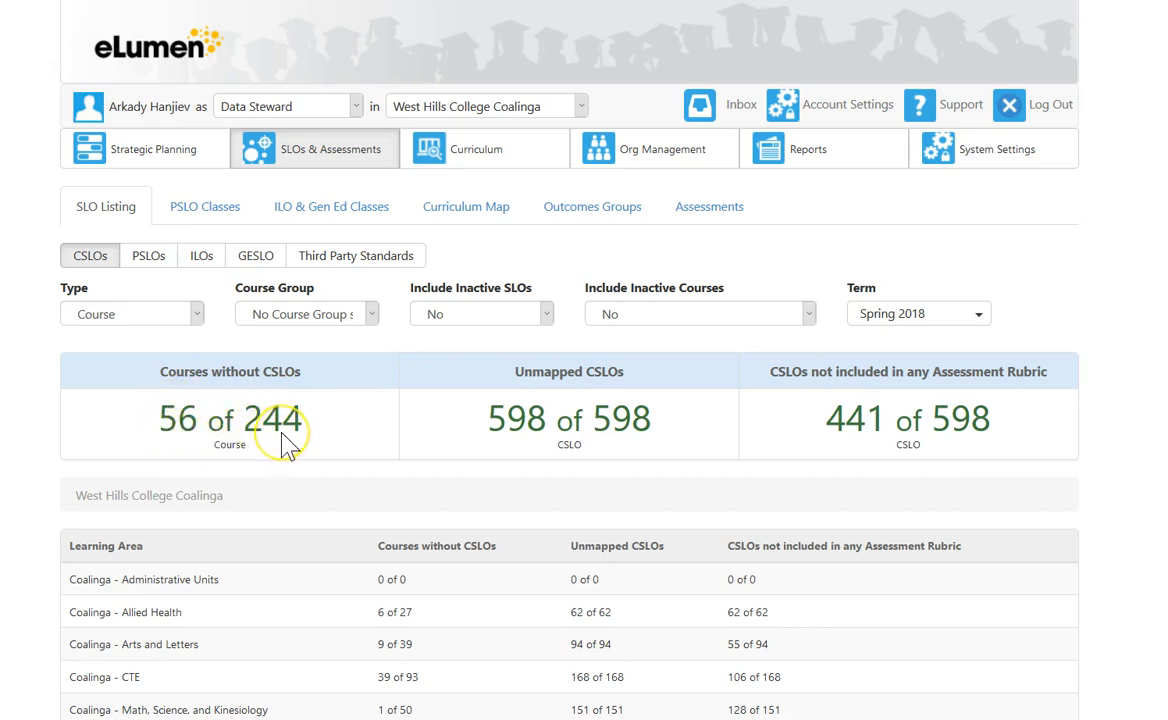
mouse_move(305, 440)
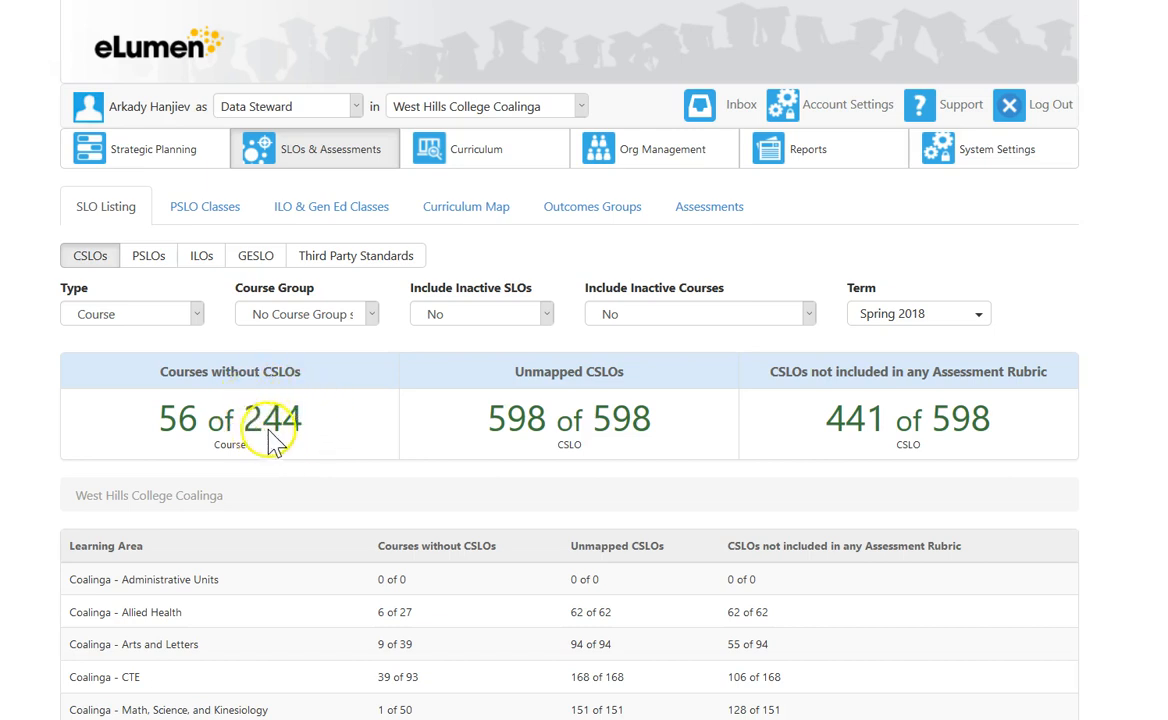
mouse_move(328, 438)
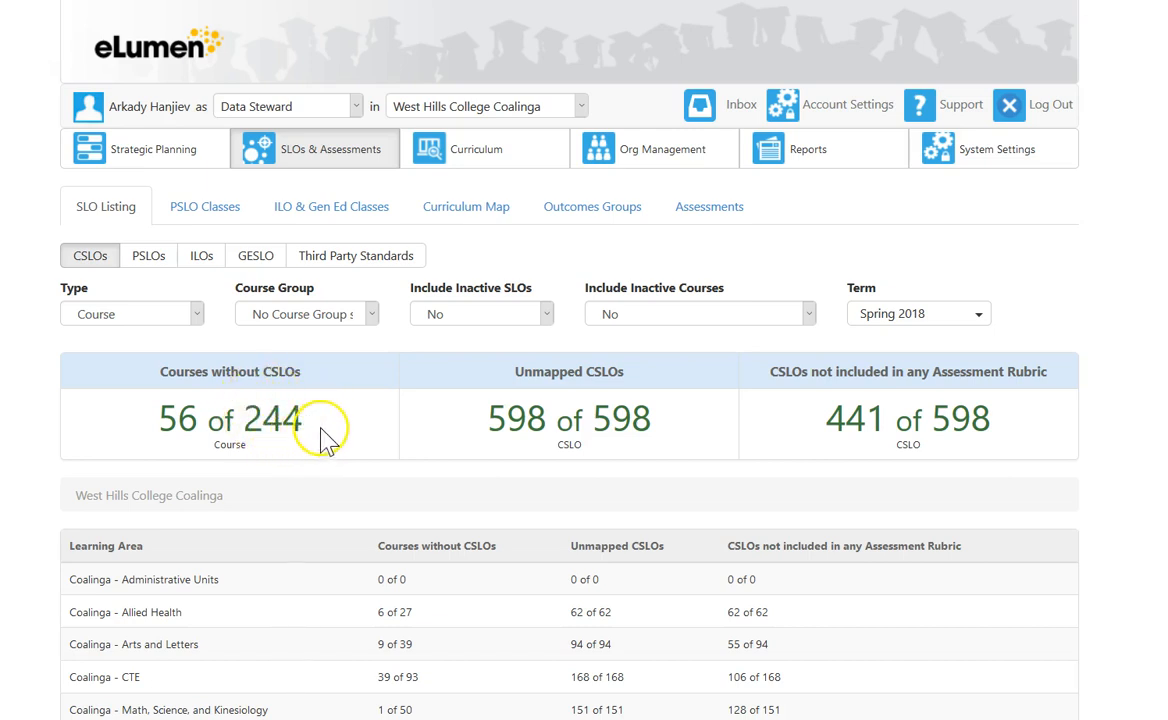
mouse_move(665, 445)
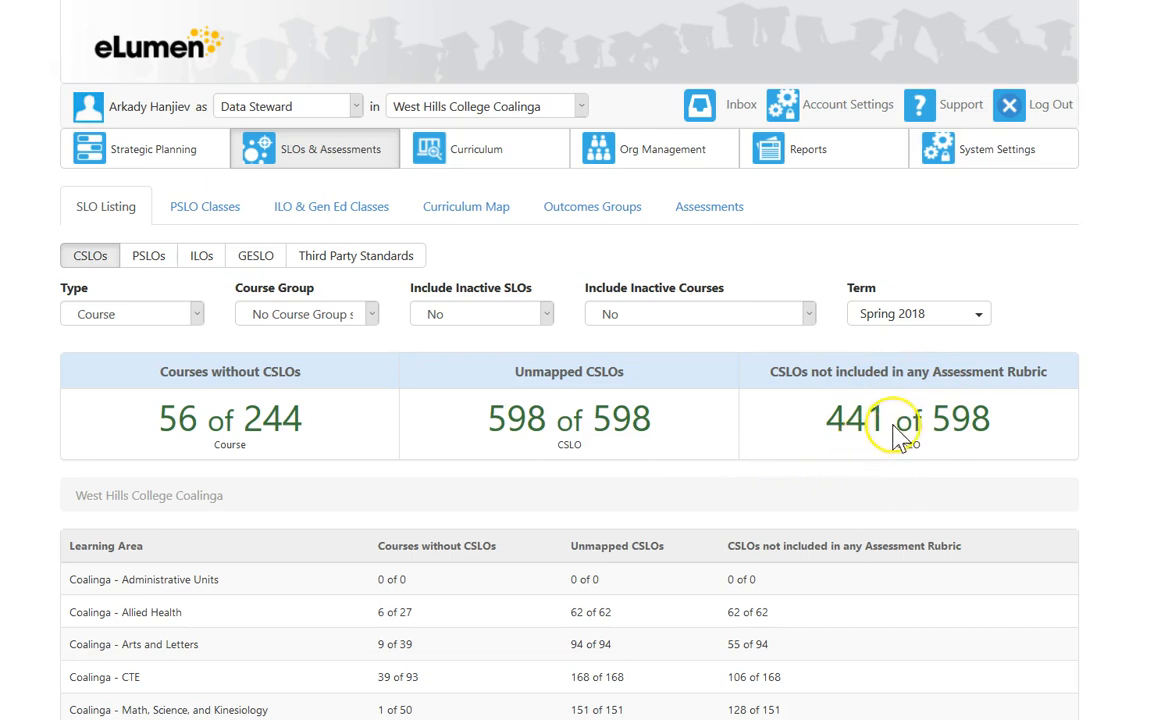
mouse_move(955, 415)
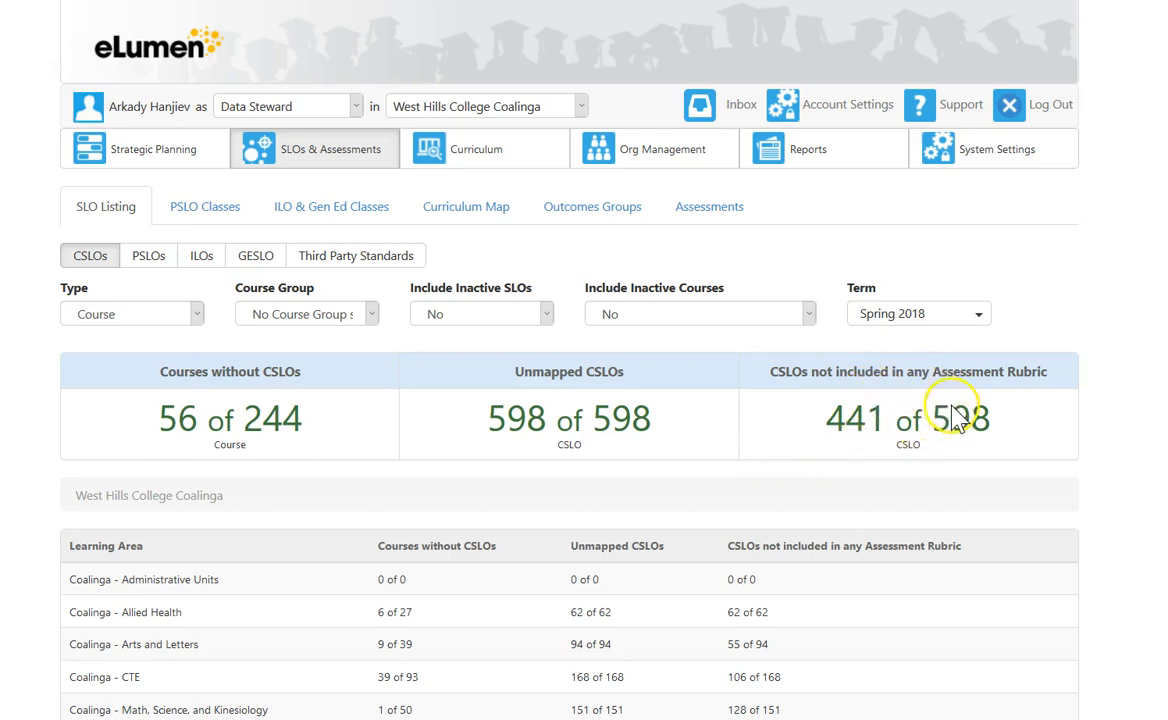
mouse_move(880, 410)
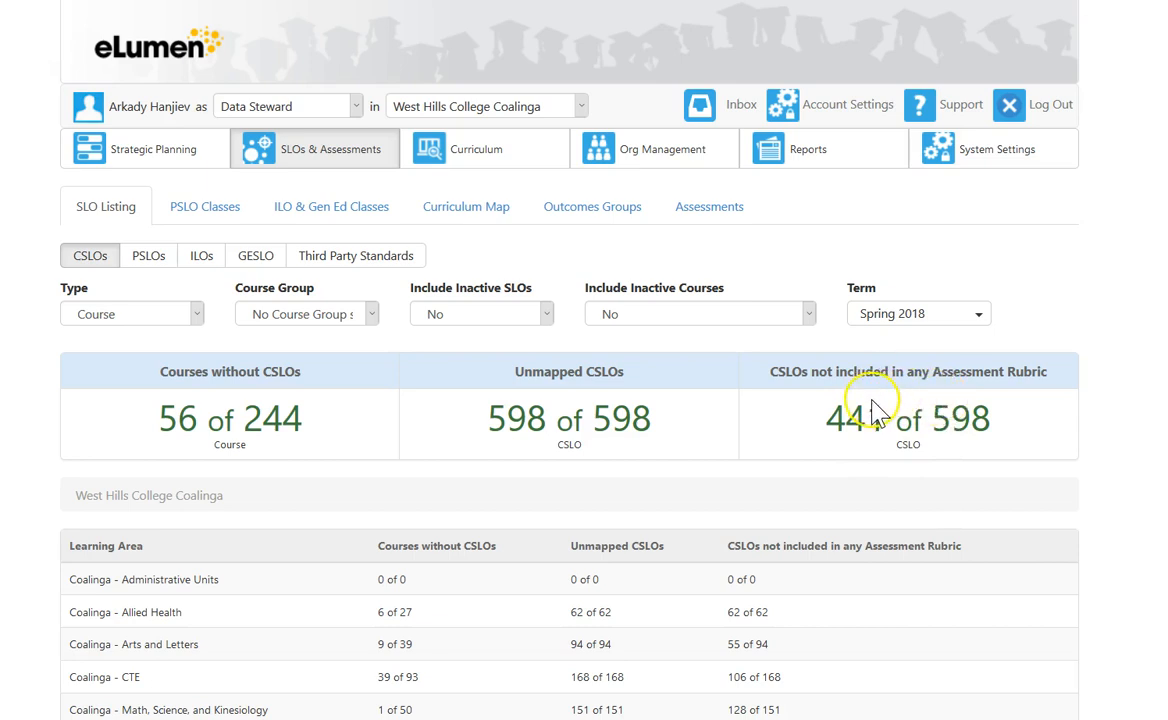
mouse_move(940, 405)
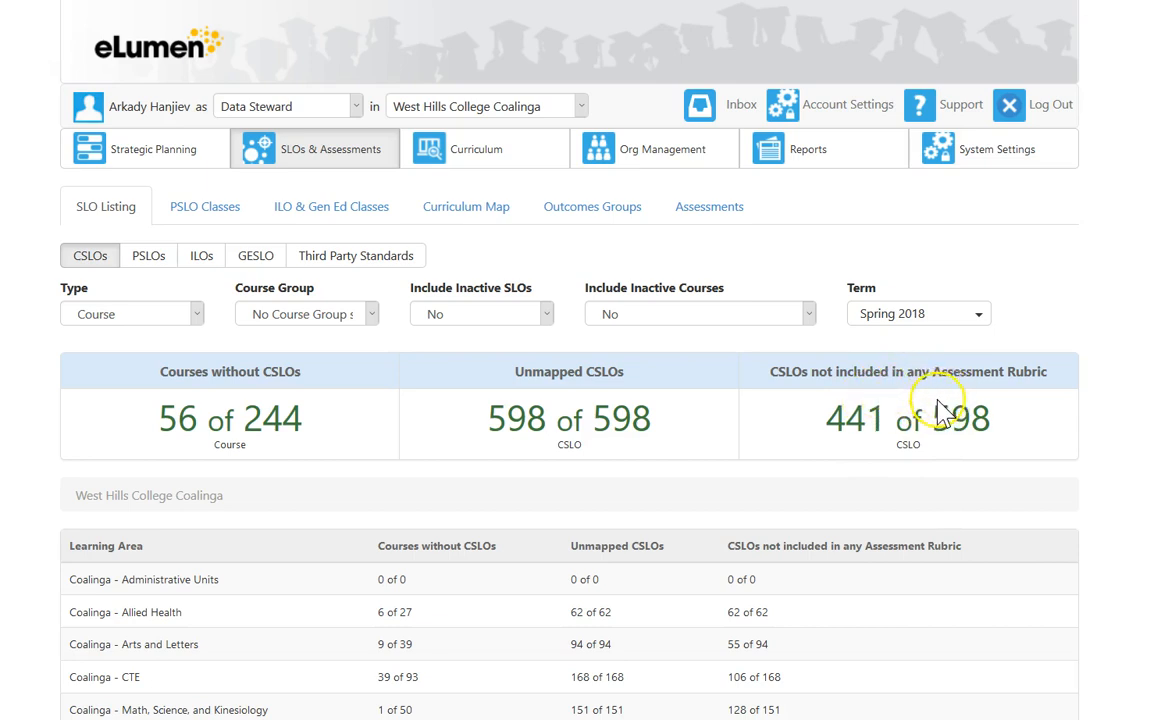
mouse_move(868, 418)
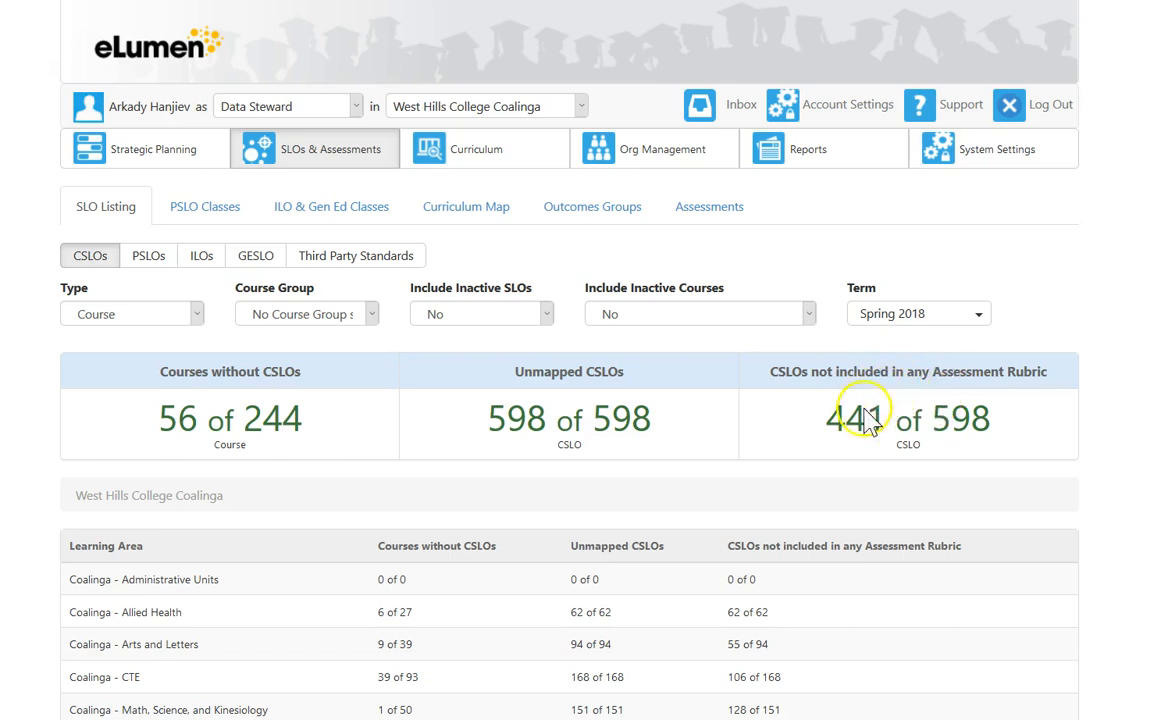
mouse_move(817, 467)
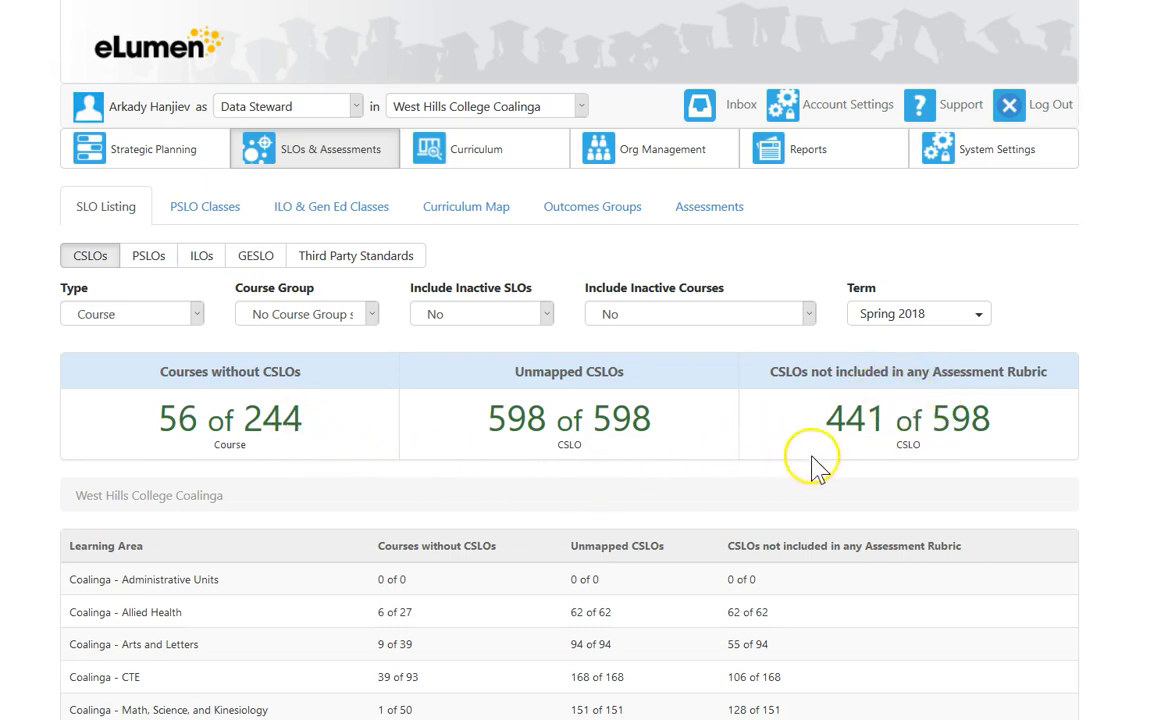
Scroll the Learning Area table to see all Coalinga learning areas.
scroll("down", 3)
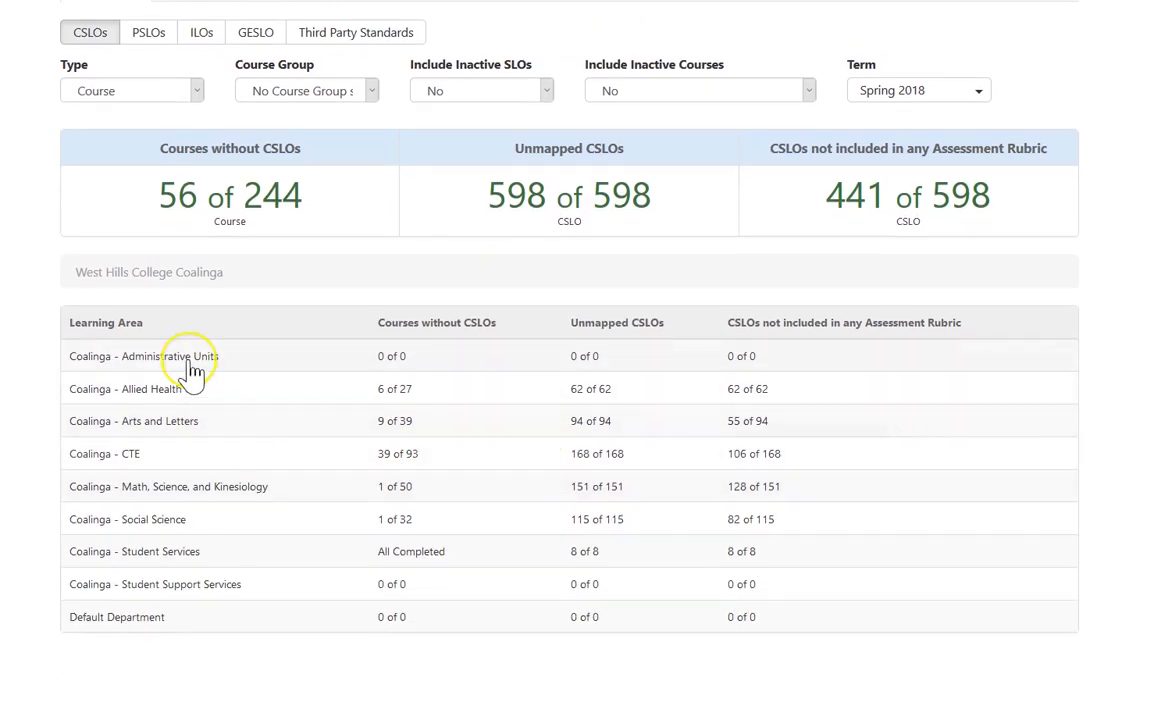
mouse_move(180, 420)
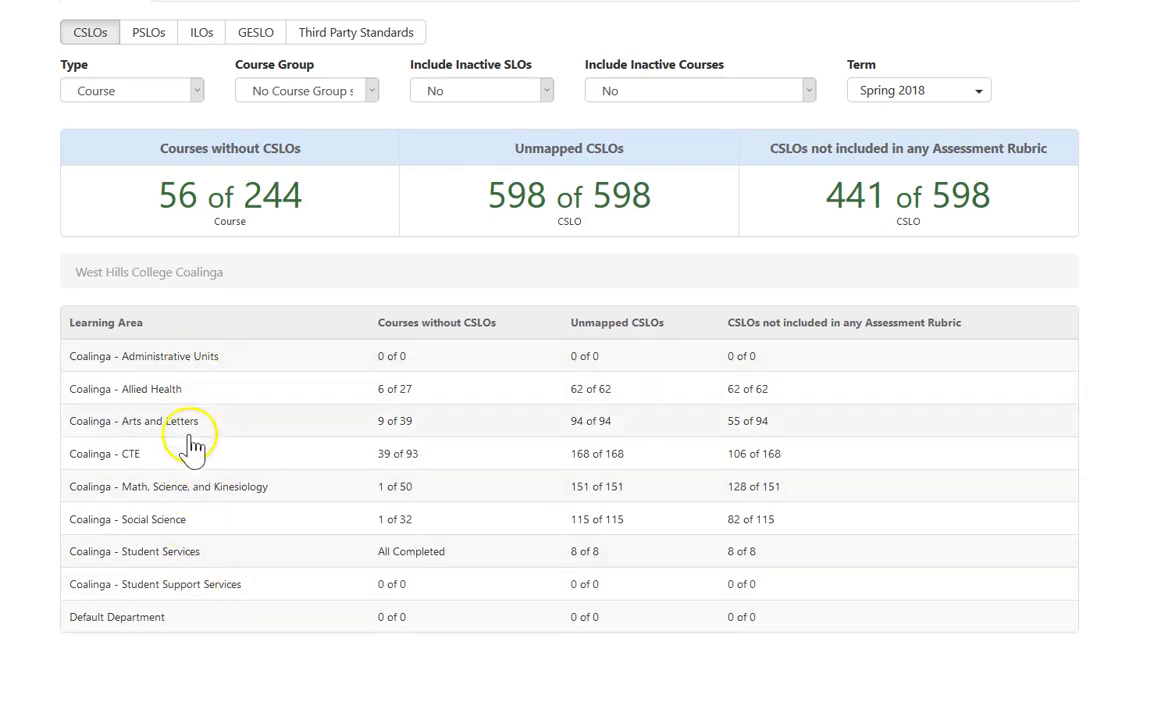
mouse_move(485, 350)
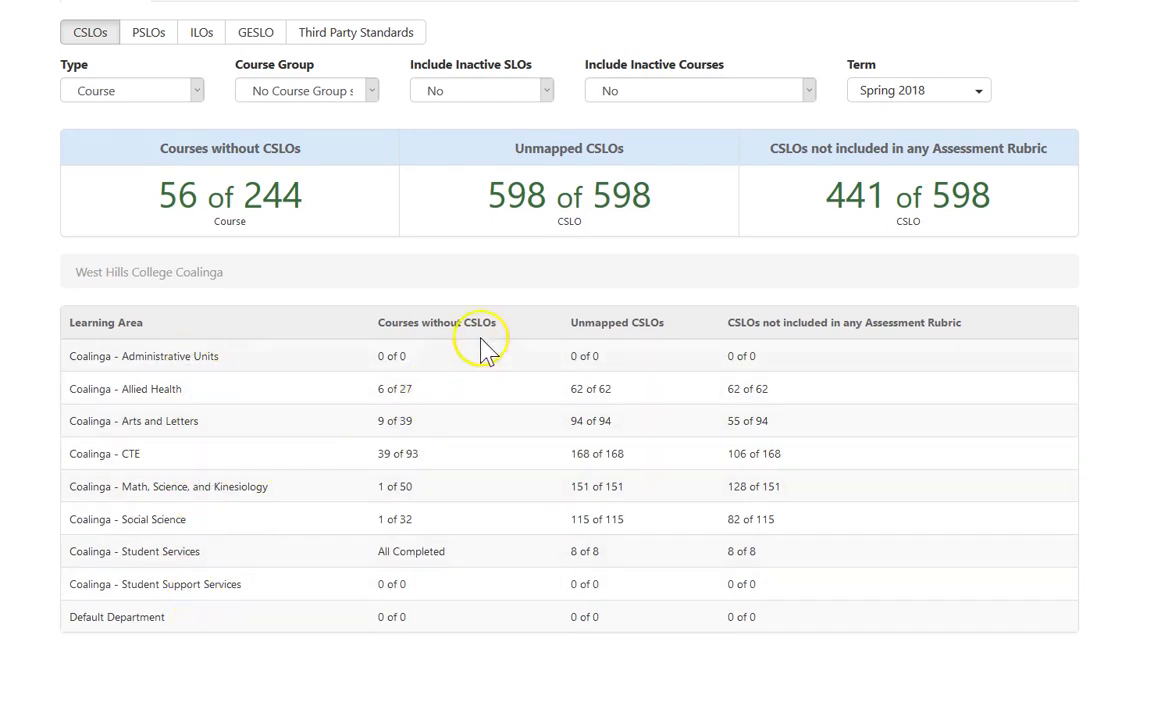
mouse_move(315, 420)
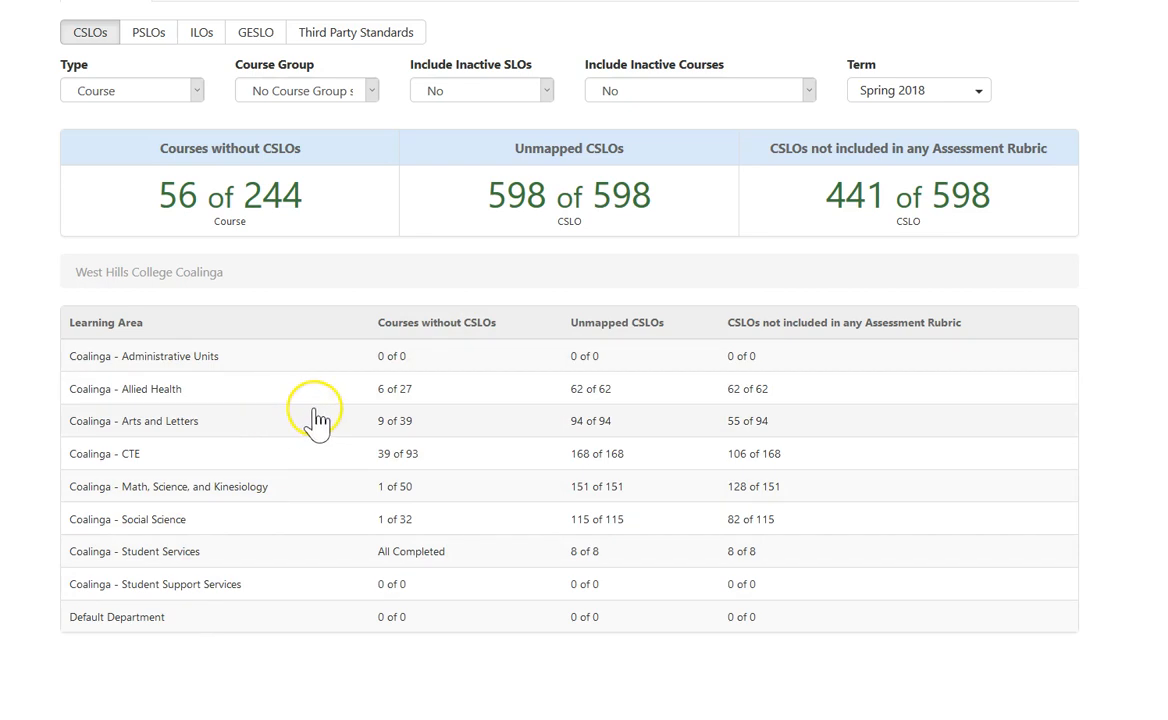
mouse_move(238, 497)
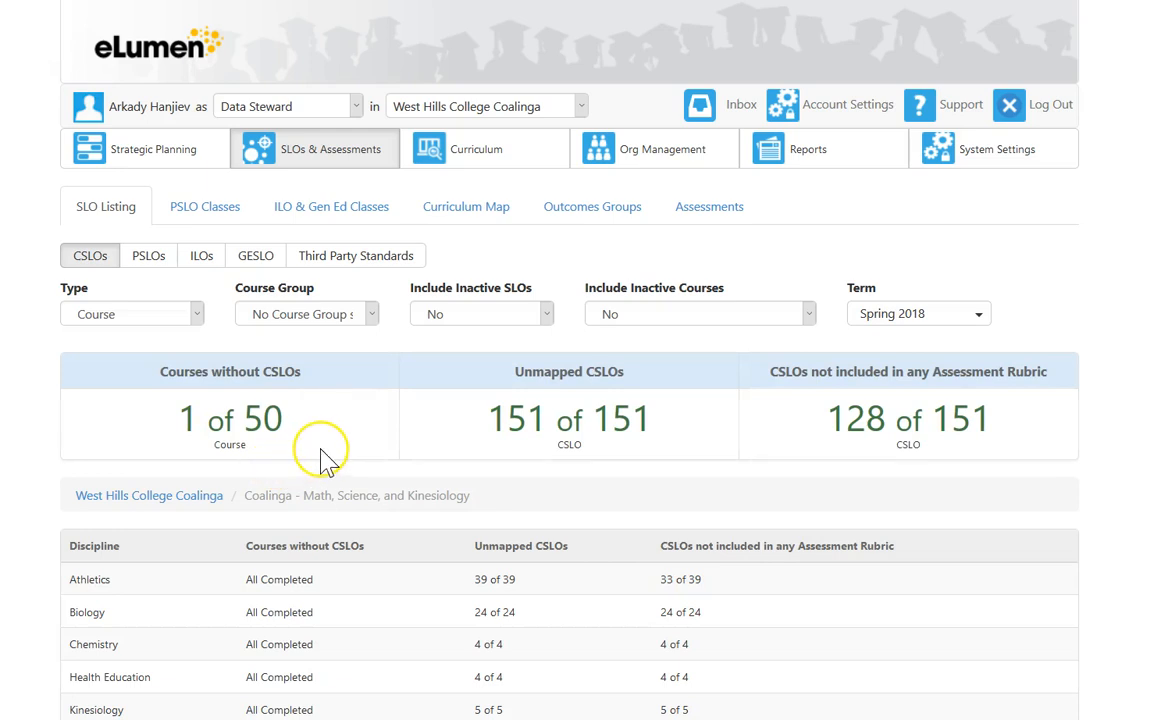
Scroll the Math, Science, and Kinesiology discipline table to find Mathematics.
scroll("down", 3)
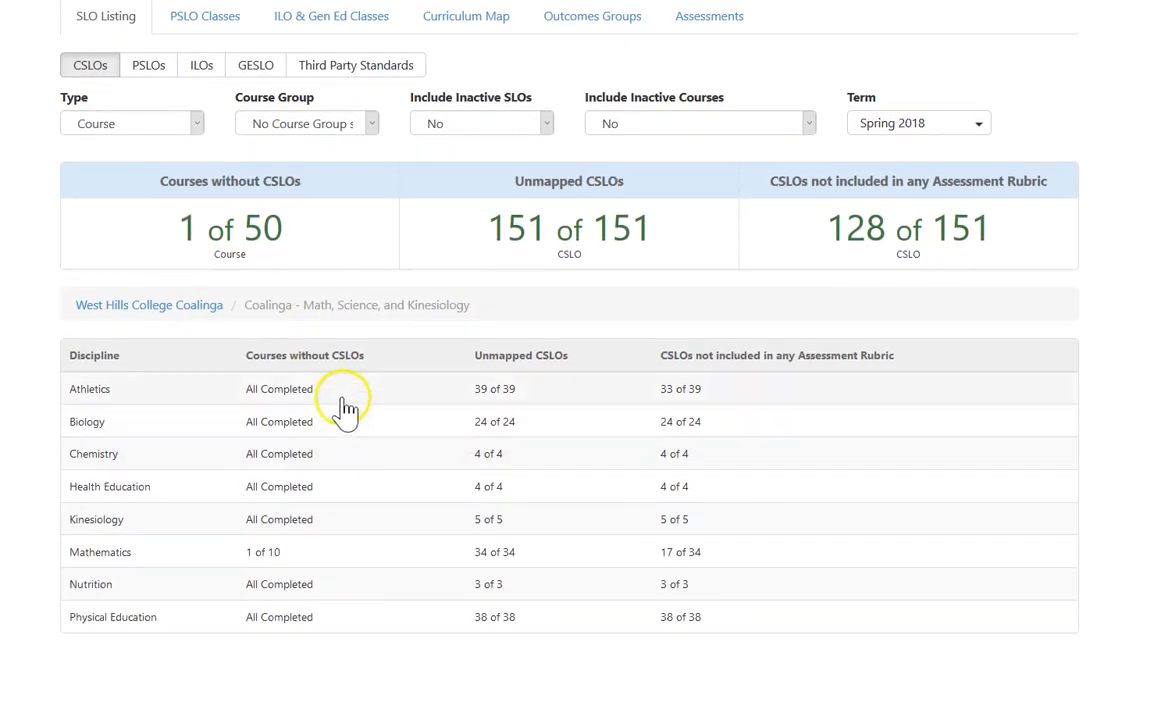
mouse_move(275, 421)
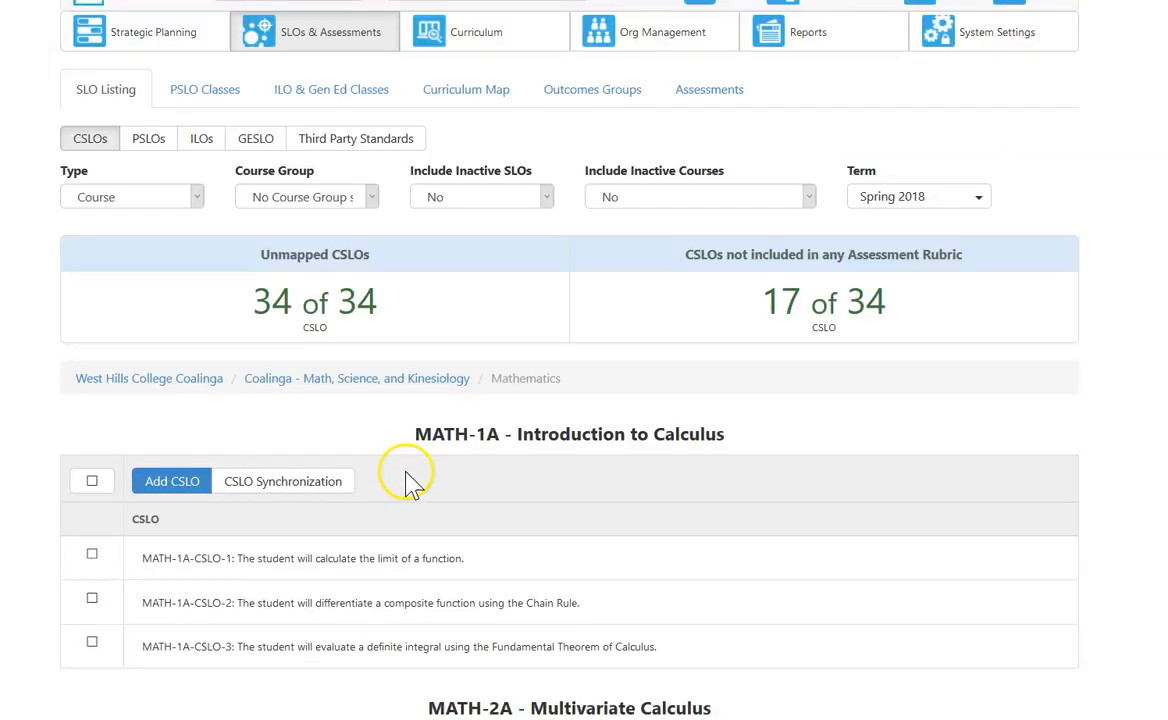
scroll("down", 3)
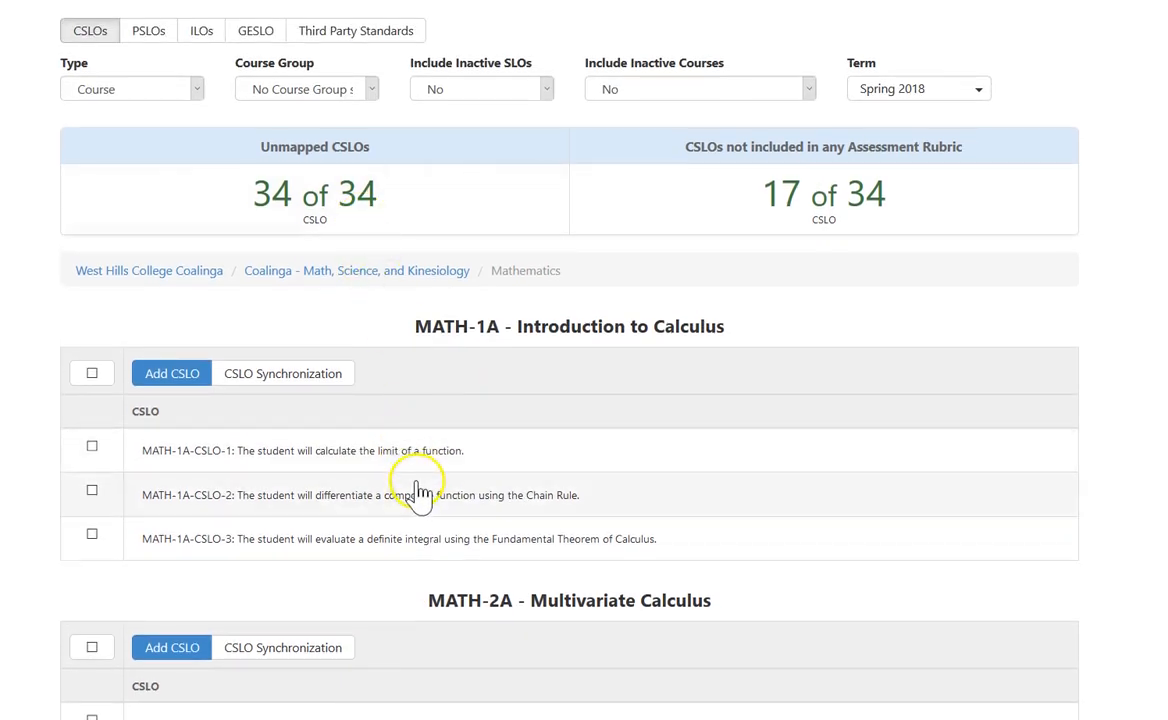
scroll("down", 3)
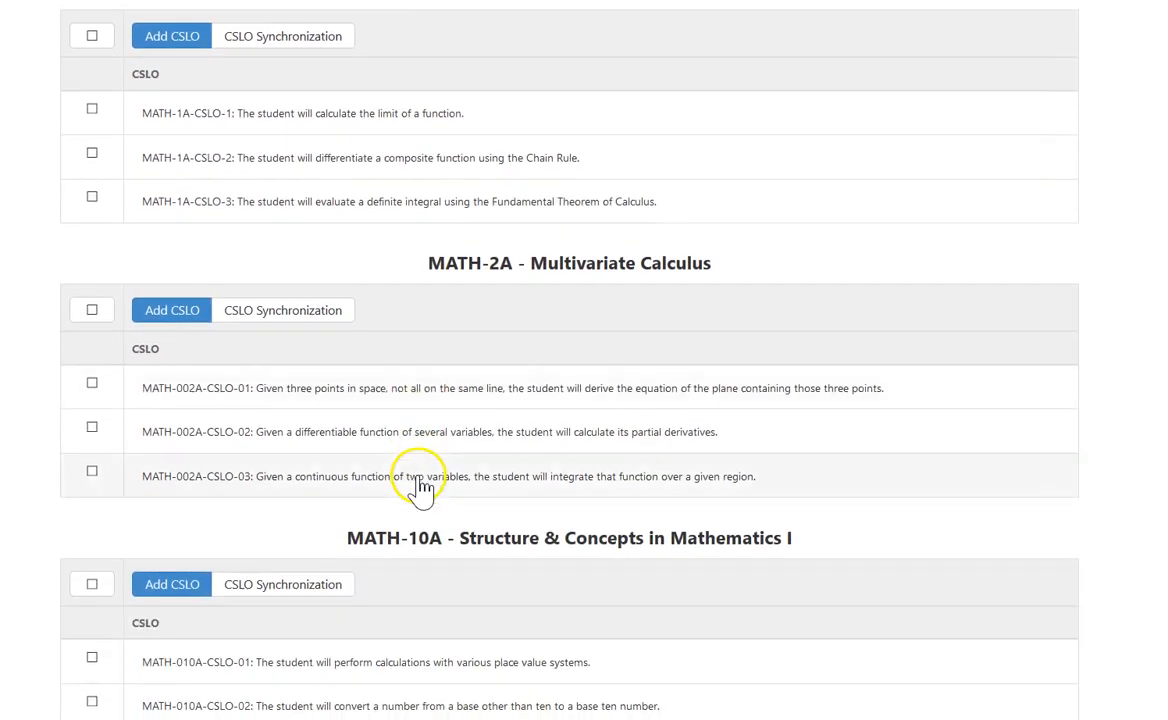
scroll("down", 3)
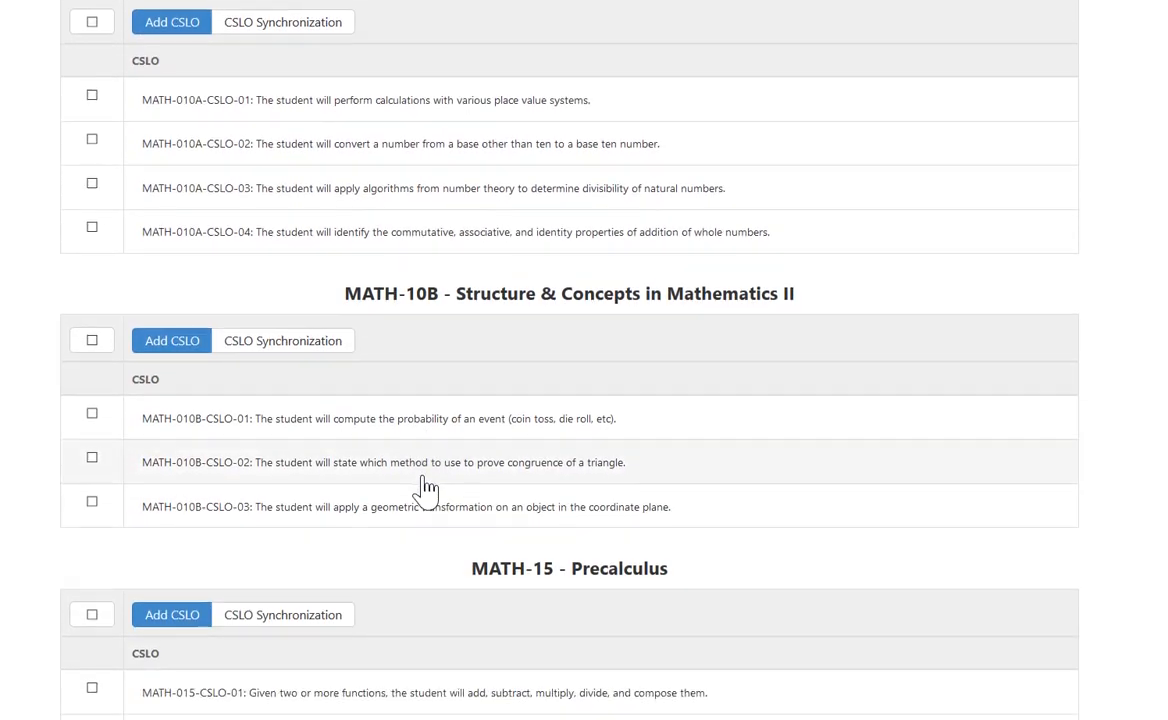
scroll("down", 3)
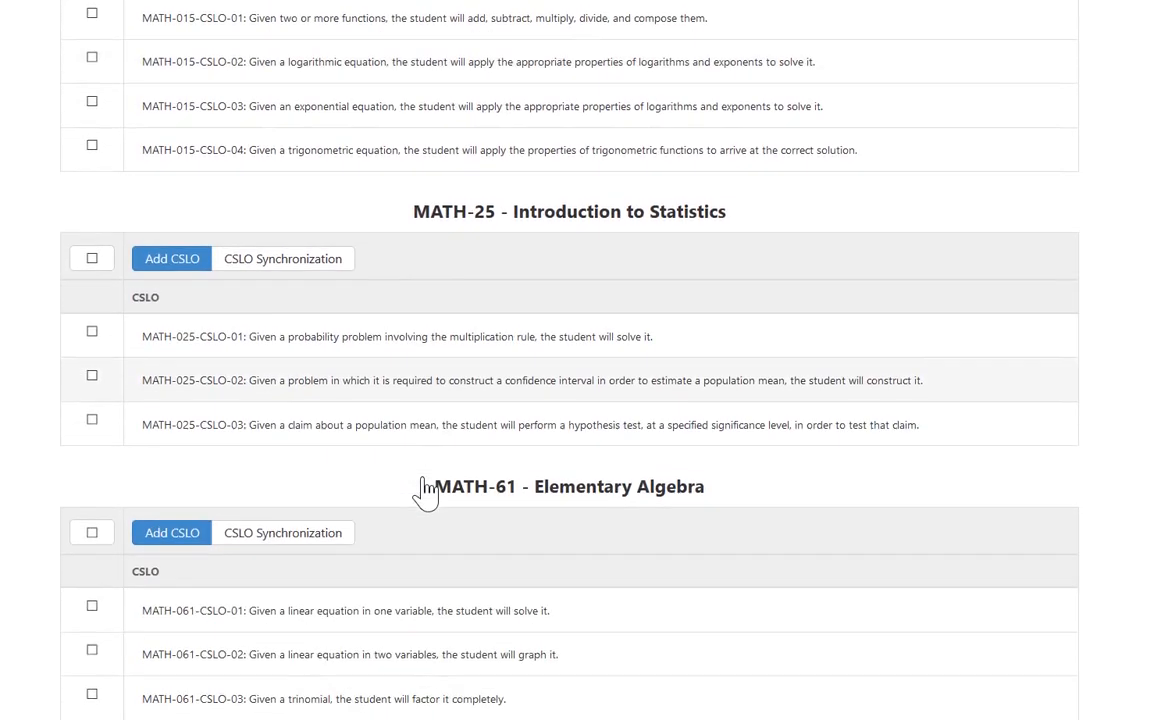
scroll("down", 3)
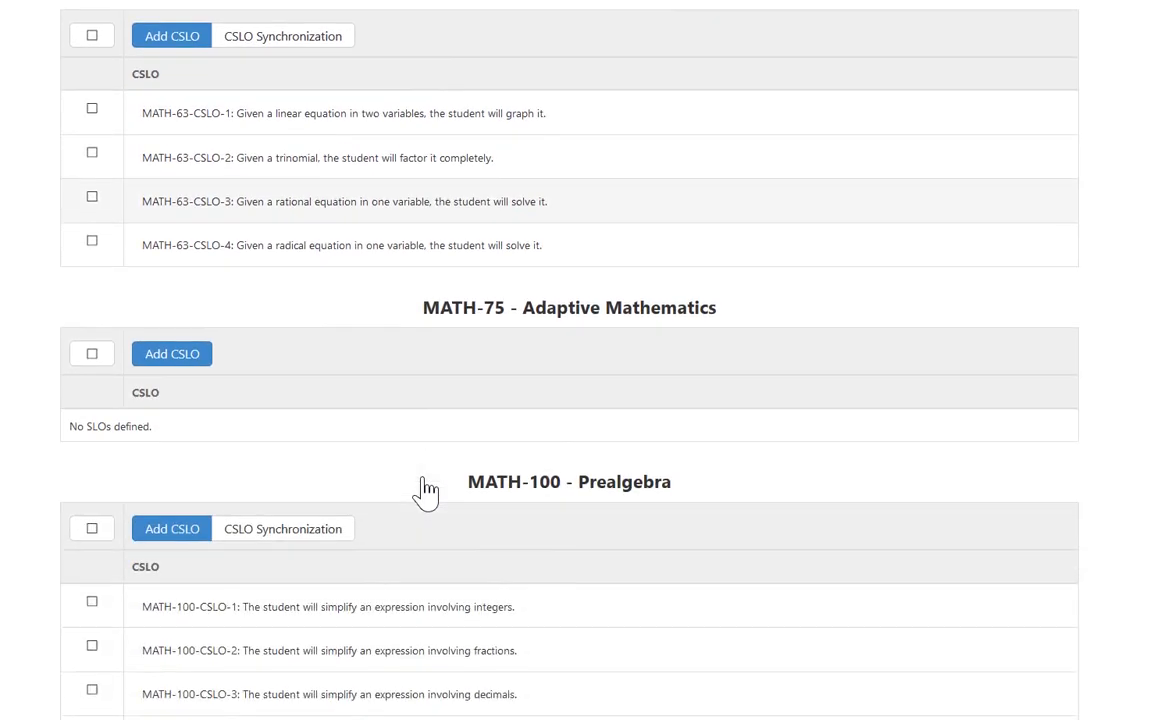
scroll("down", 3)
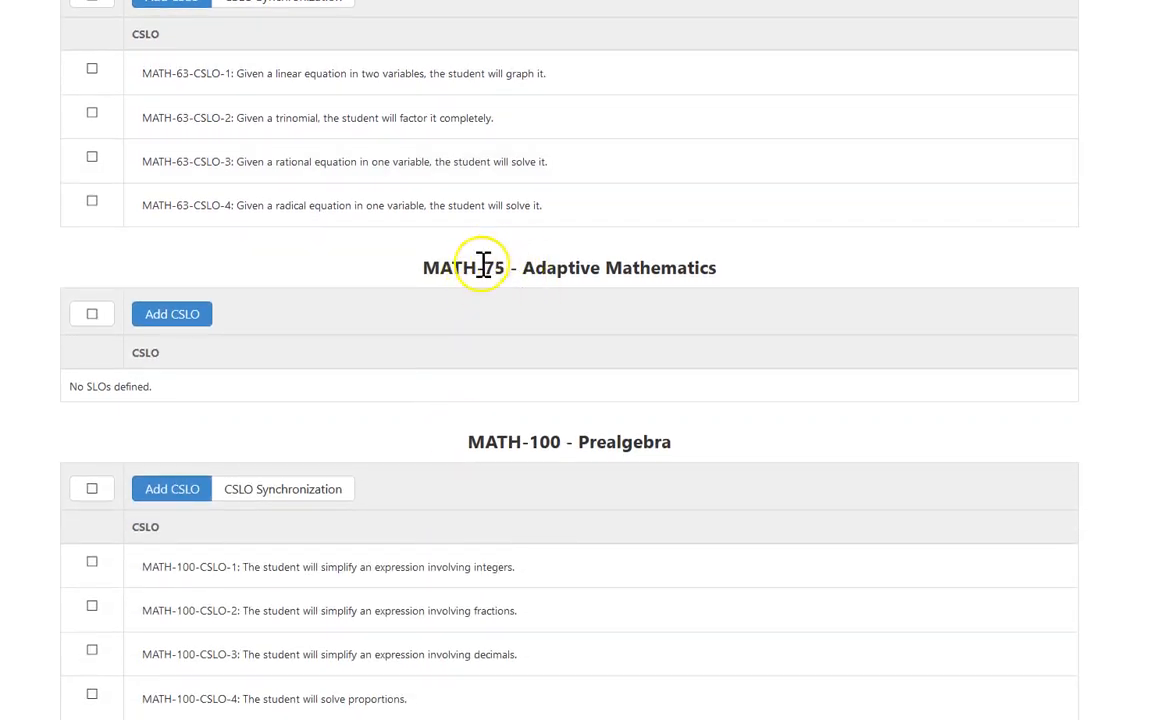
mouse_move(500, 362)
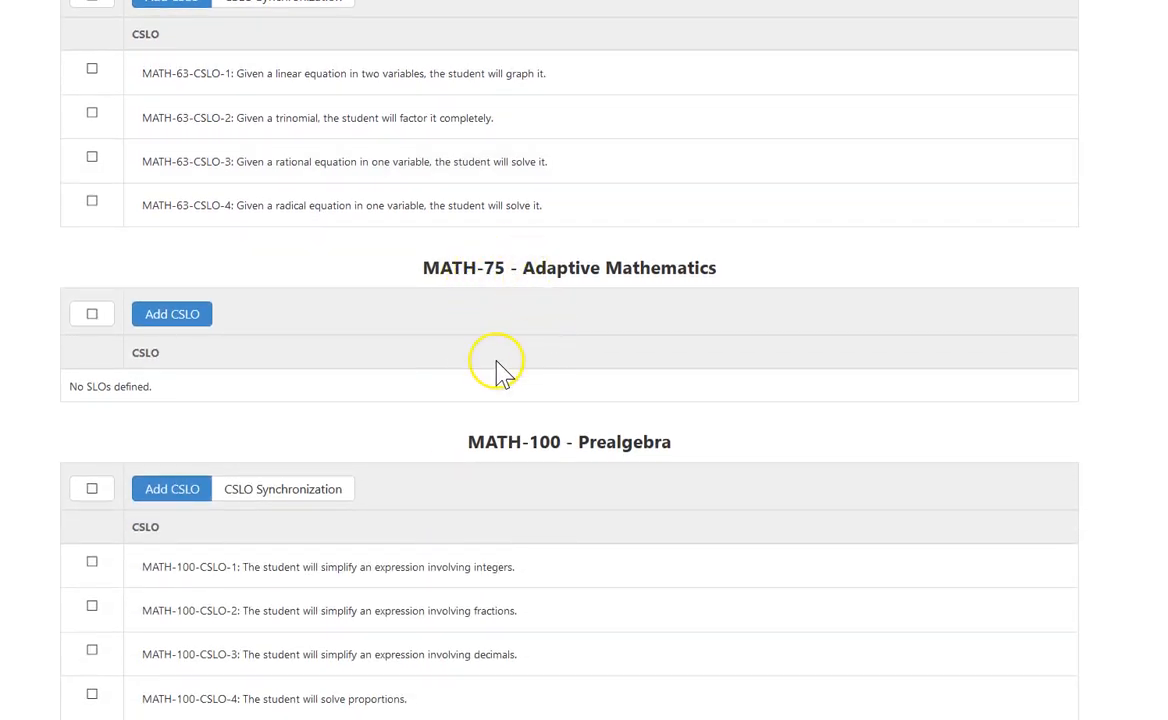
mouse_move(460, 275)
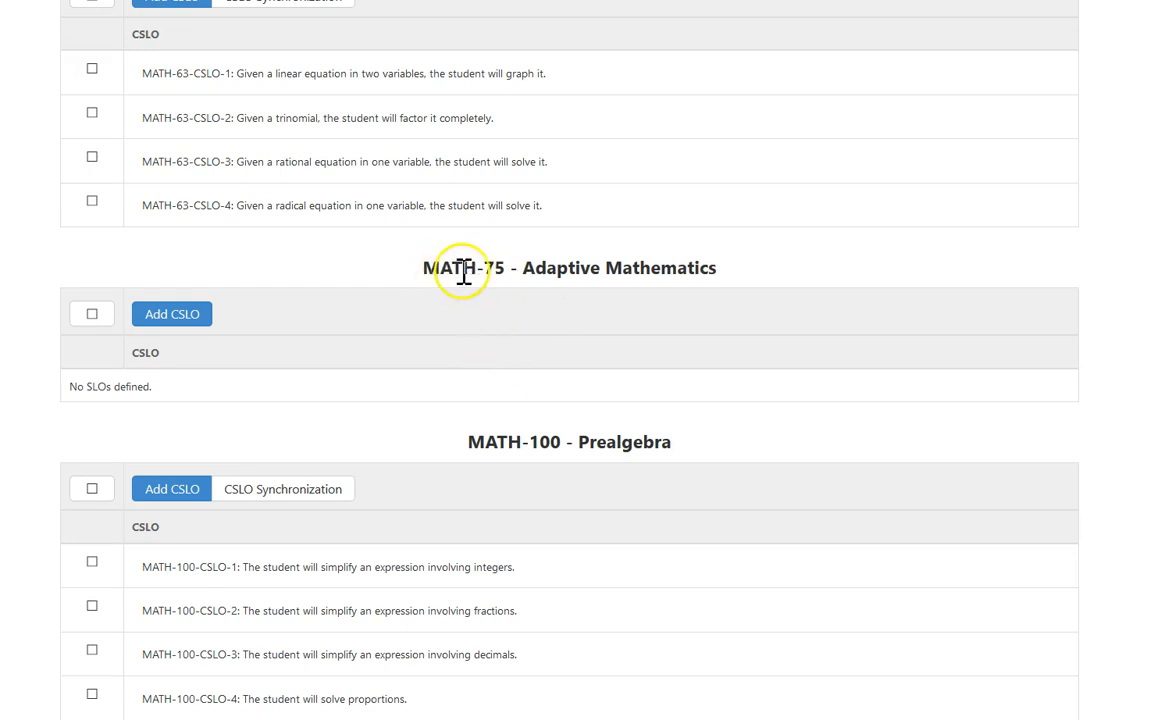
mouse_move(548, 348)
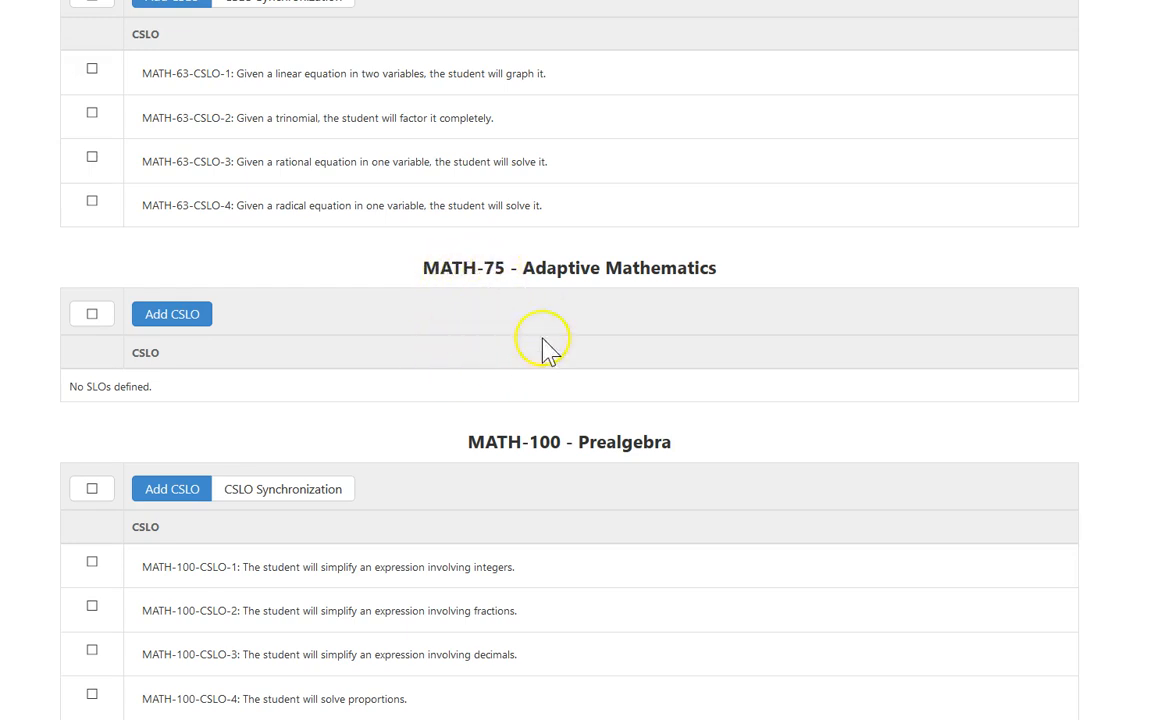
mouse_move(518, 335)
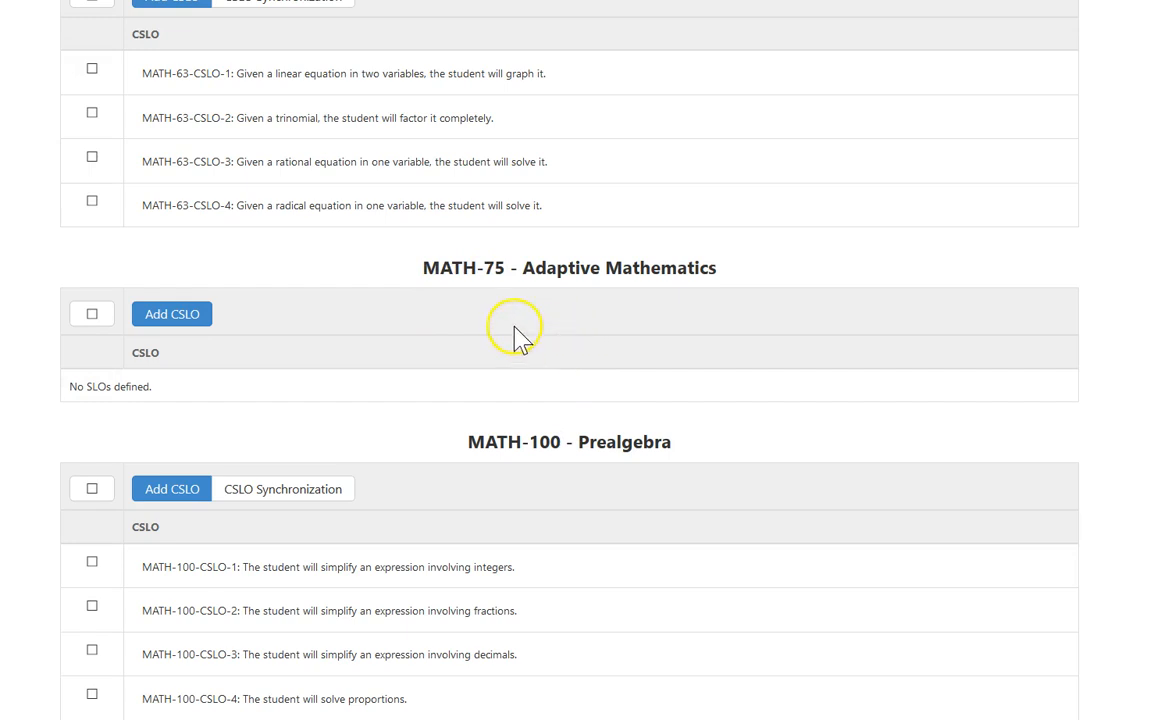
mouse_move(505, 335)
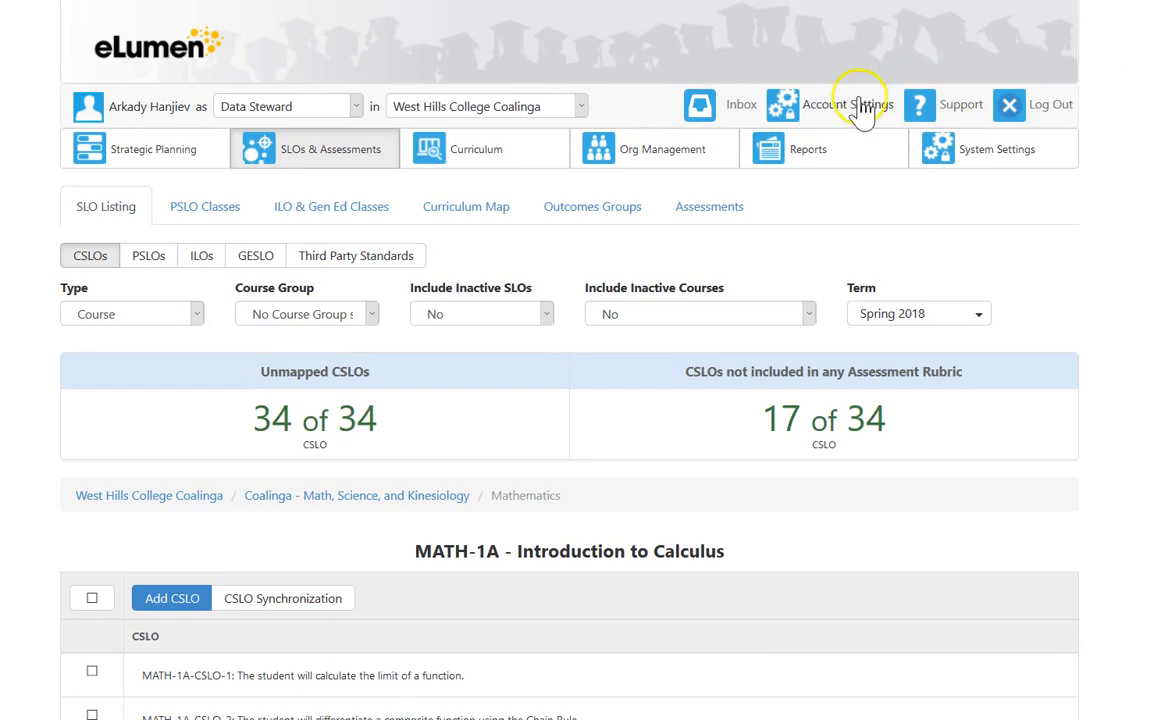
Reload the Coalinga CSLO summary showing 56 of 244 courses without CSLOs.
left_click(585, 105)
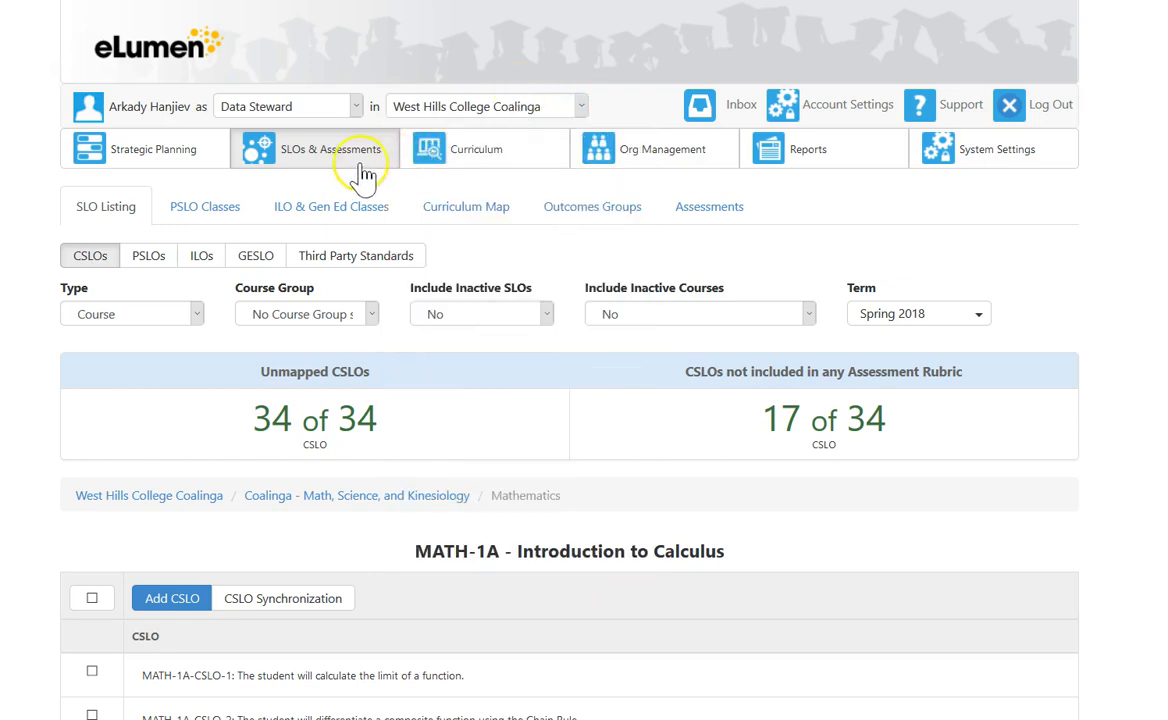
left_click(148, 495)
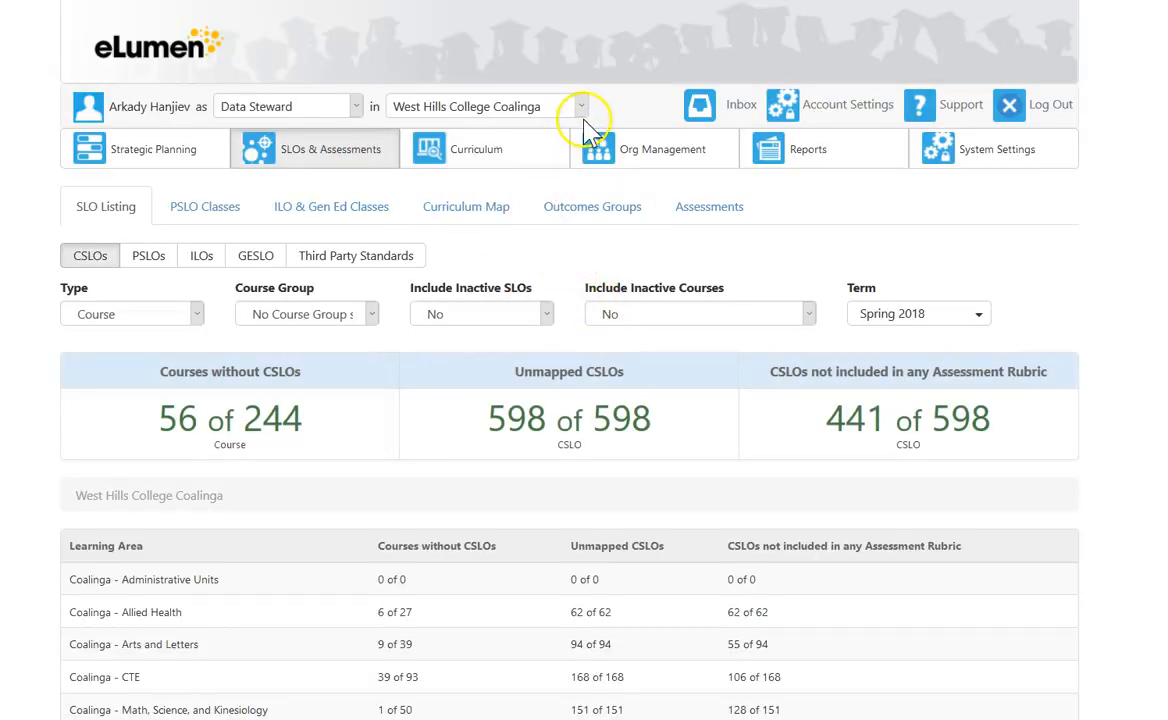
Switch the organisation context to the Mathematics discipline.
left_click(581, 105)
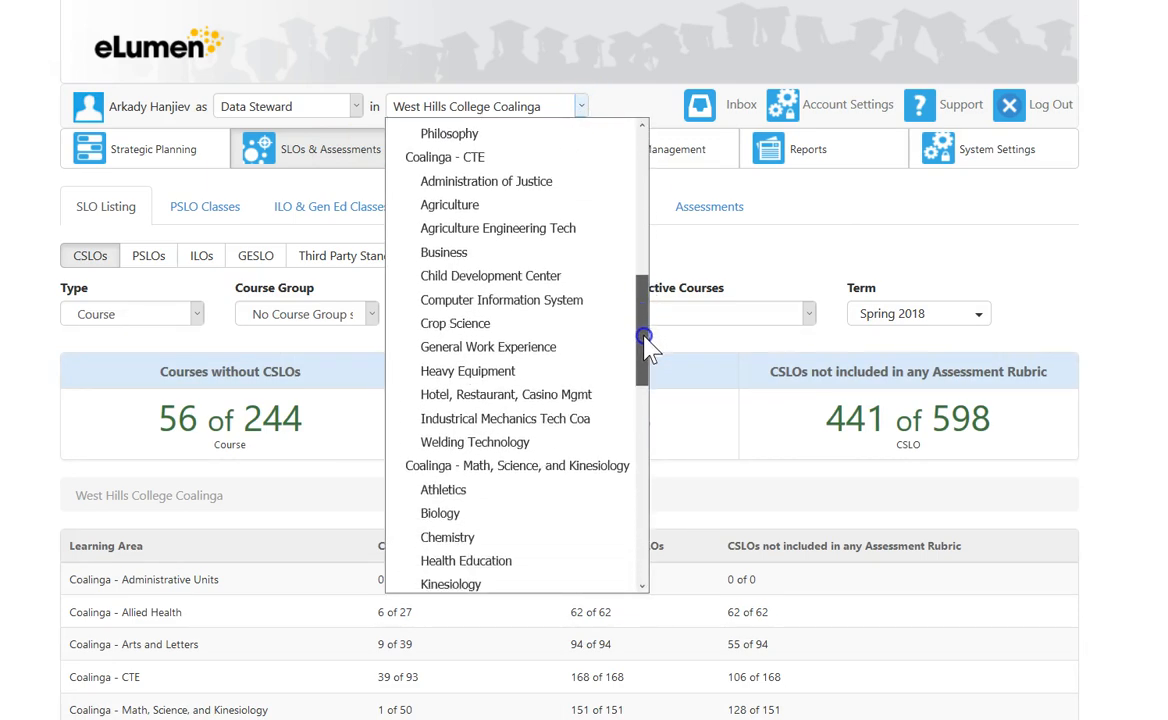
scroll("down", 3)
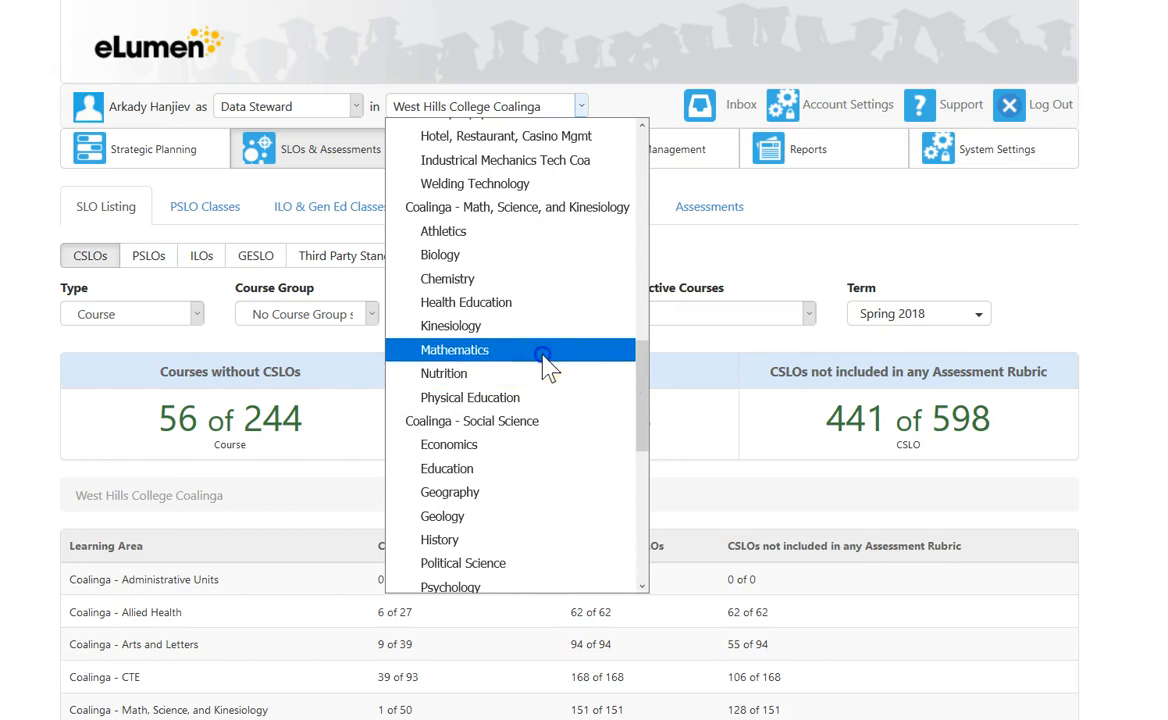
left_click(454, 349)
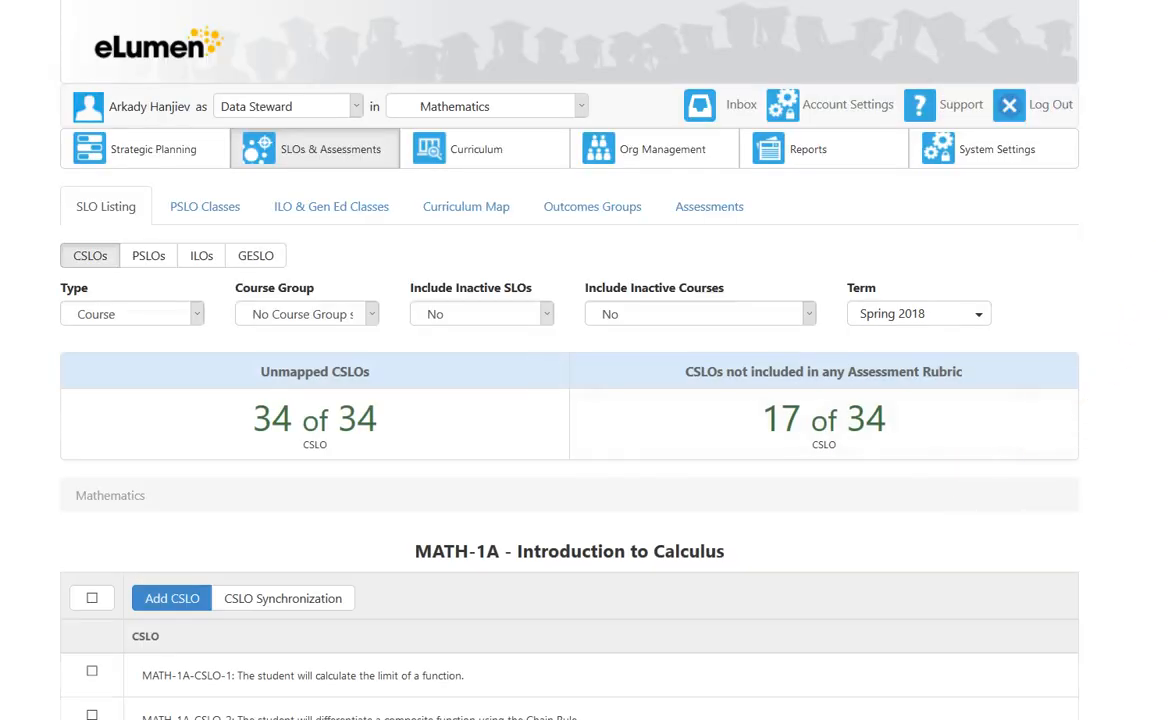
Scroll through the Mathematics CSLOs down to MATH-100 and back up.
scroll("down", 3)
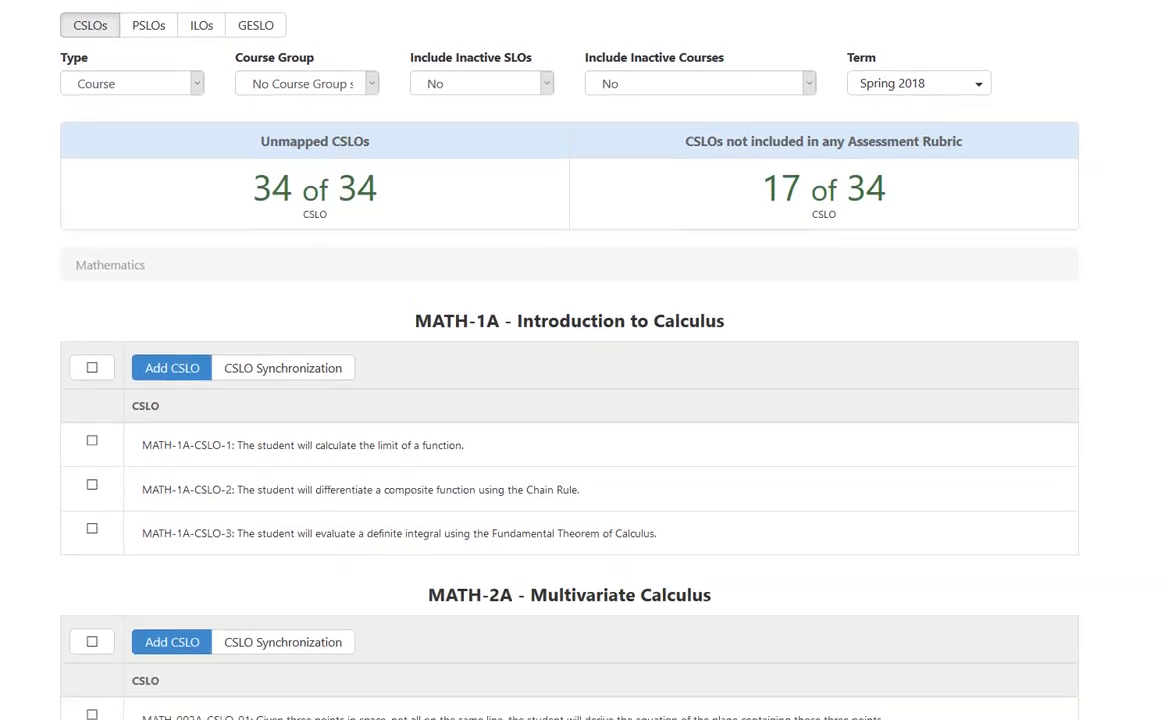
scroll("down", 3)
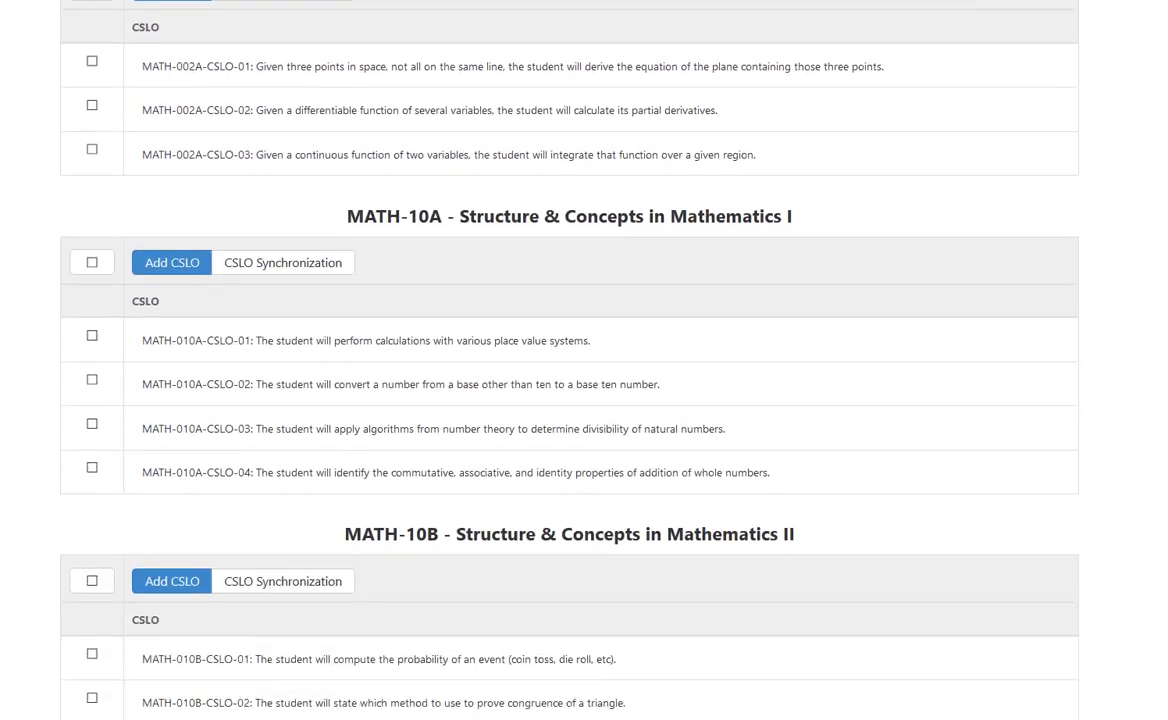
scroll("down", 3)
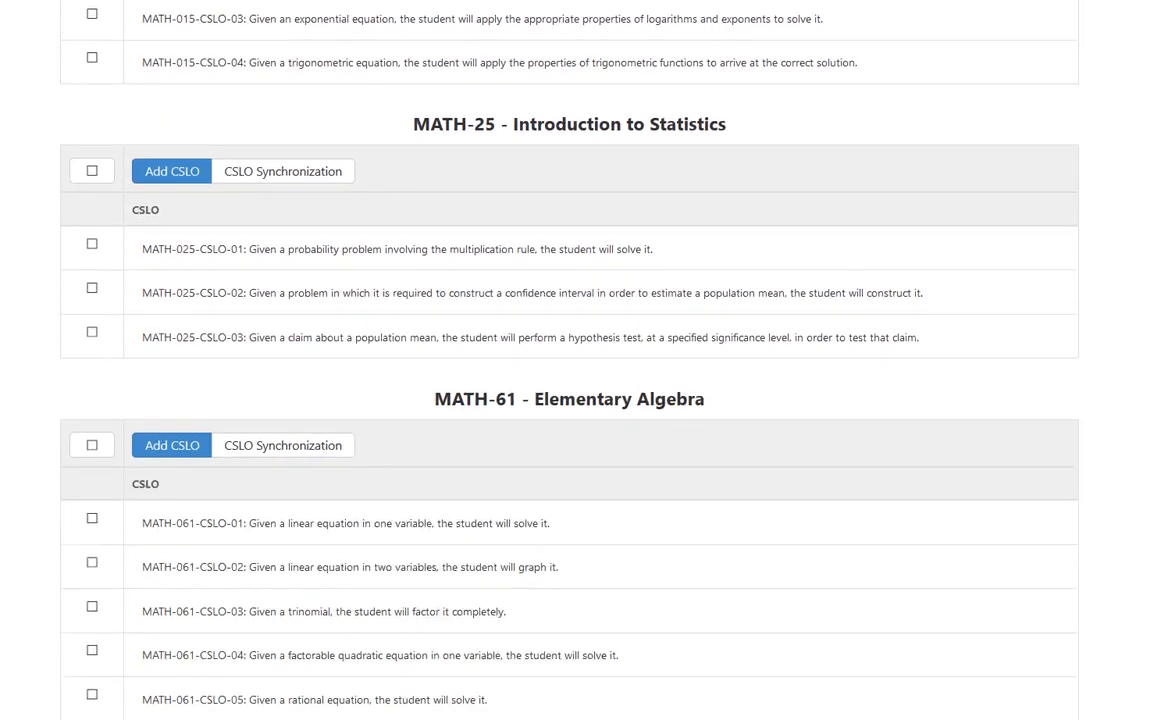
scroll("down", 3)
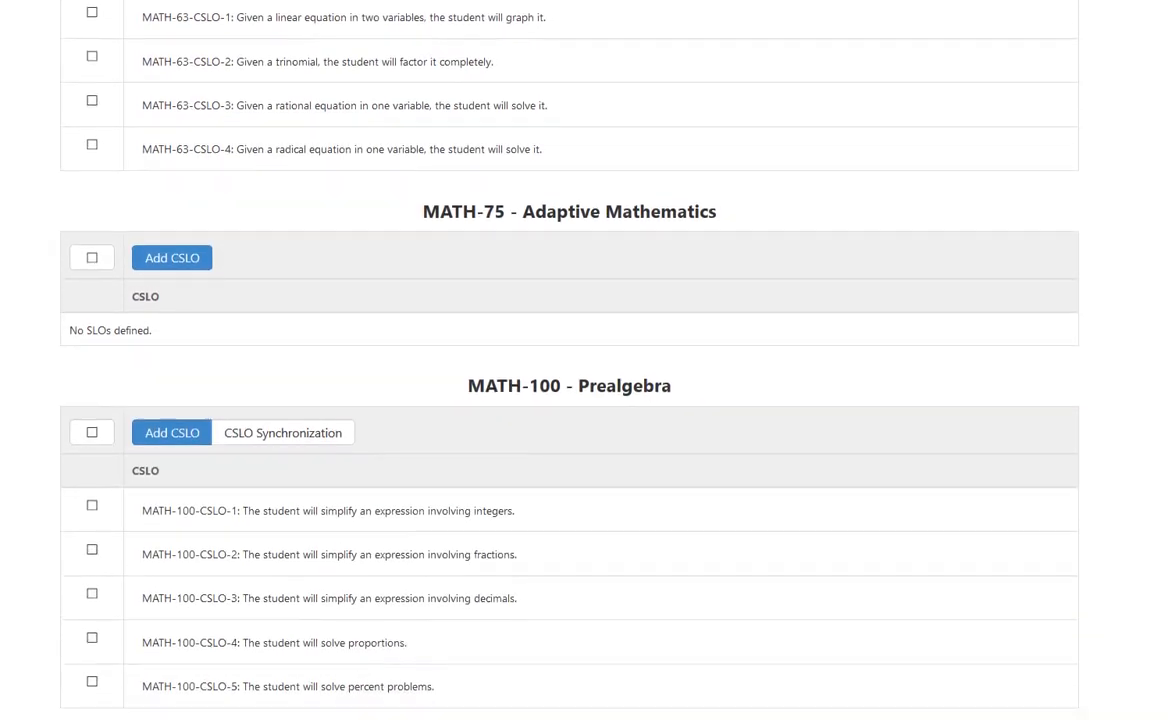
scroll("down", 3)
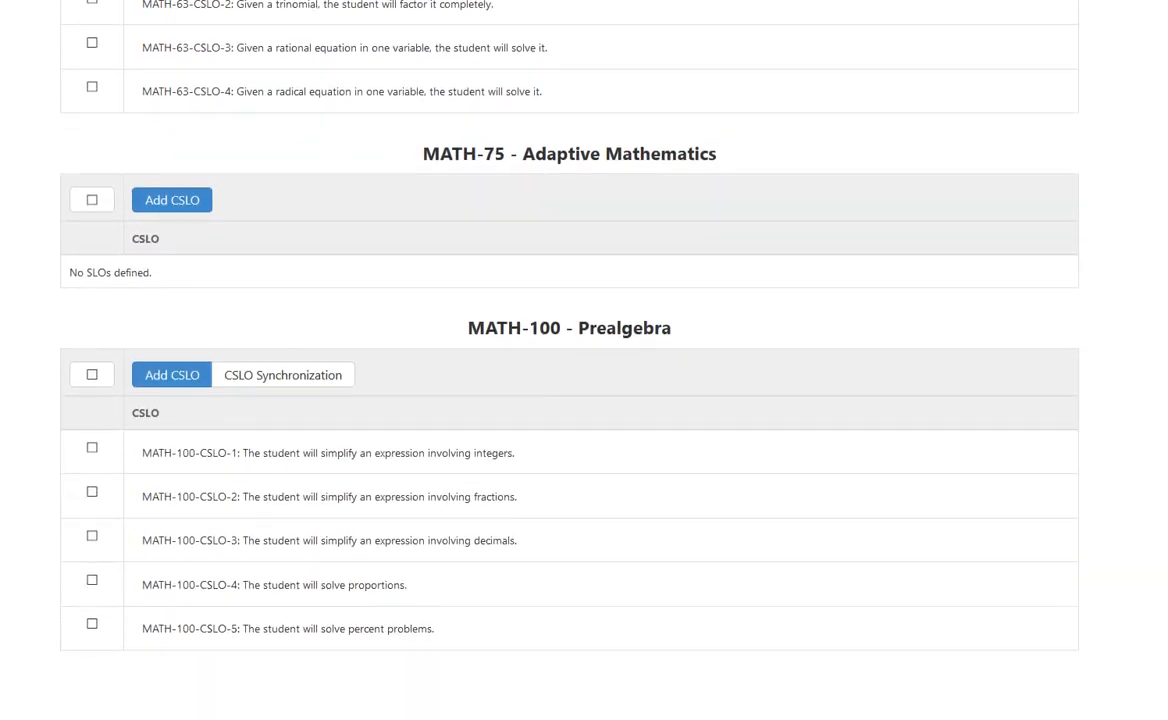
scroll("down", 3)
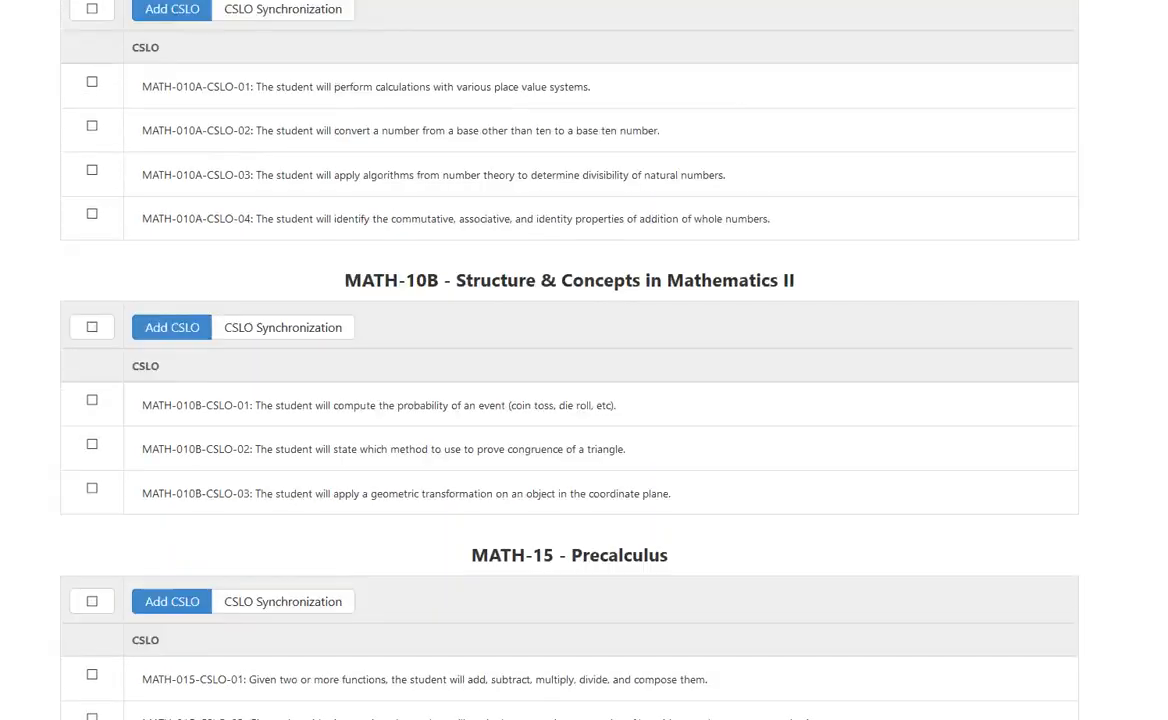
scroll("up", 3)
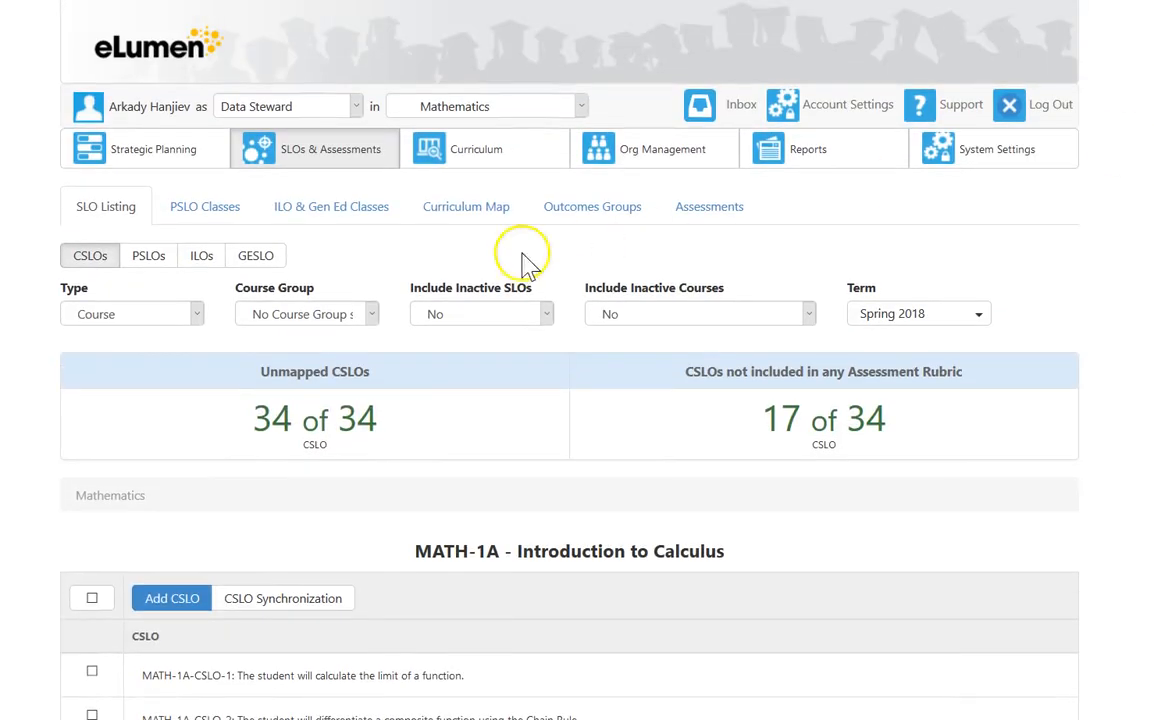
mouse_move(520, 335)
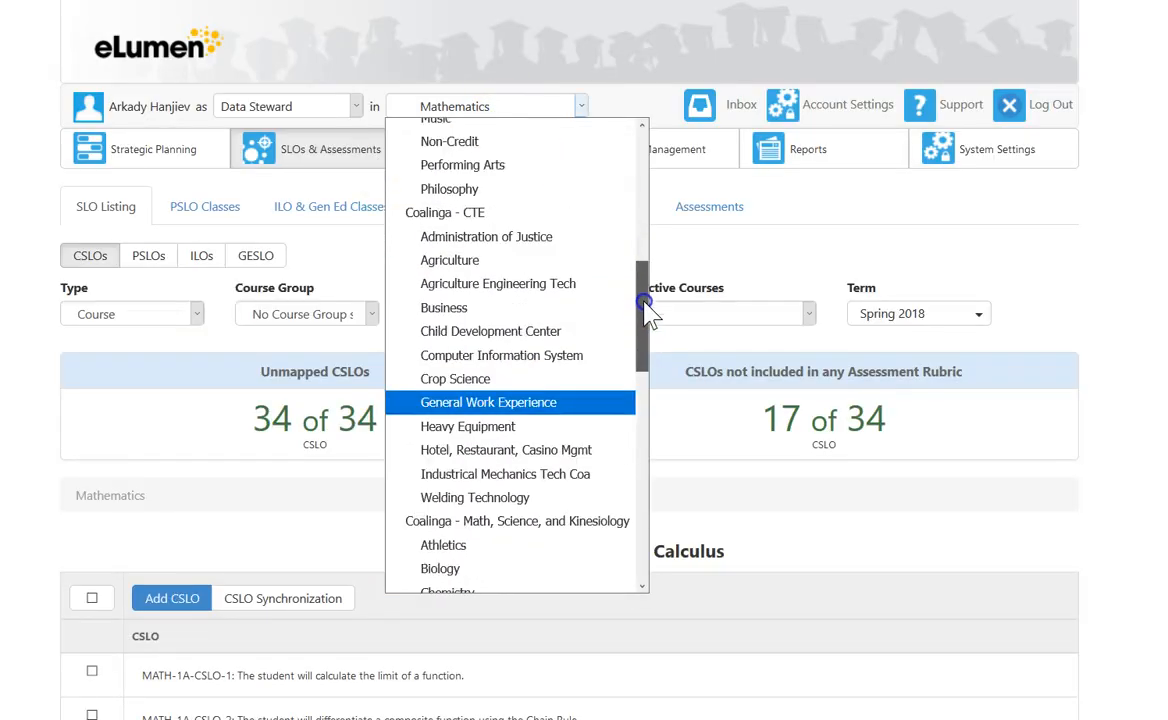
Switch context to West Hills College Coalinga, then Coalinga - Administrative Units.
left_click(485, 106)
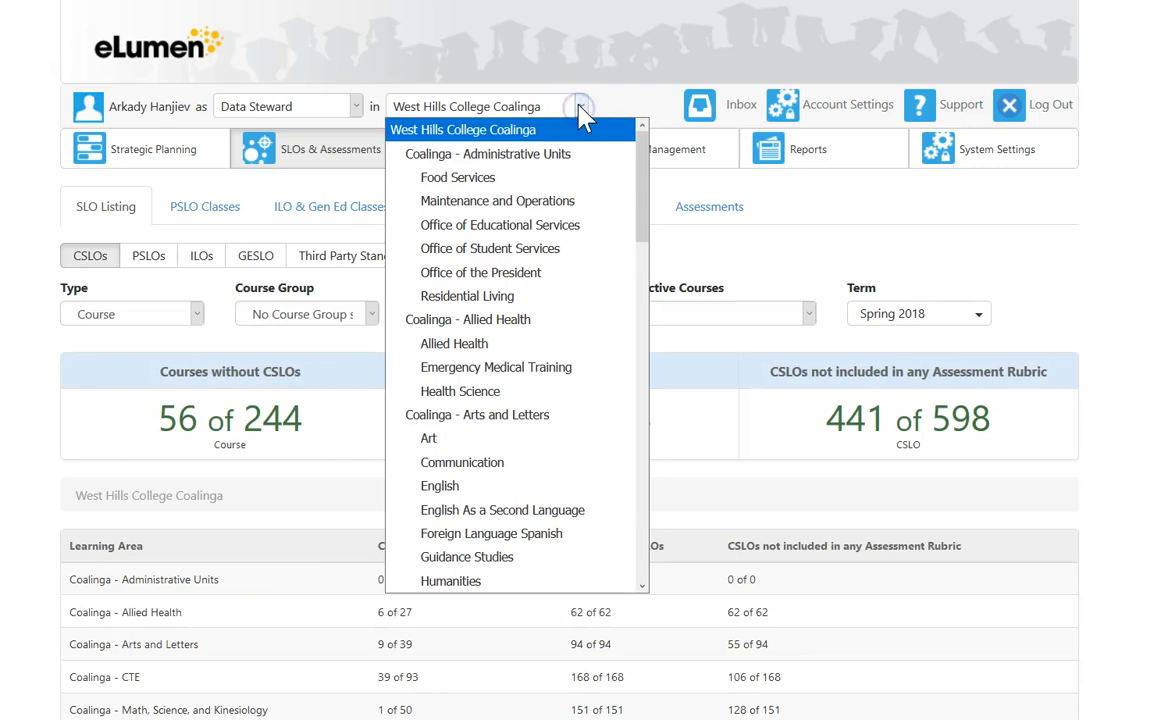
left_click(488, 153)
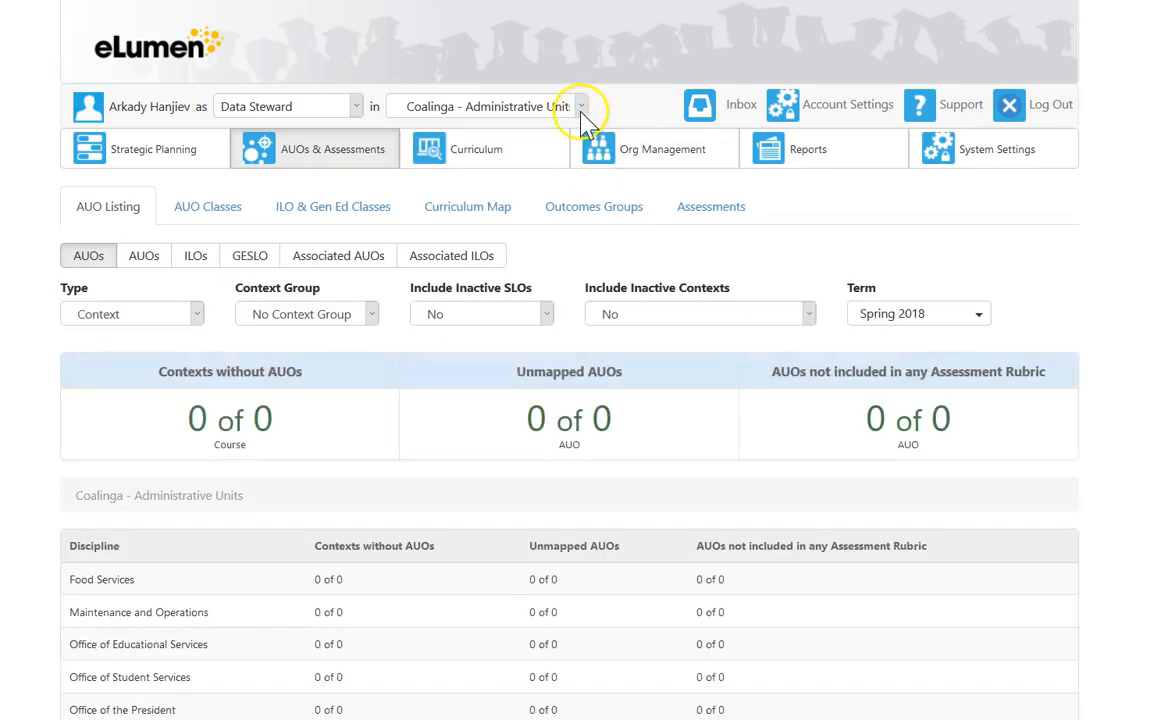
scroll("down", 3)
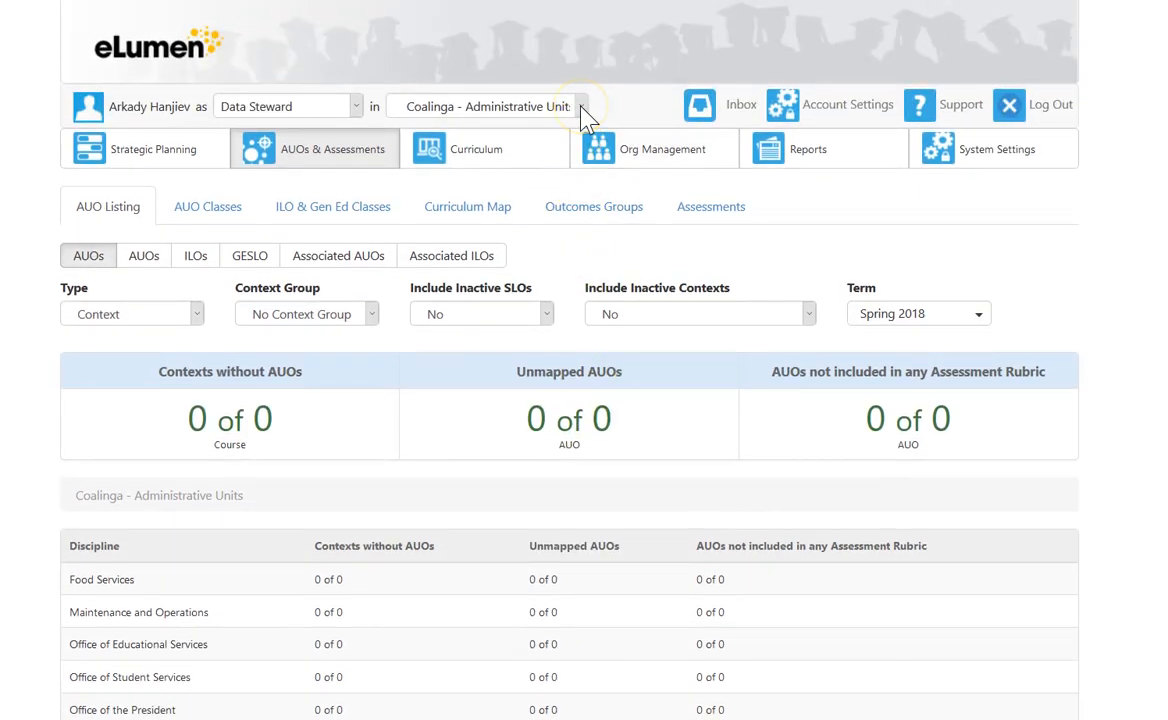
mouse_move(505, 158)
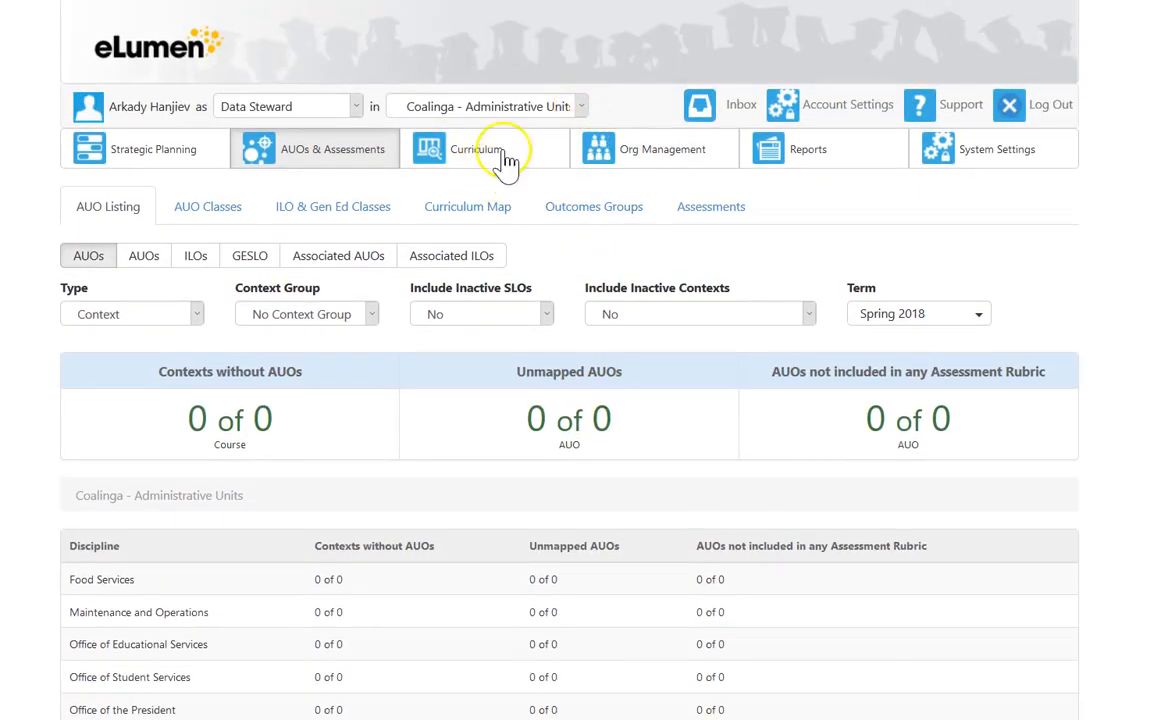
mouse_move(305, 170)
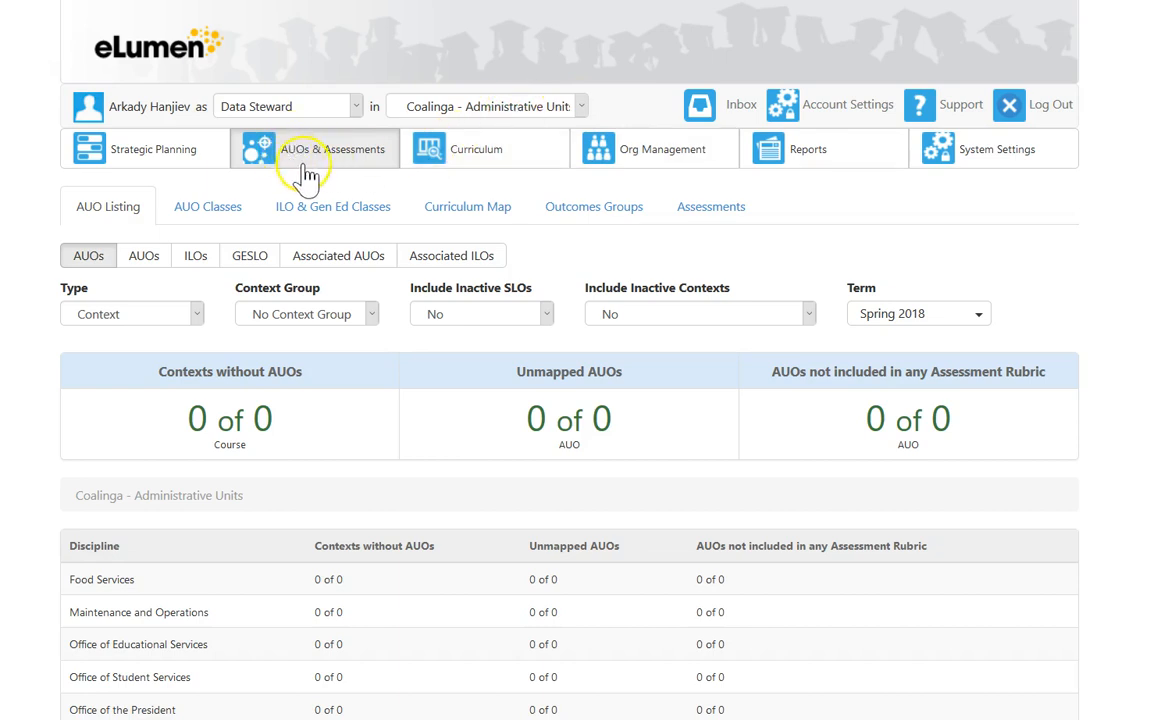
mouse_move(295, 150)
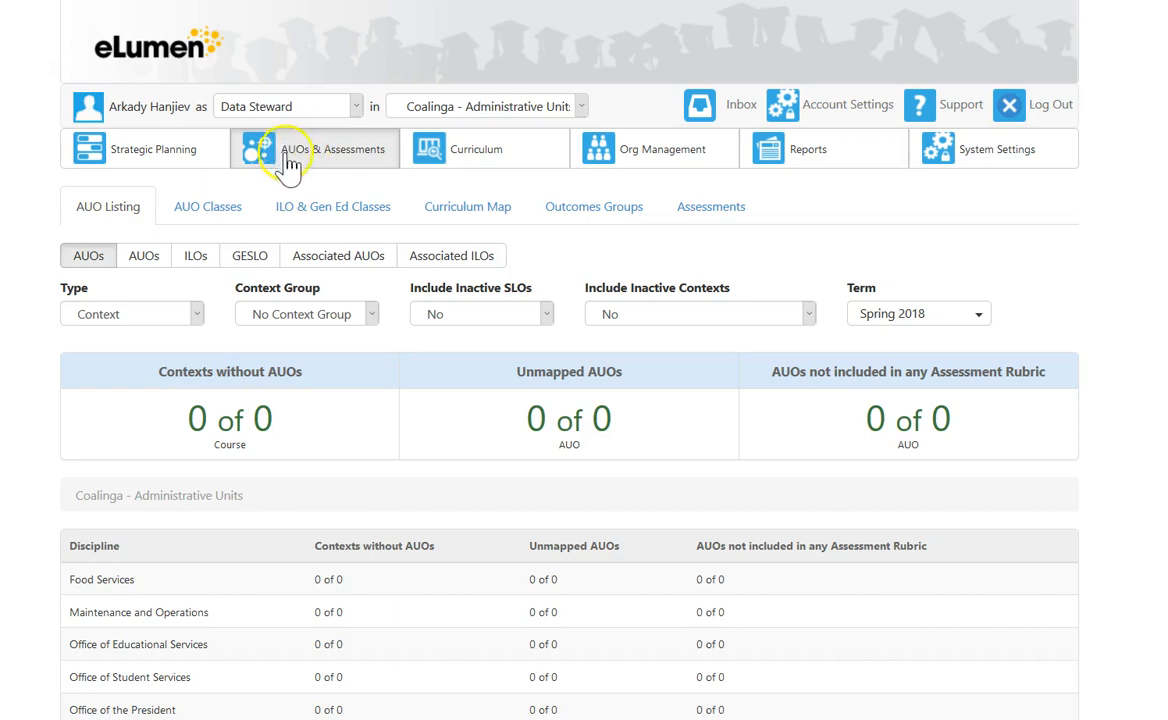
mouse_move(243, 197)
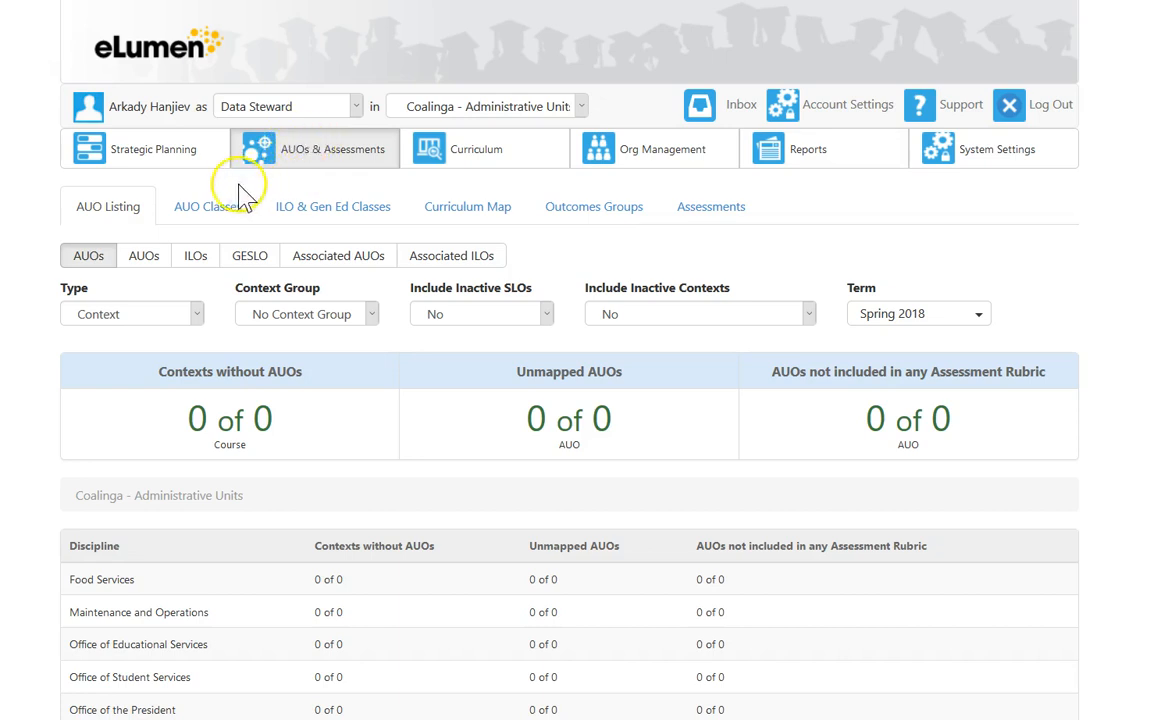
Show AUOs by discipline and open the six Food Services outcomes.
left_click(143, 255)
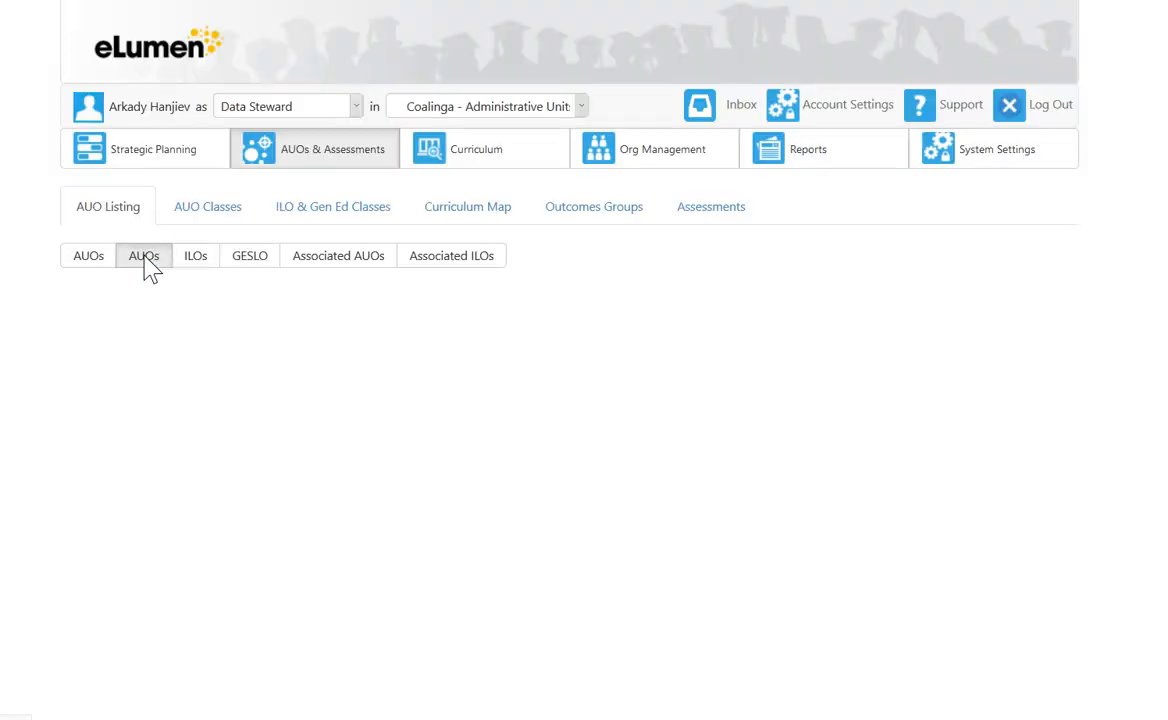
left_click(143, 255)
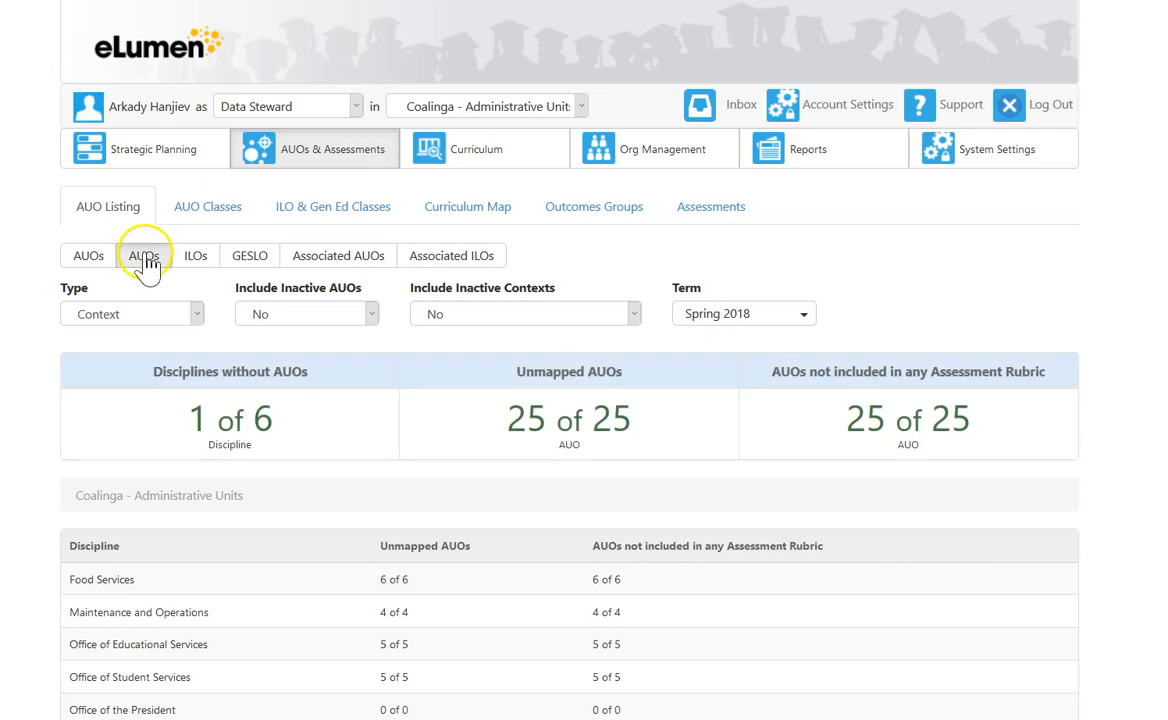
scroll("down", 3)
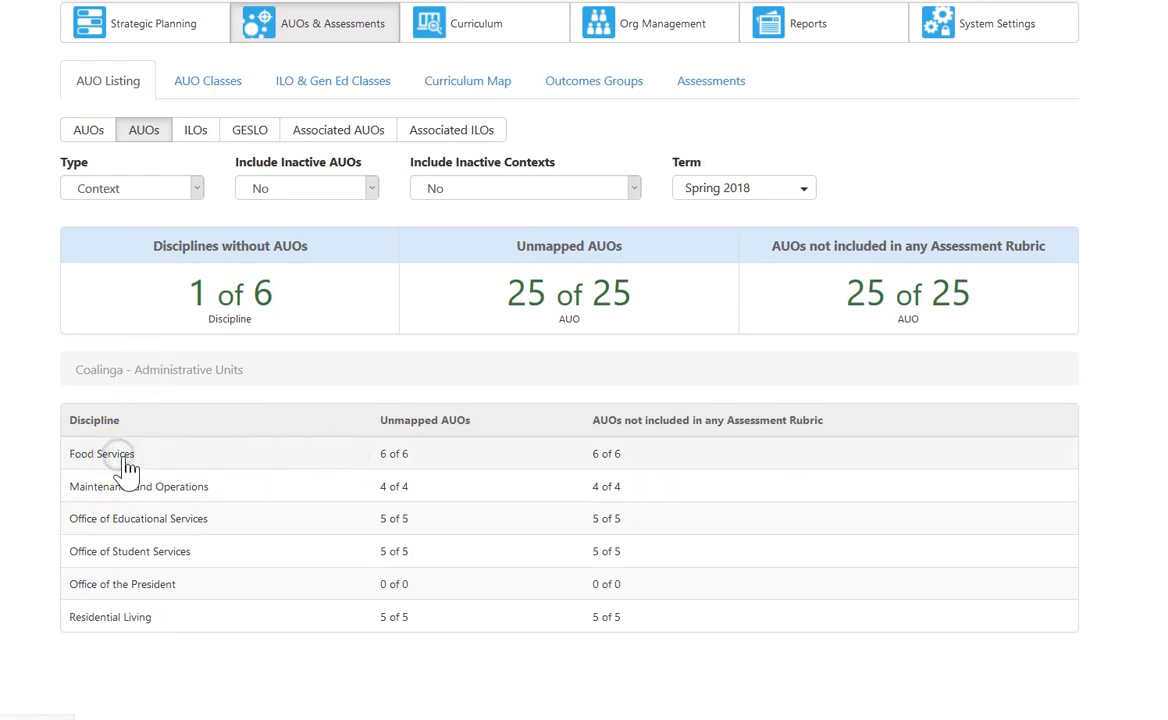
left_click(100, 453)
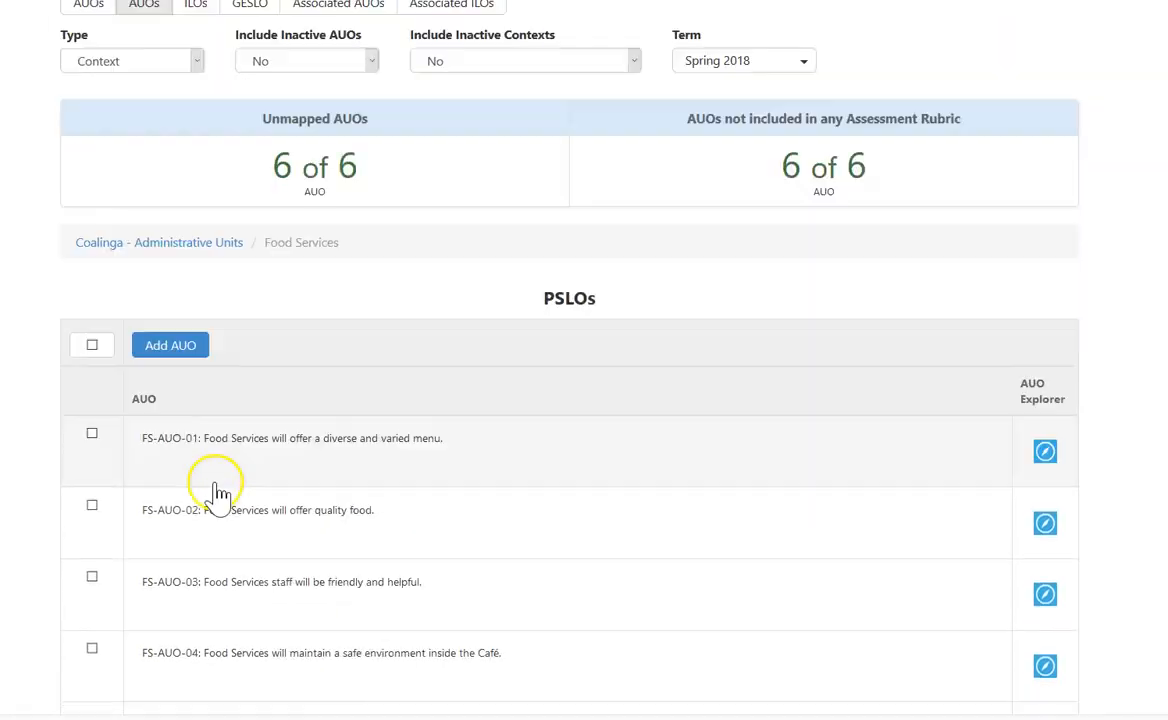
scroll("down", 3)
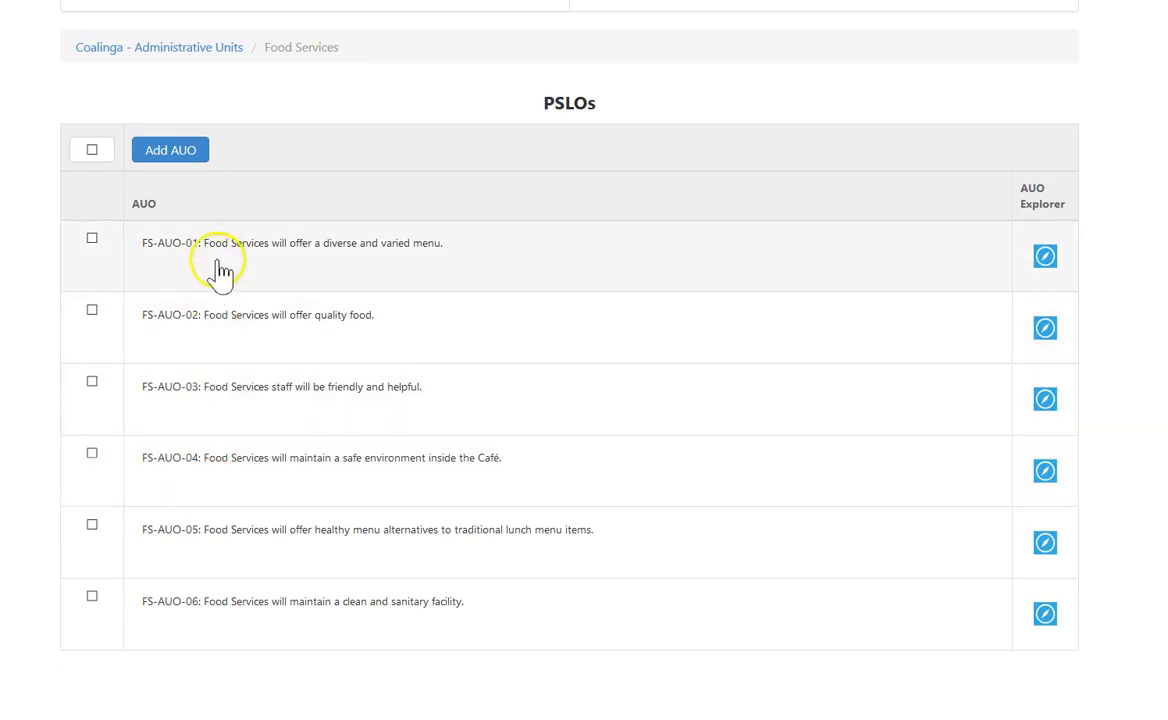
mouse_move(300, 400)
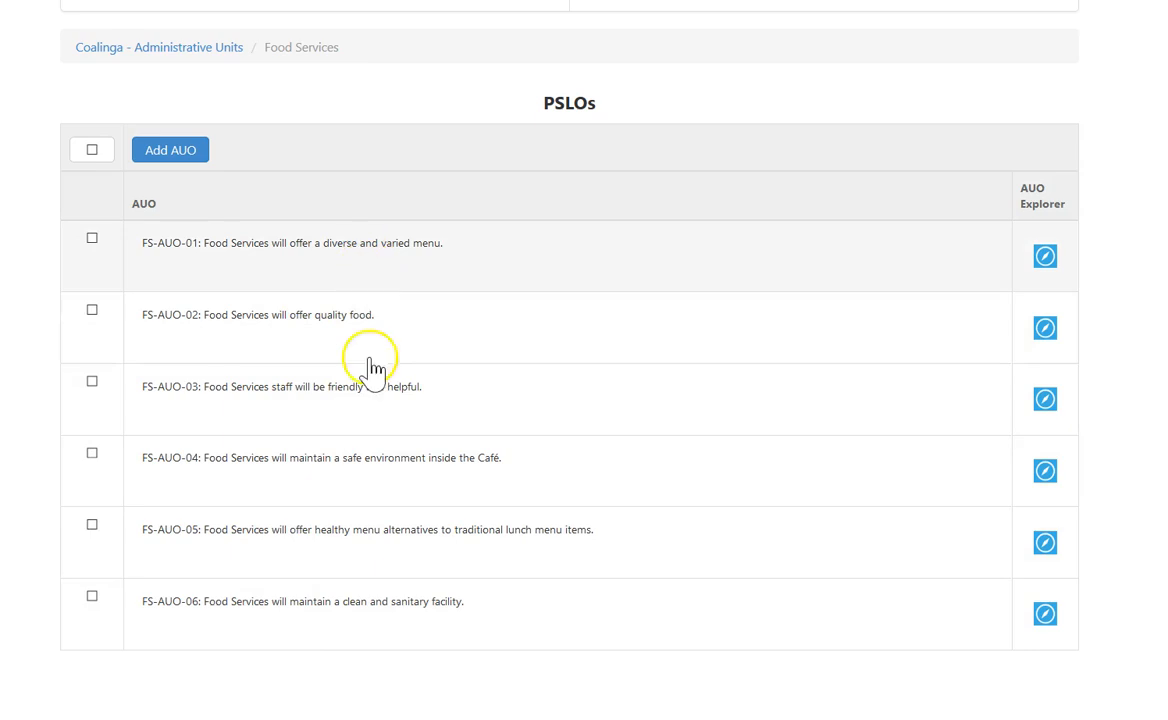
mouse_move(399, 685)
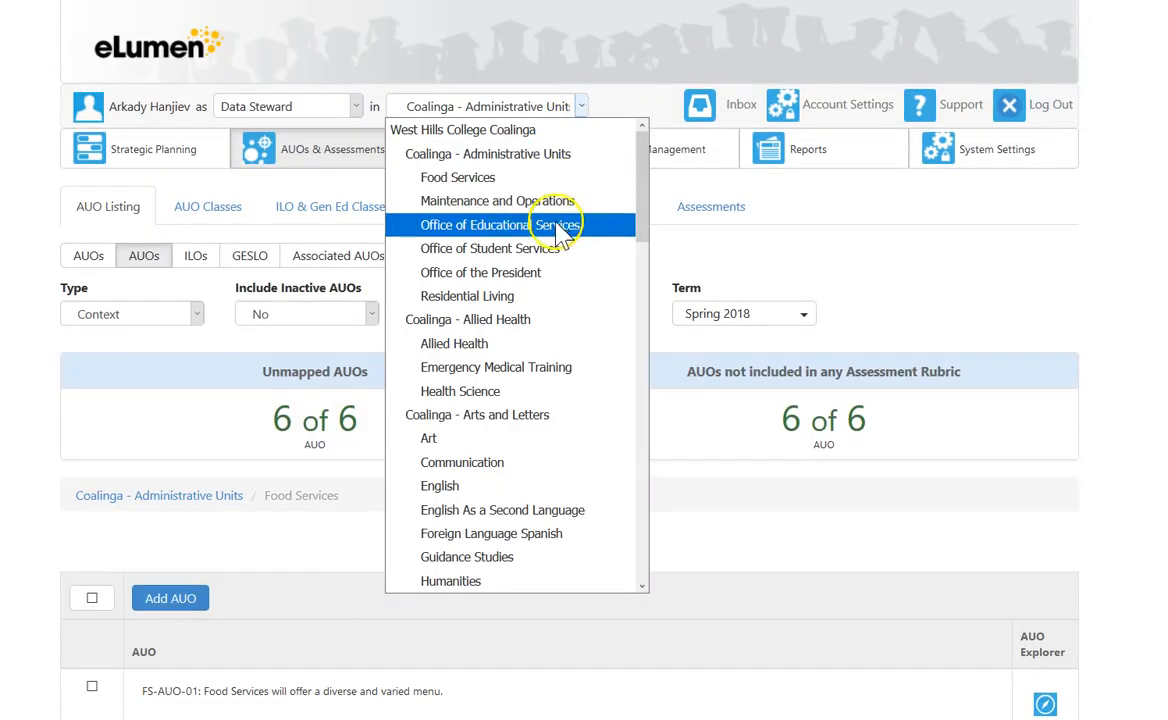
Switch to Residential Living and list its five unmapped AUOs.
left_click(467, 296)
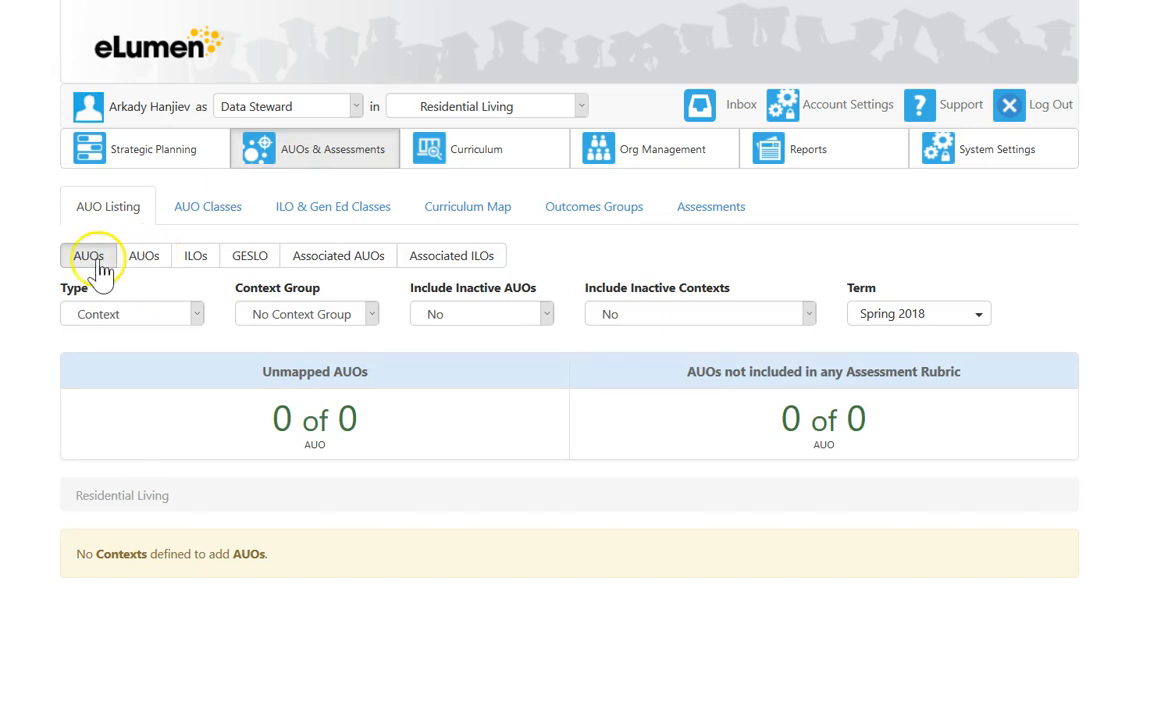
left_click(143, 255)
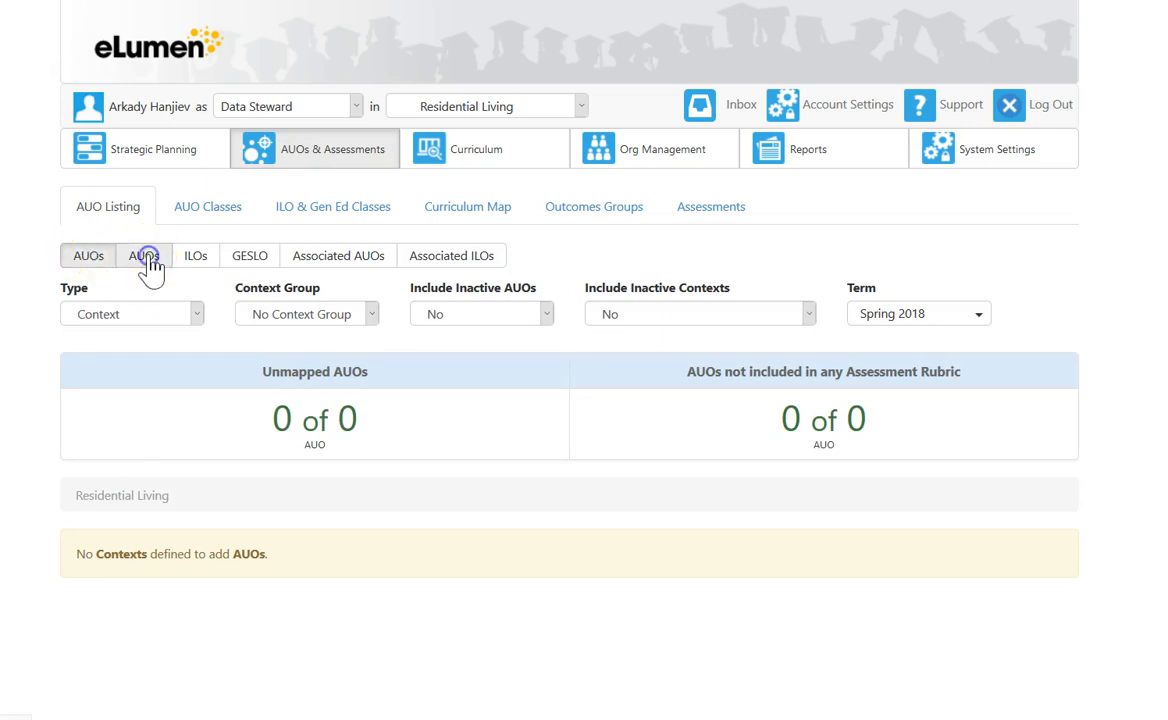
left_click(143, 255)
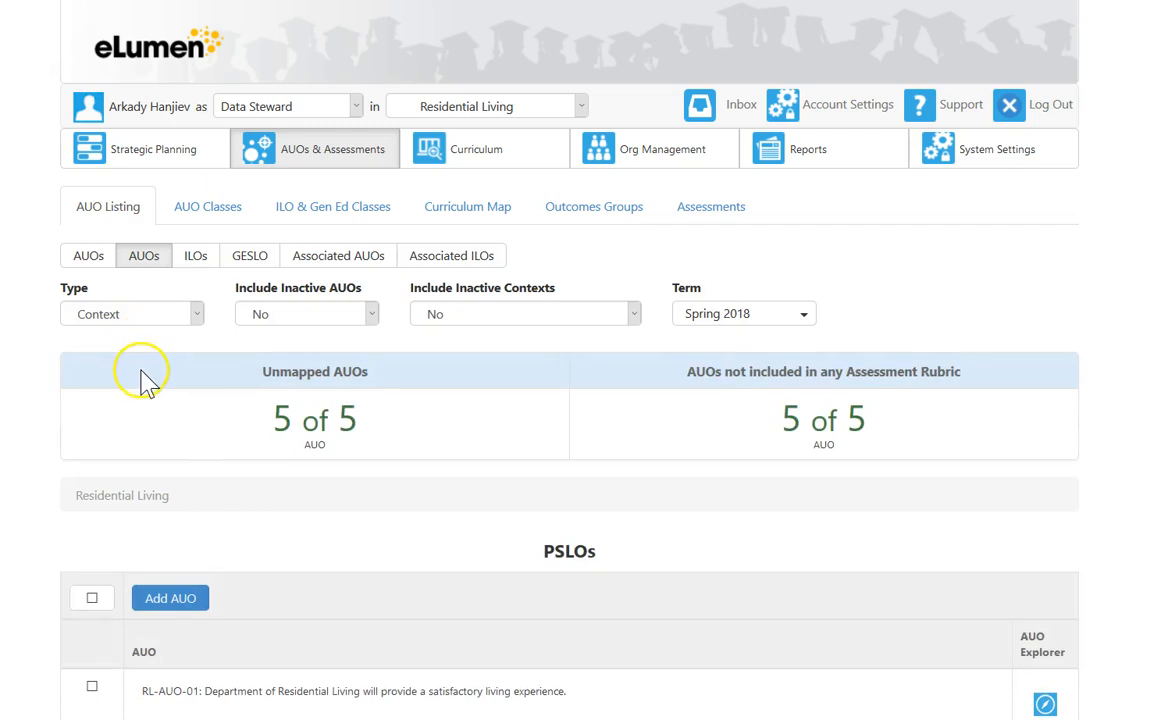
scroll("down", 3)
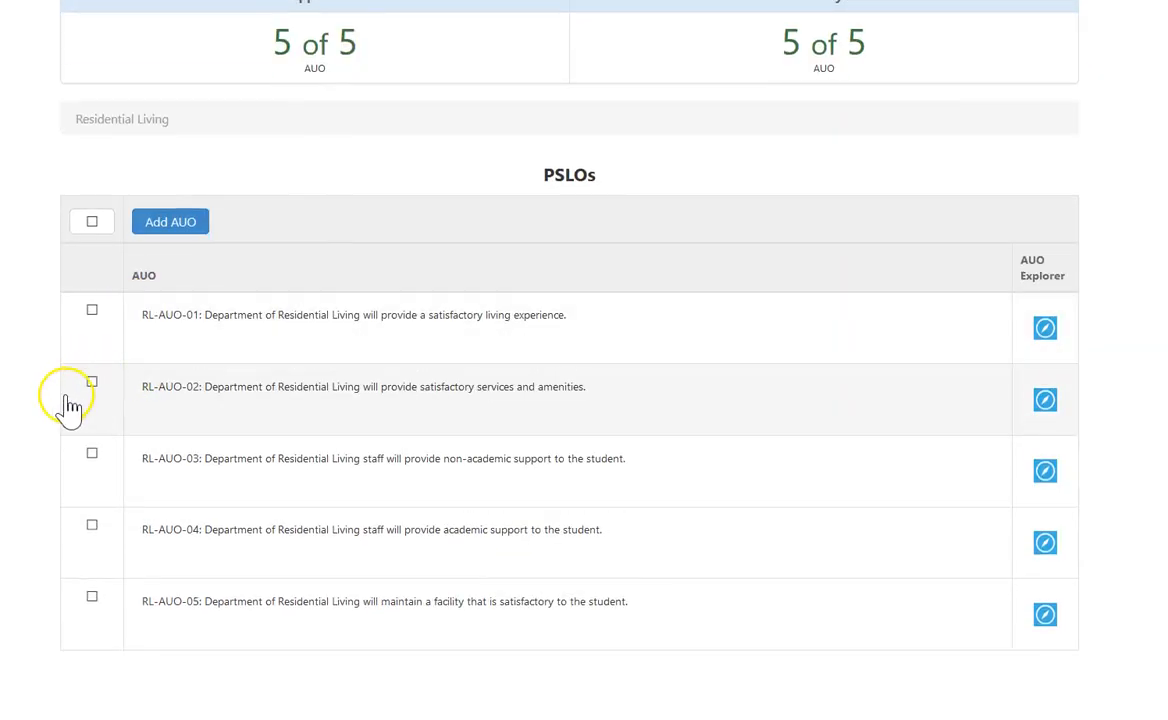
mouse_move(45, 385)
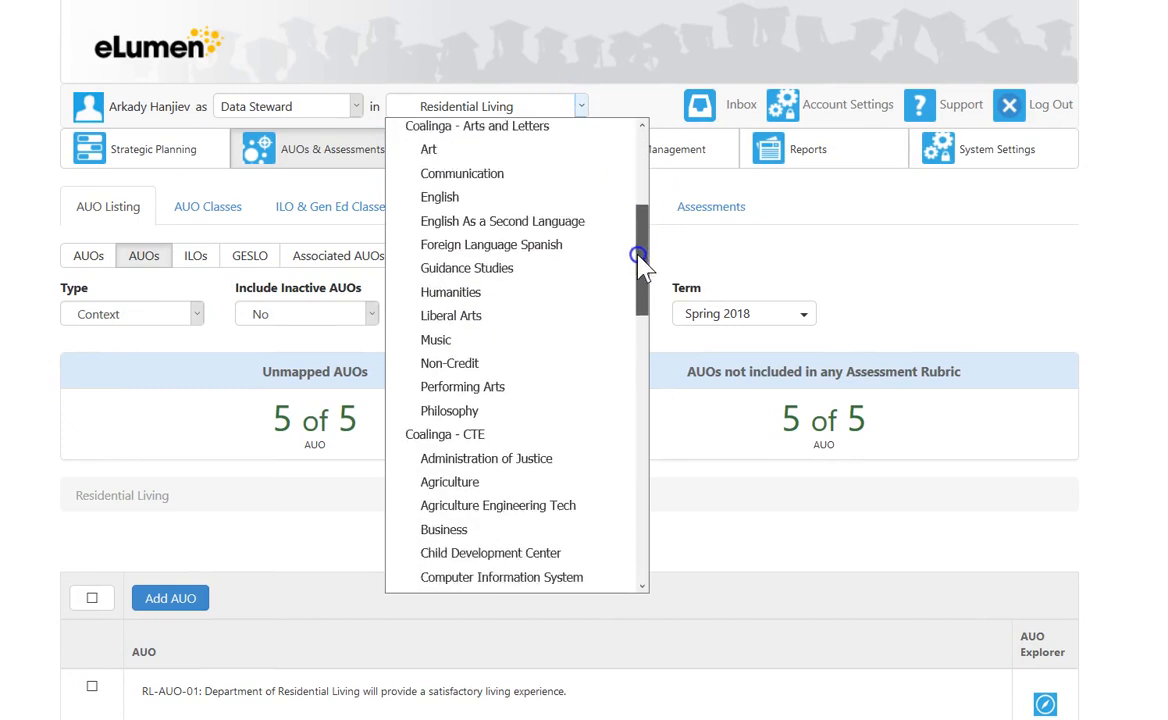
Switch to Coalinga - Student Support Services, review its disciplines, and open CalWORKS SSOs.
scroll("down", 3)
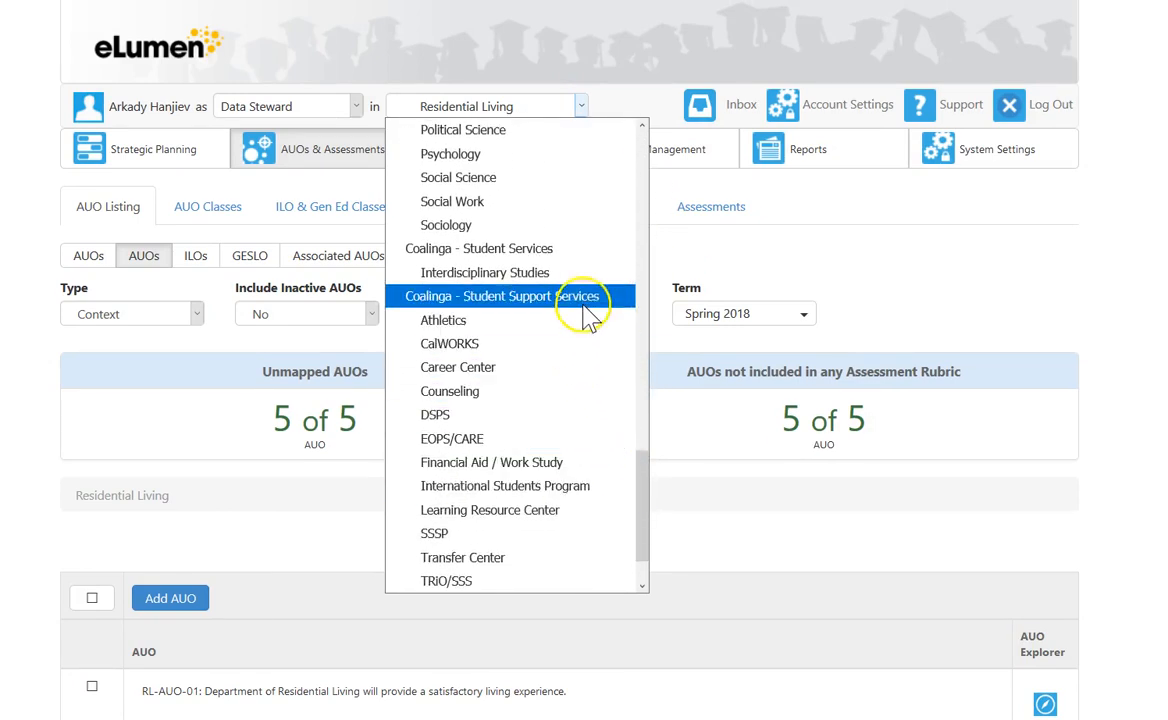
left_click(498, 296)
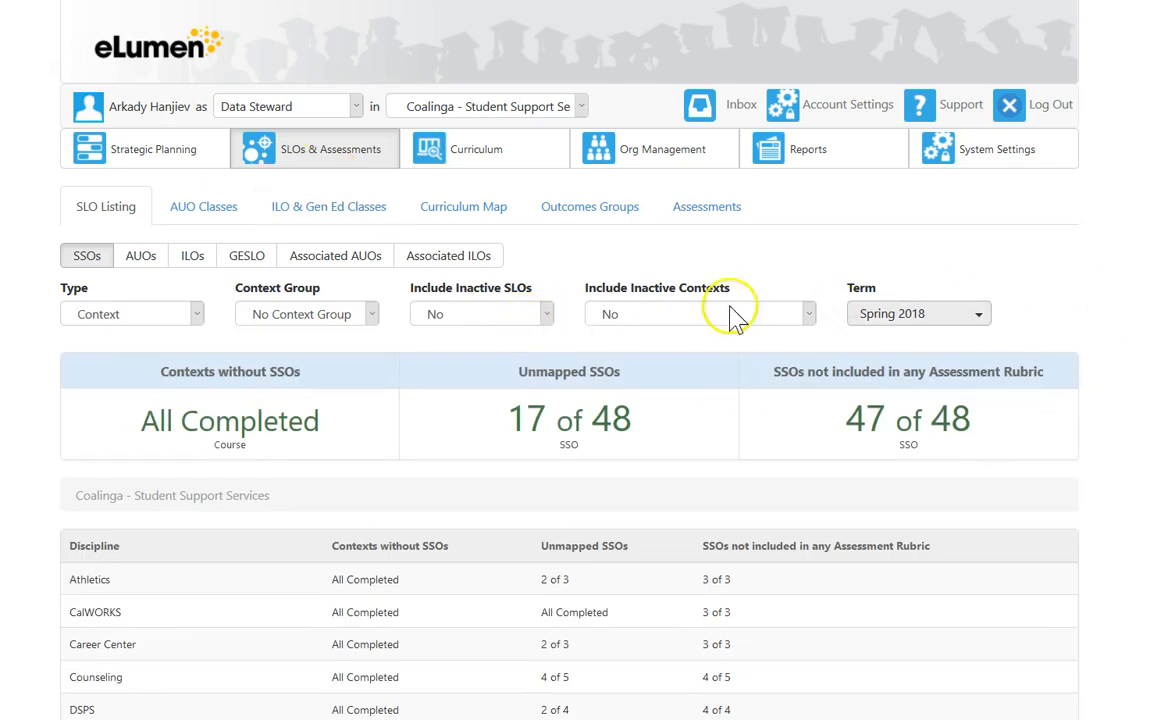
scroll("down", 3)
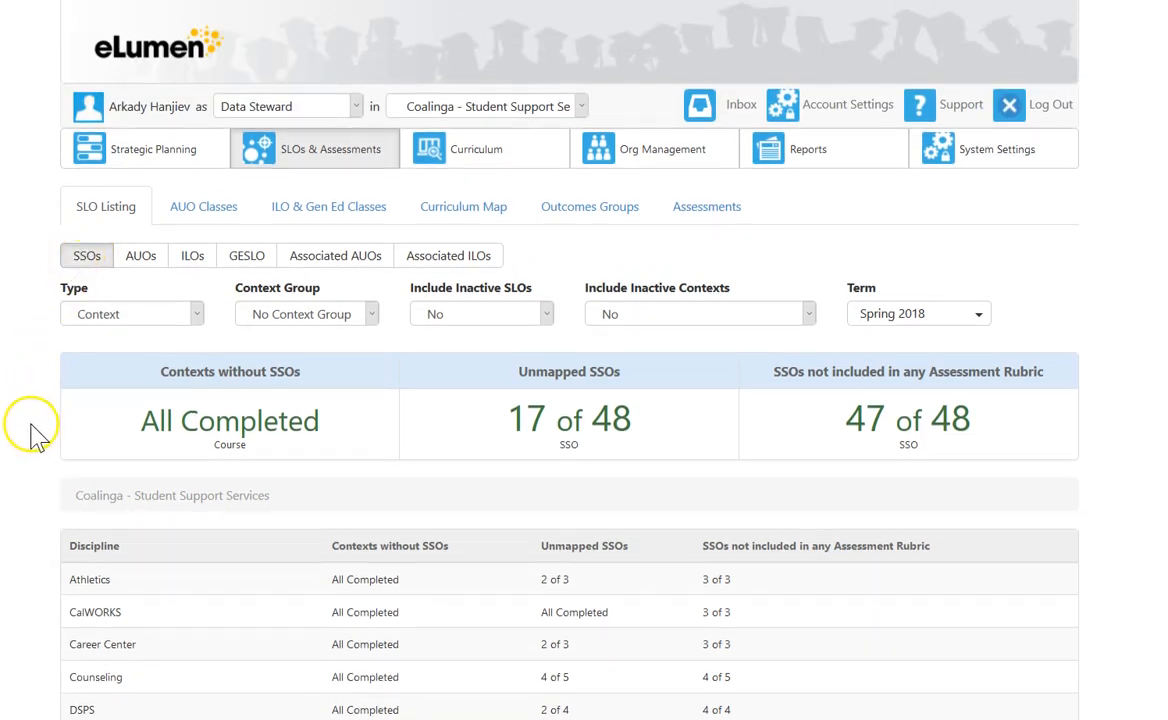
scroll("down", 3)
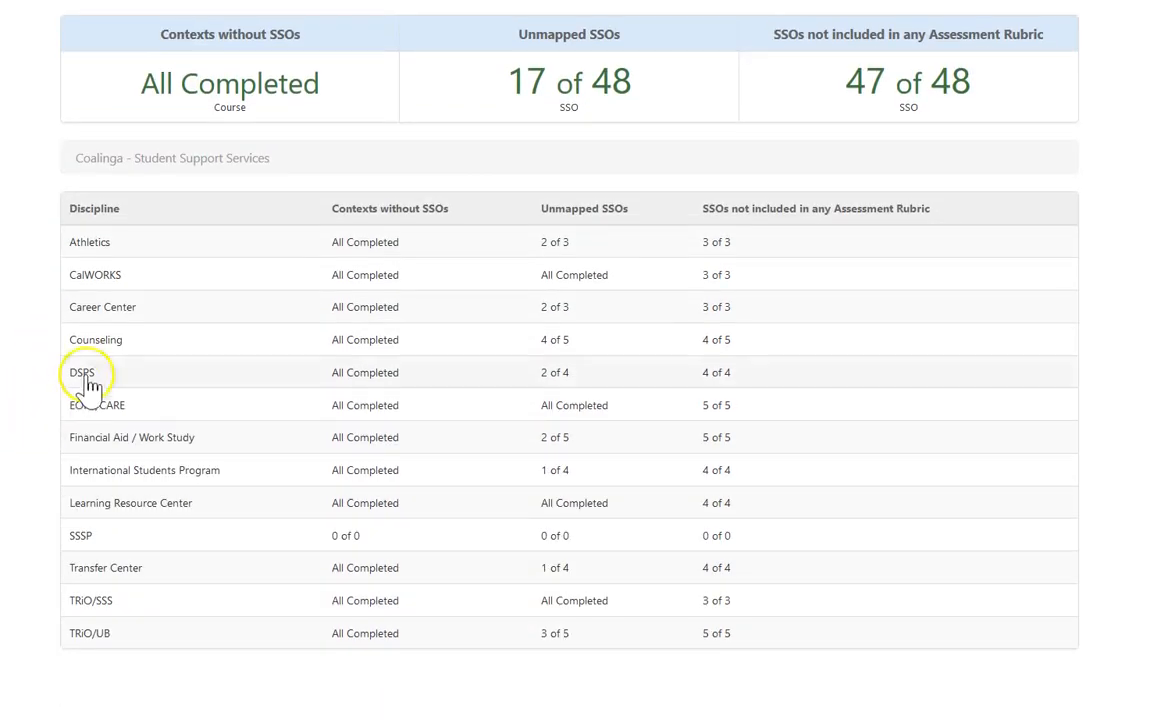
mouse_move(370, 515)
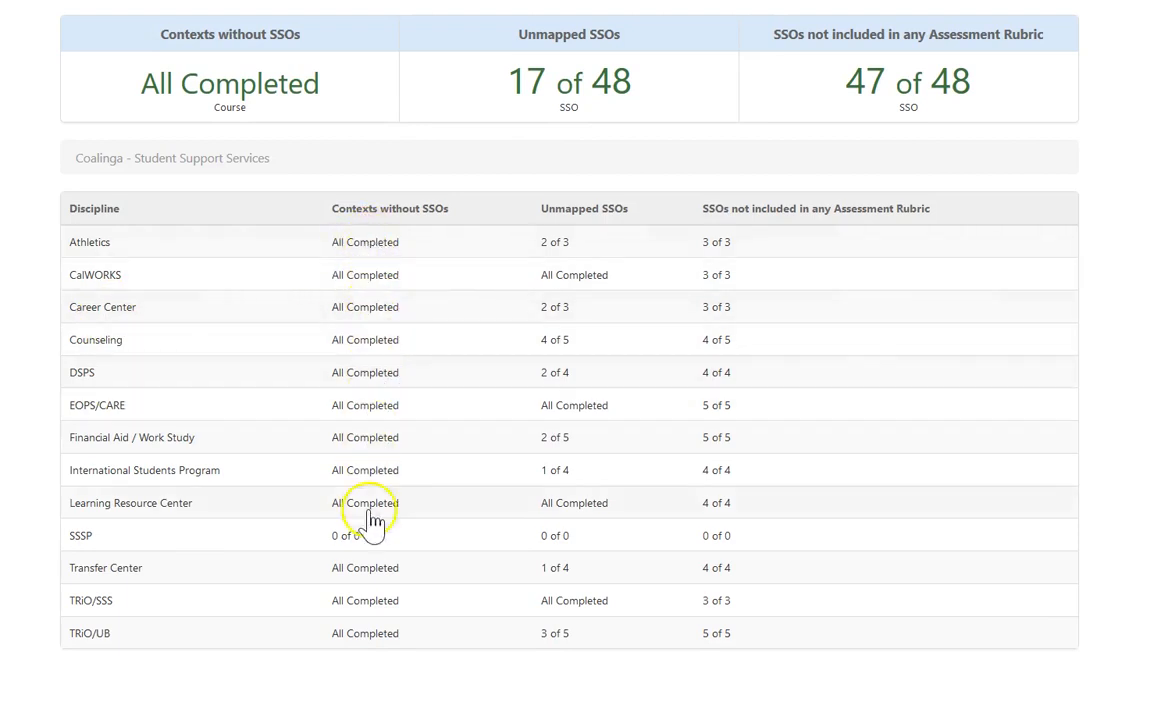
mouse_move(105, 549)
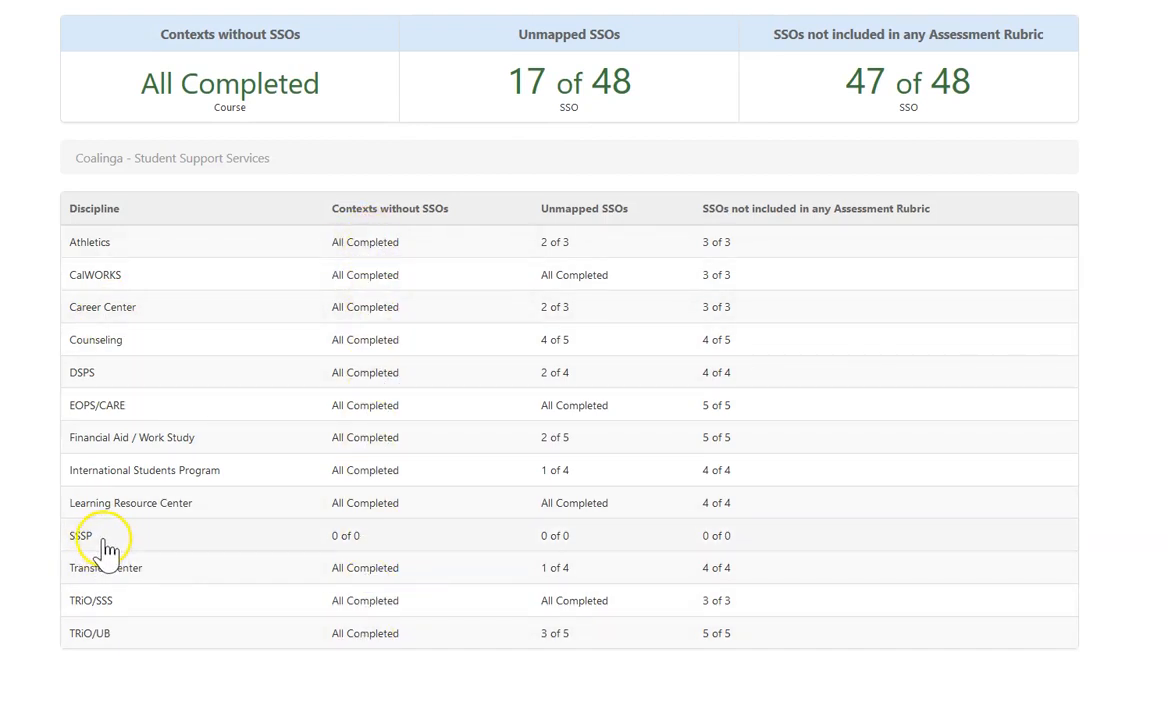
mouse_move(302, 545)
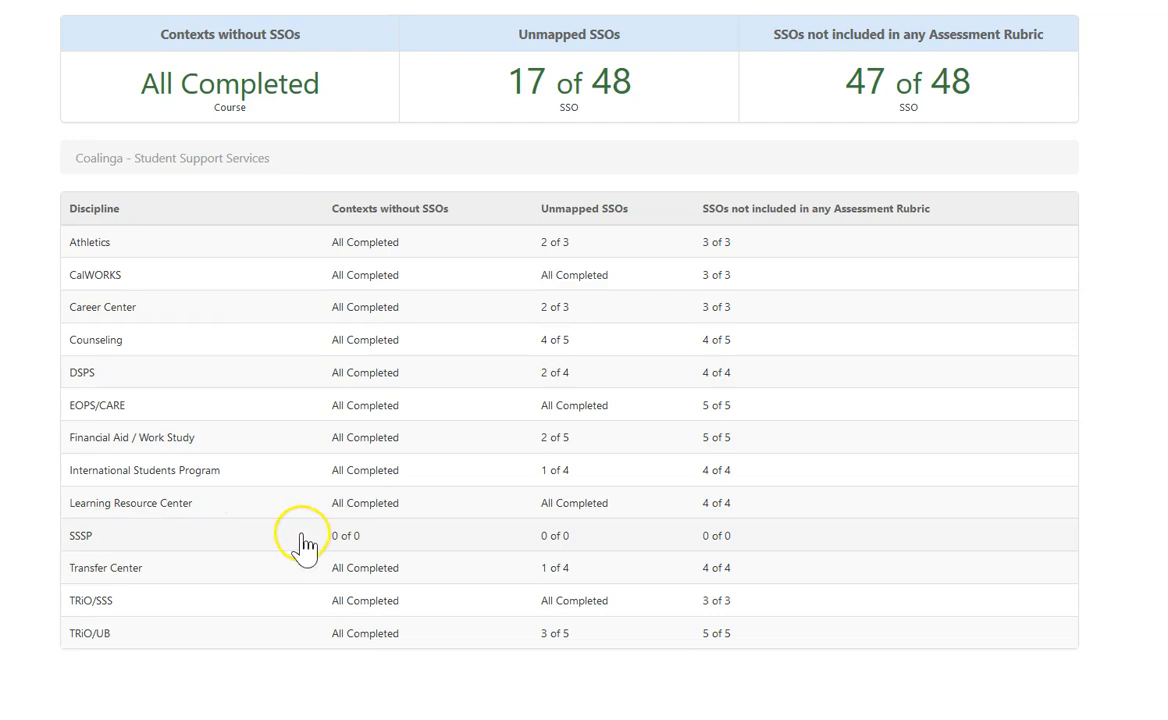
mouse_move(353, 462)
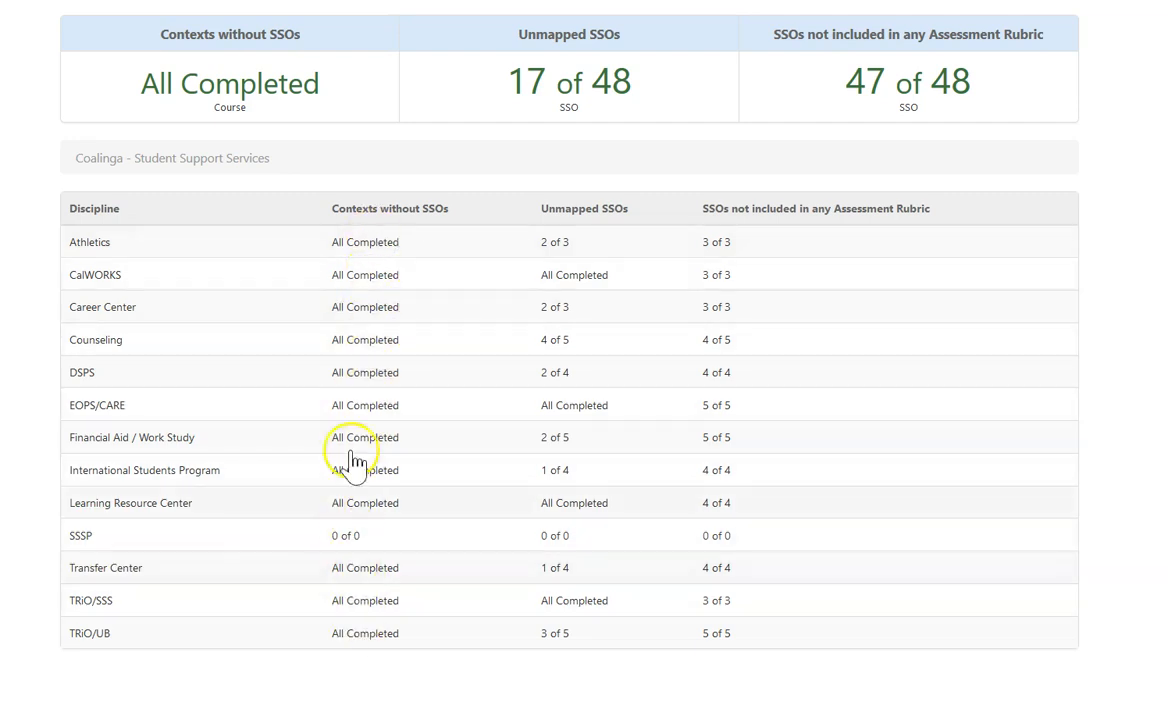
mouse_move(105, 285)
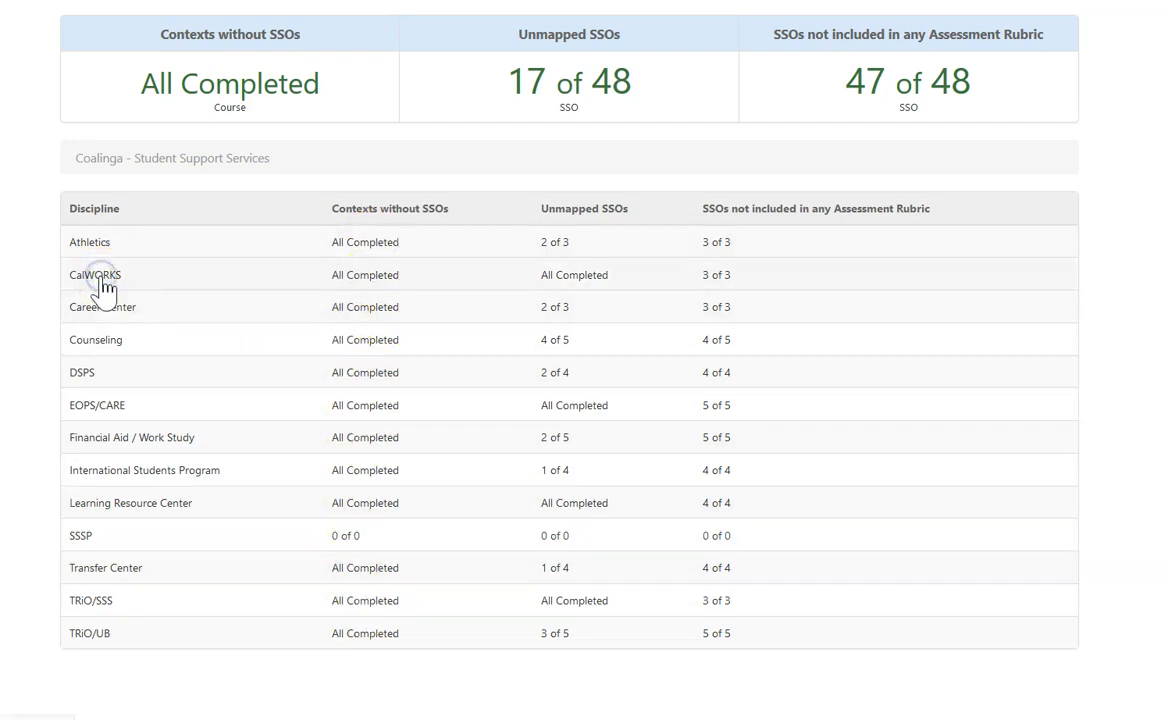
left_click(95, 274)
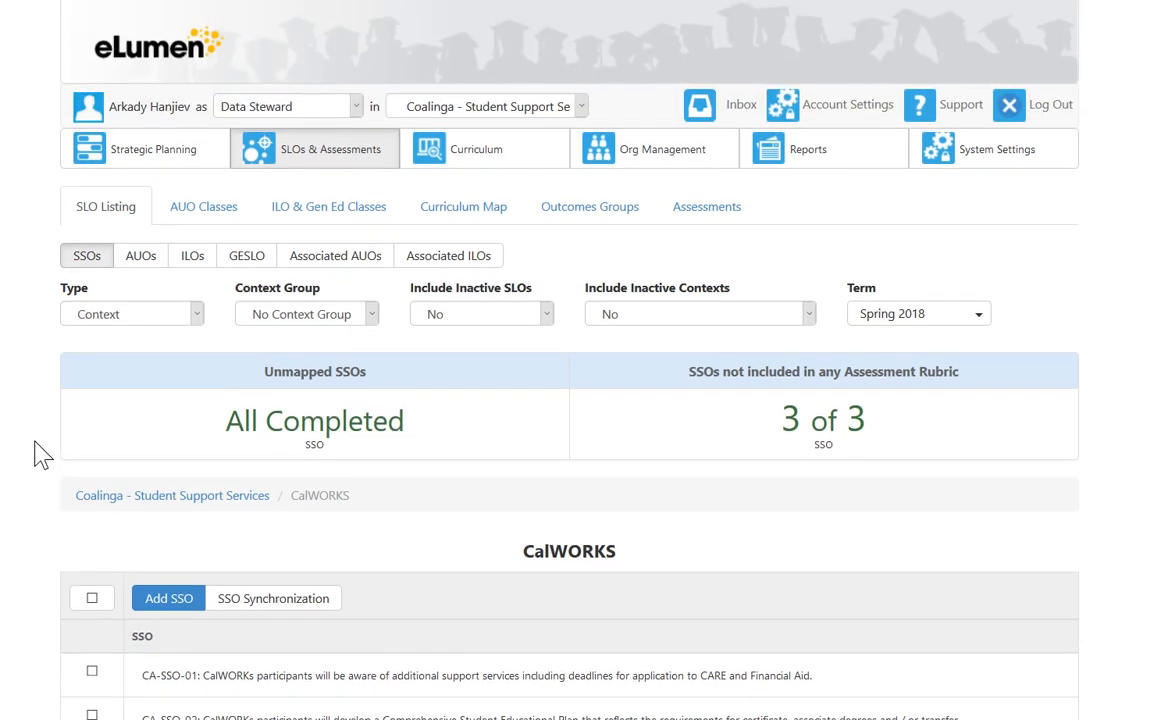
mouse_move(51, 442)
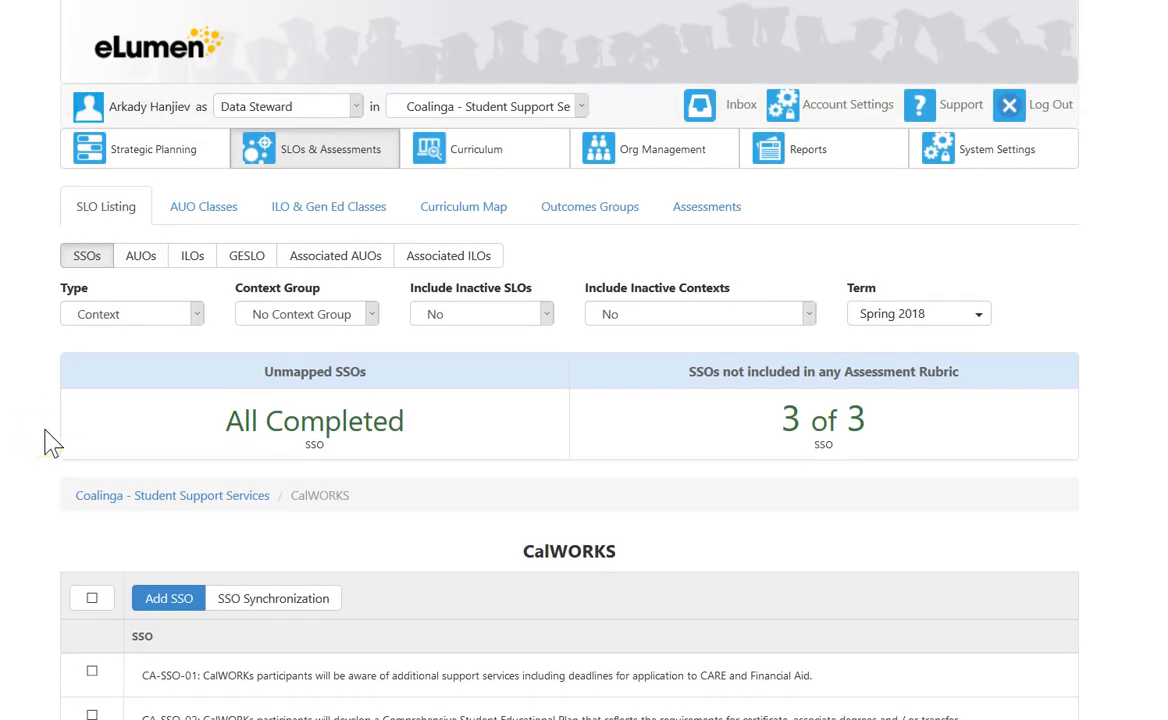
mouse_move(525, 420)
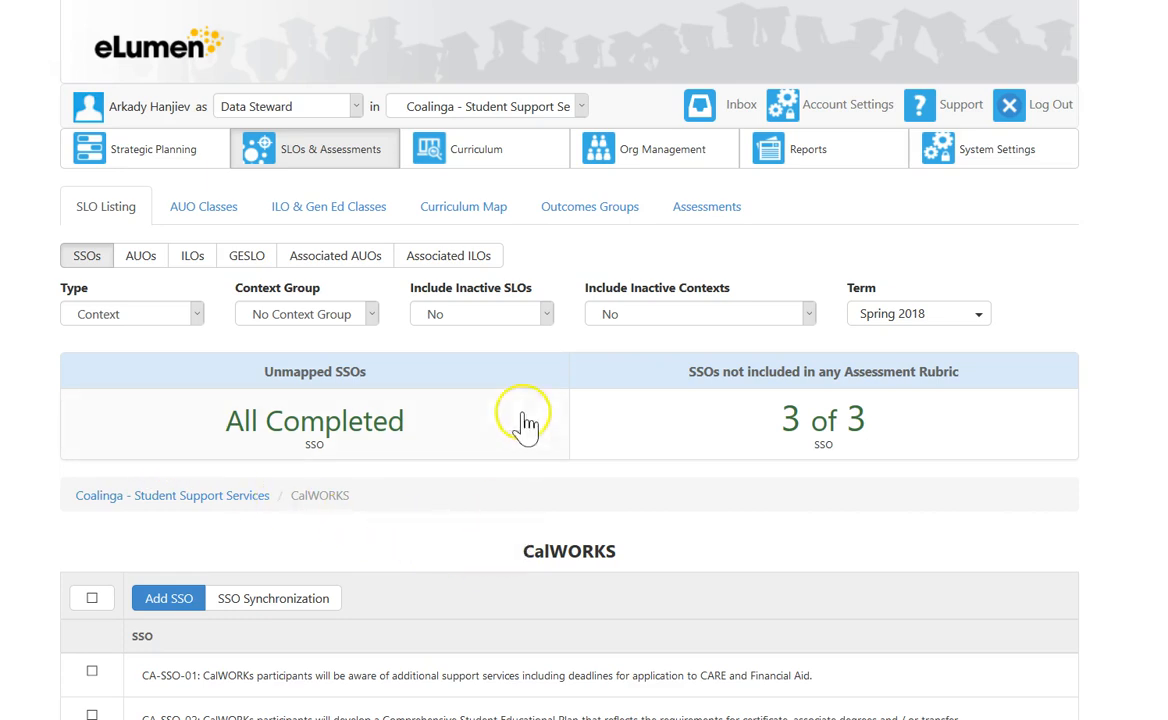
left_click(581, 105)
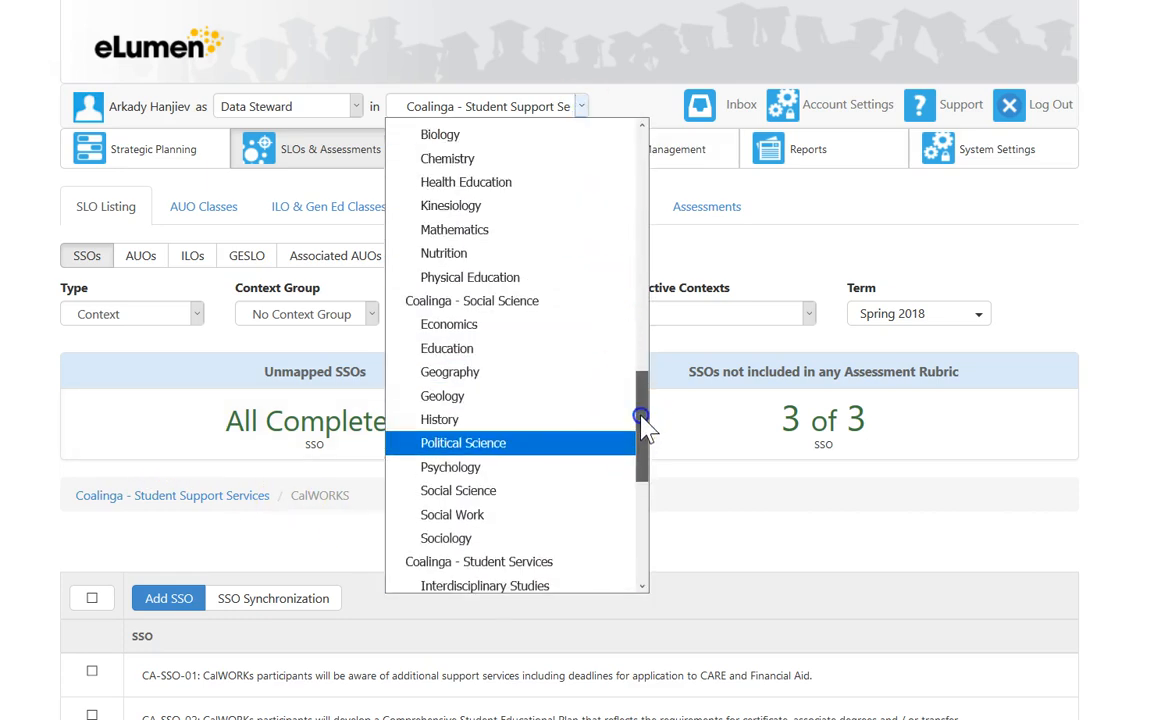
Switch to Mathematics and browse MATH-1A and MATH-2A course outcomes.
left_click(454, 229)
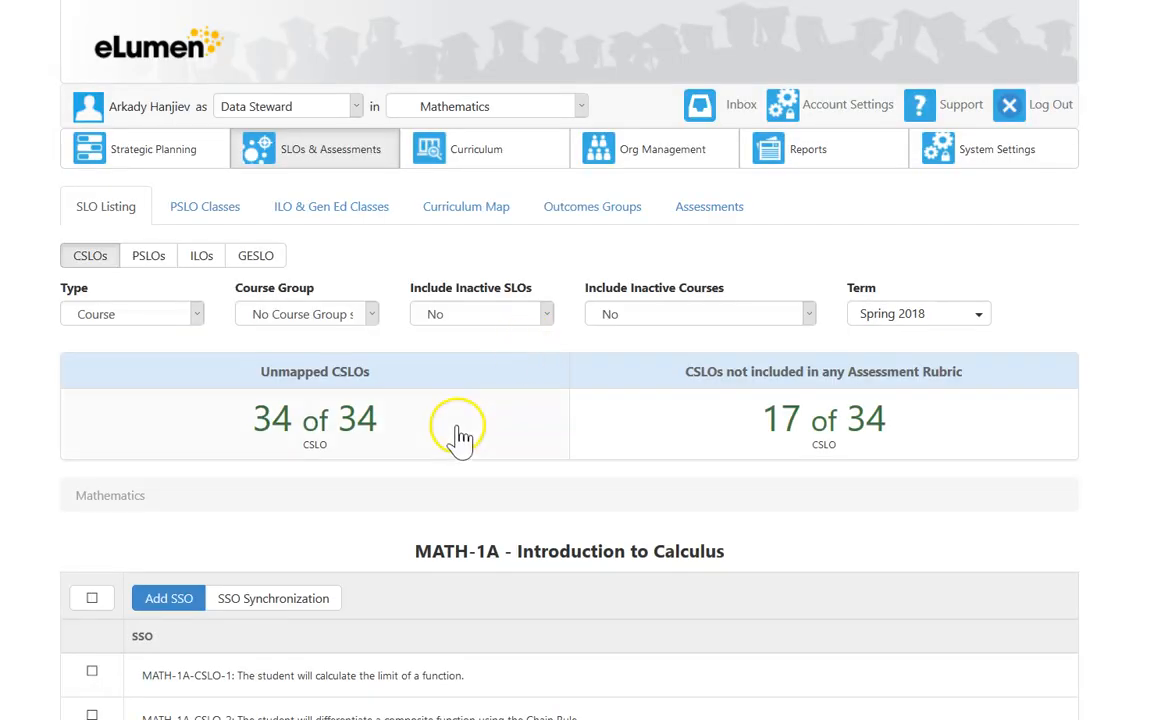
scroll("down", 3)
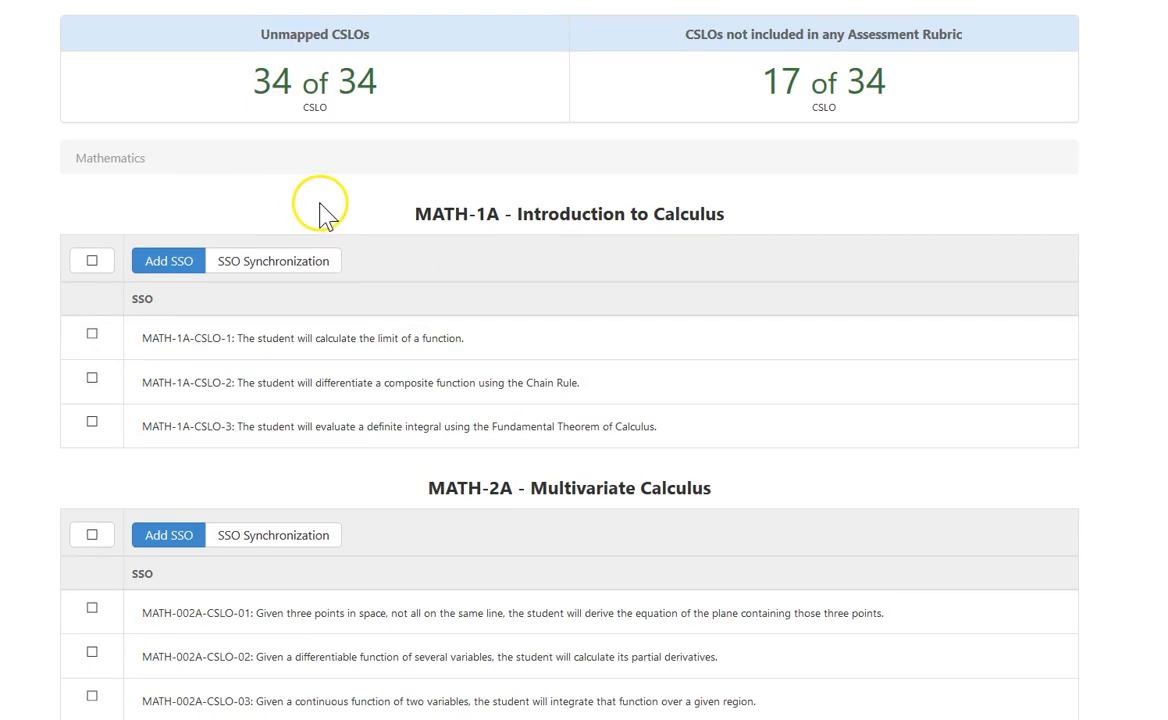
mouse_move(290, 270)
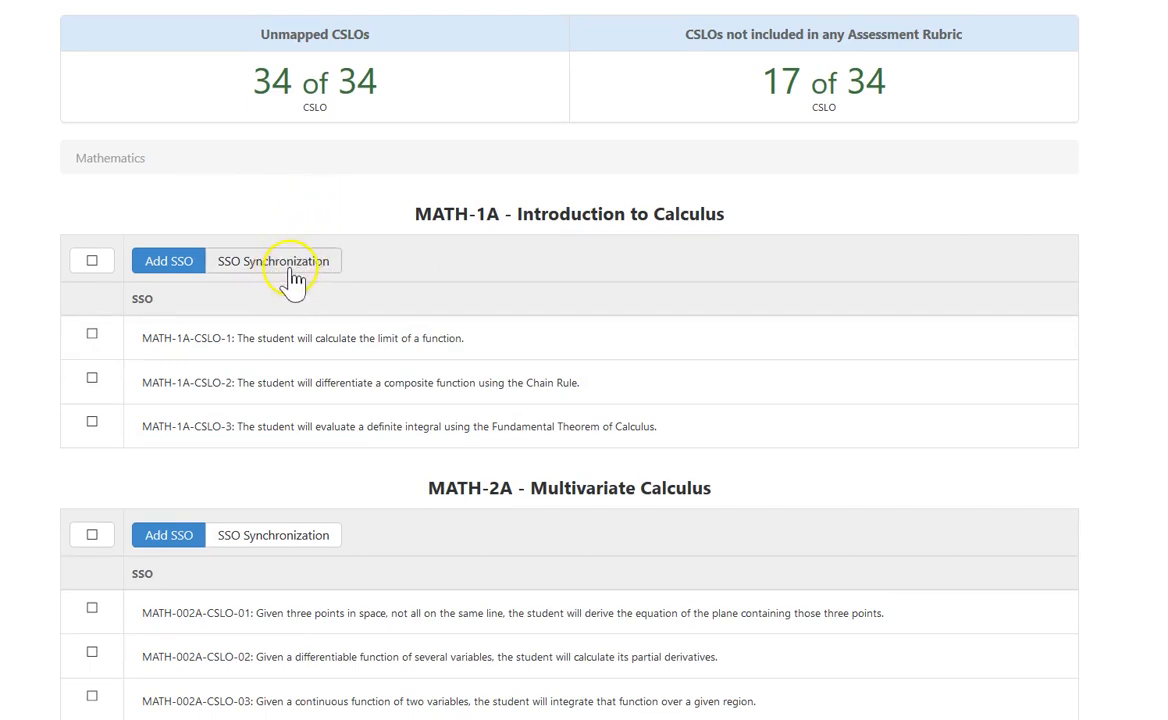
mouse_move(335, 527)
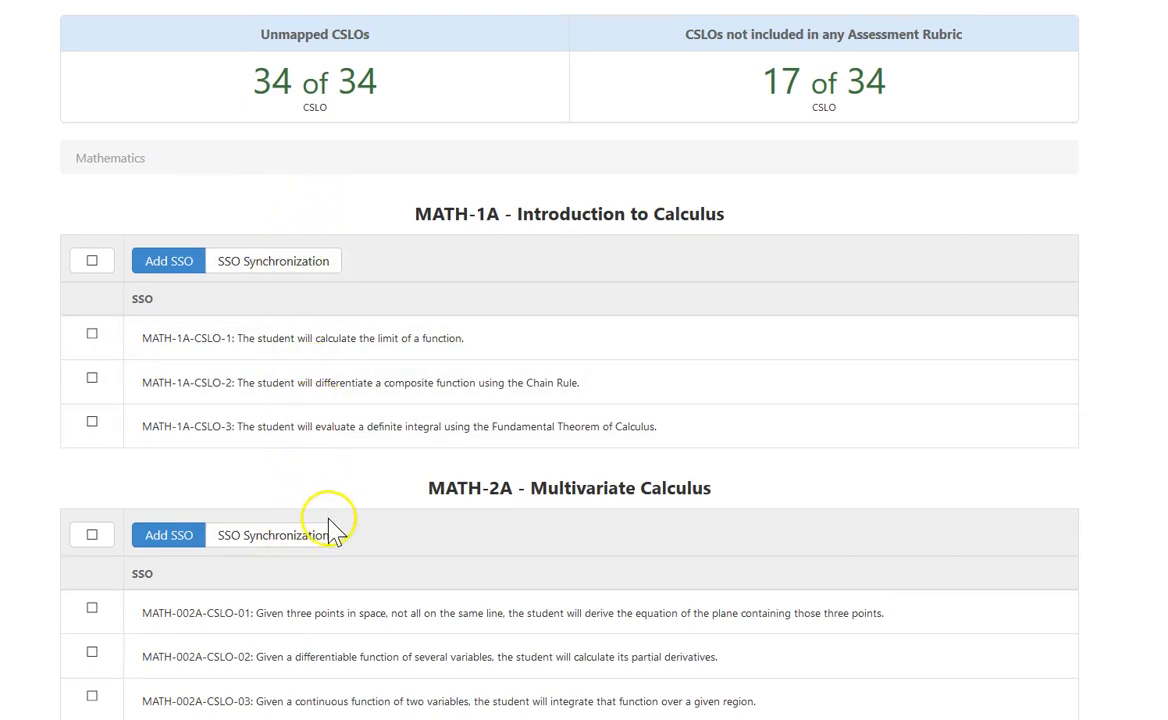
mouse_move(618, 300)
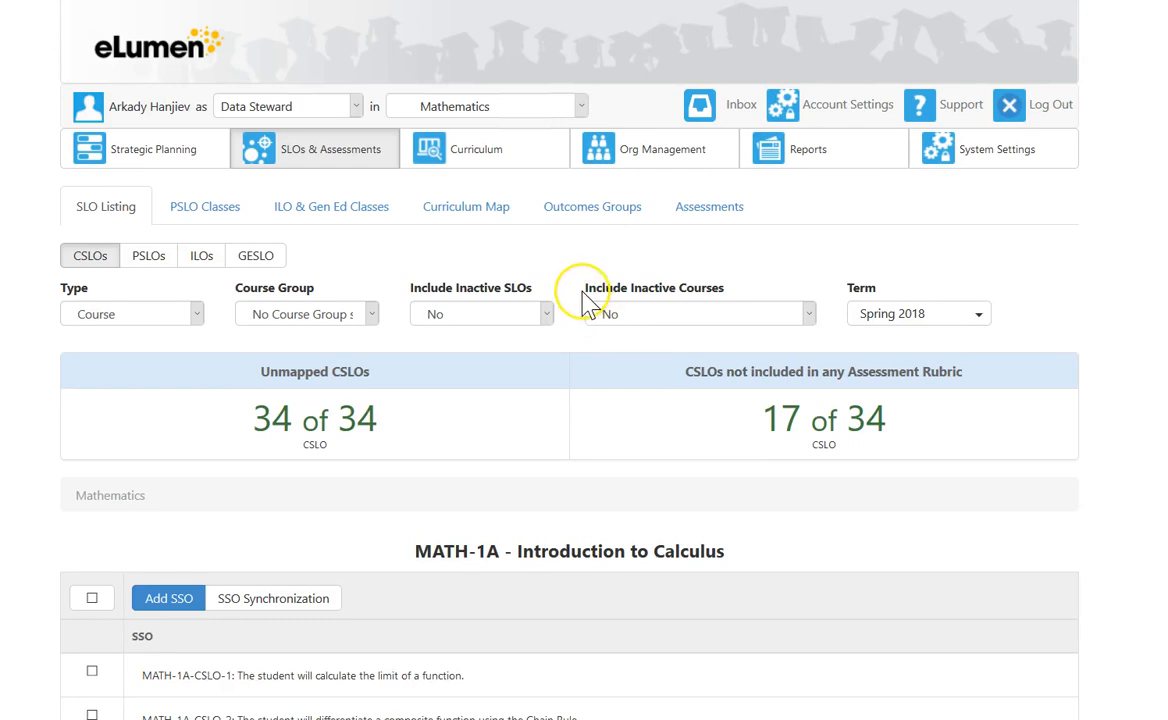
mouse_move(592, 160)
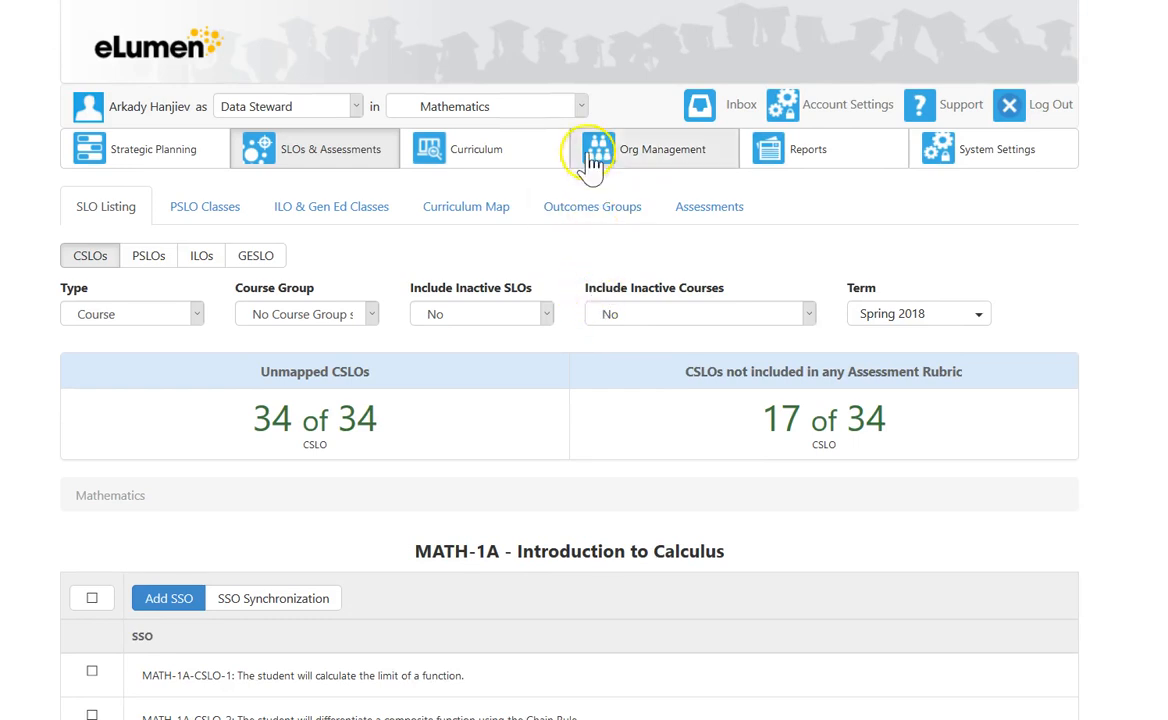
mouse_move(585, 115)
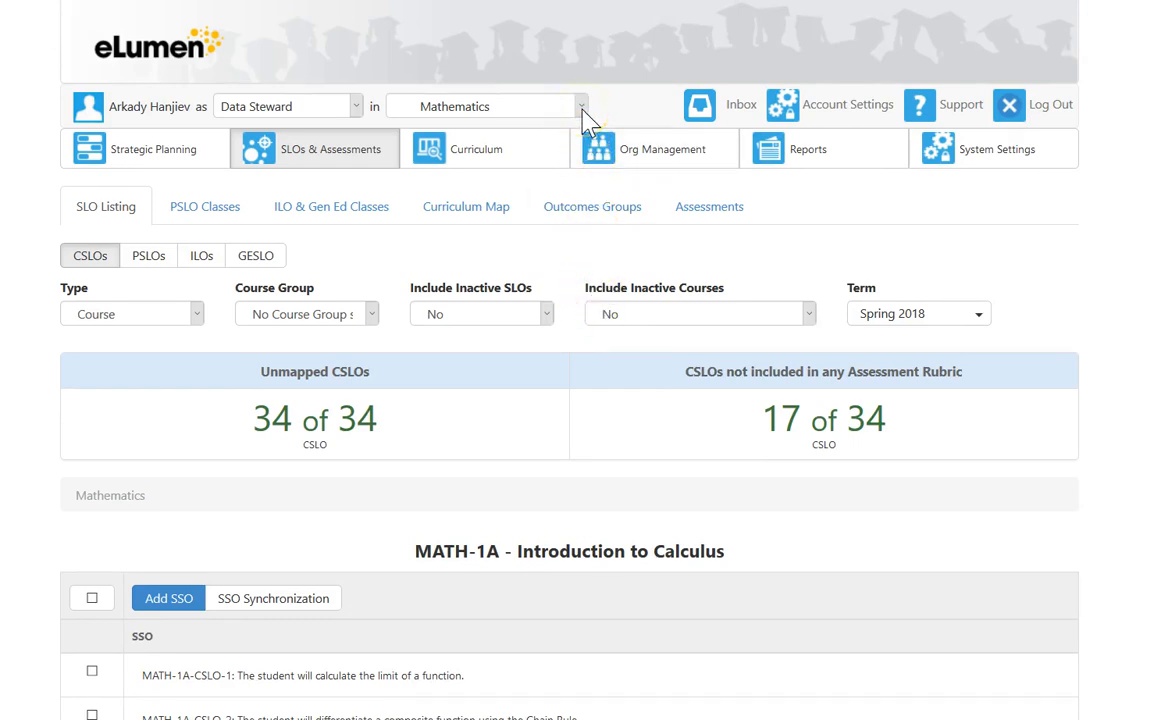
mouse_move(591, 206)
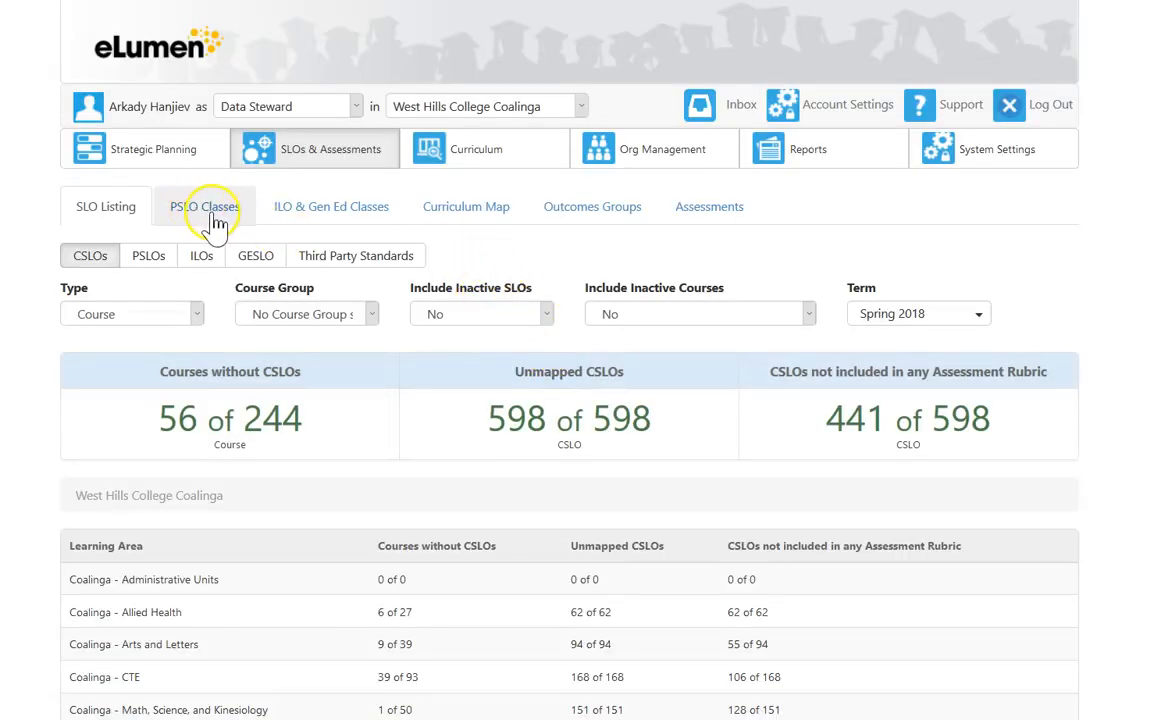
View West Hills College Coalinga's PSLO classes, then return to the CSLO summary.
left_click(205, 206)
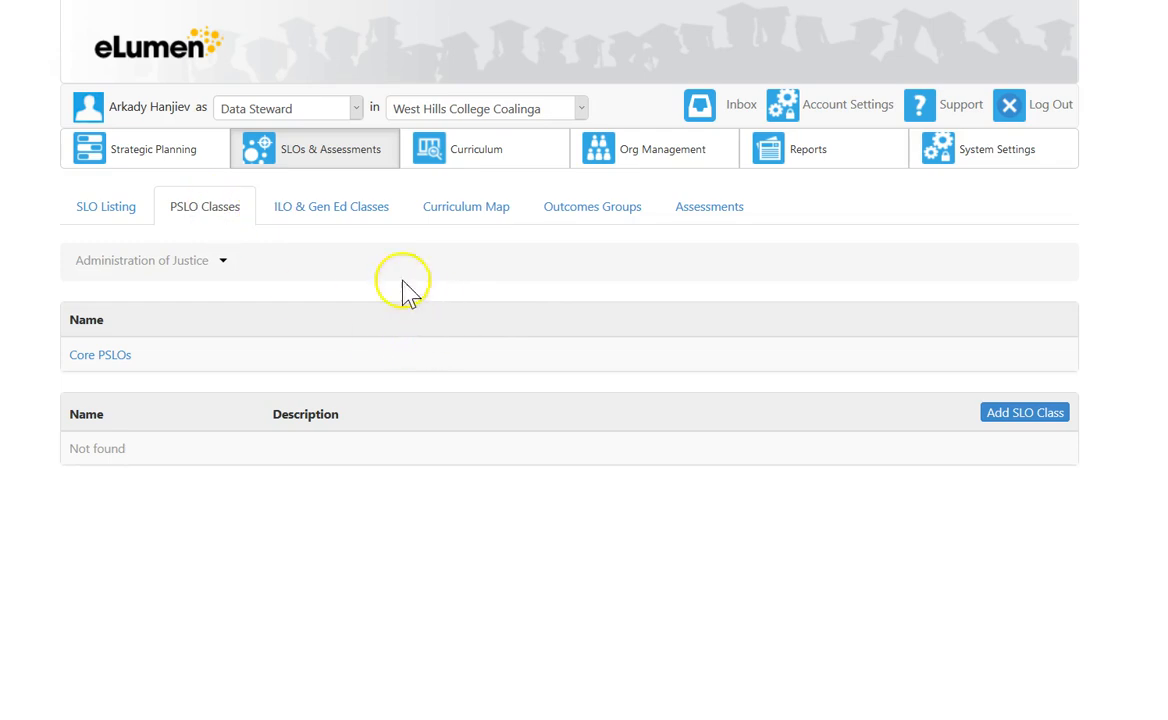
left_click(105, 206)
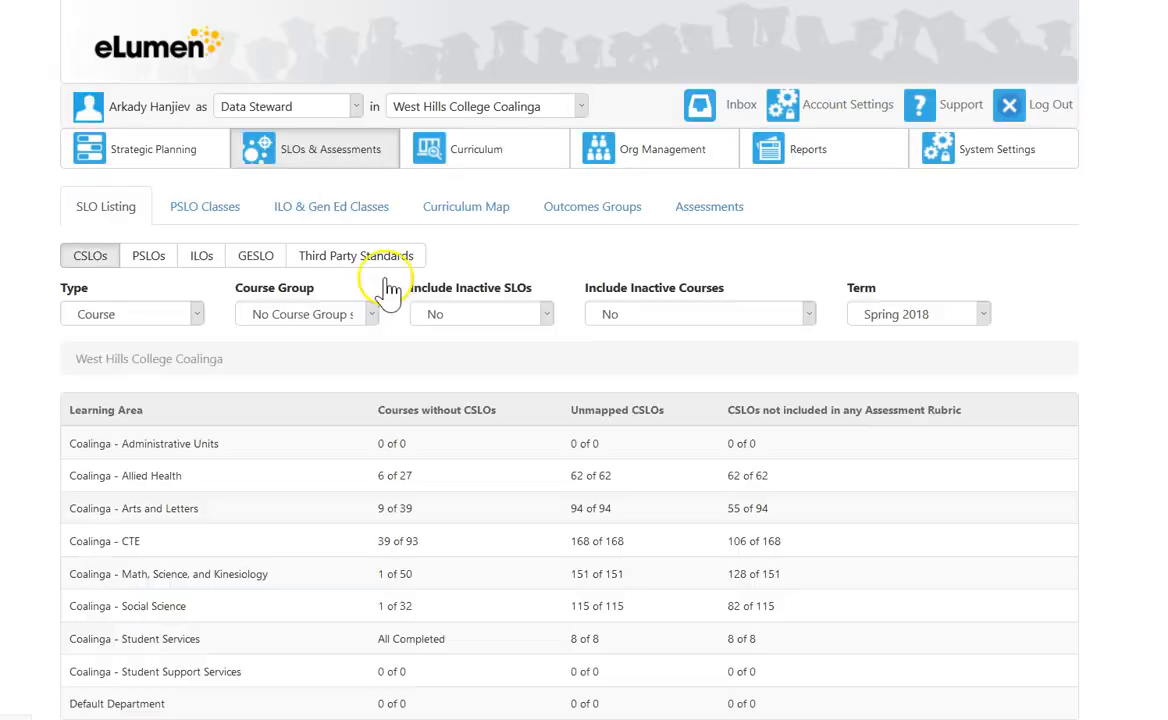